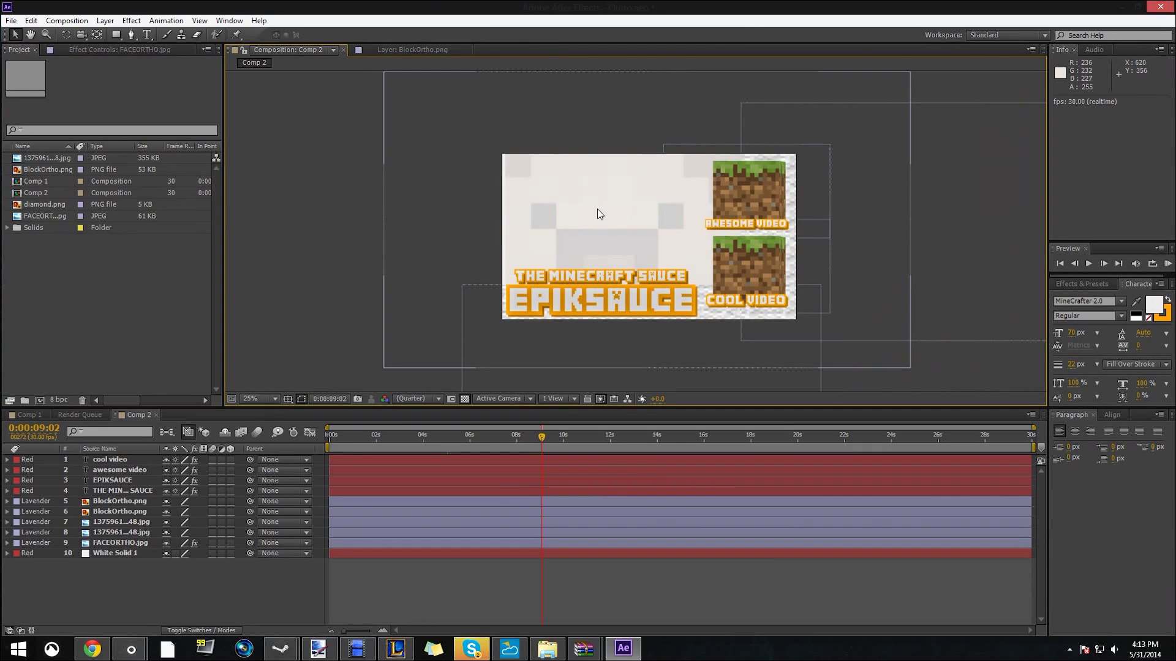
Zoom the viewer to 100% on the AWESOME VIDEO caption, back to 50%, then switch to Blender
left_click(251, 398)
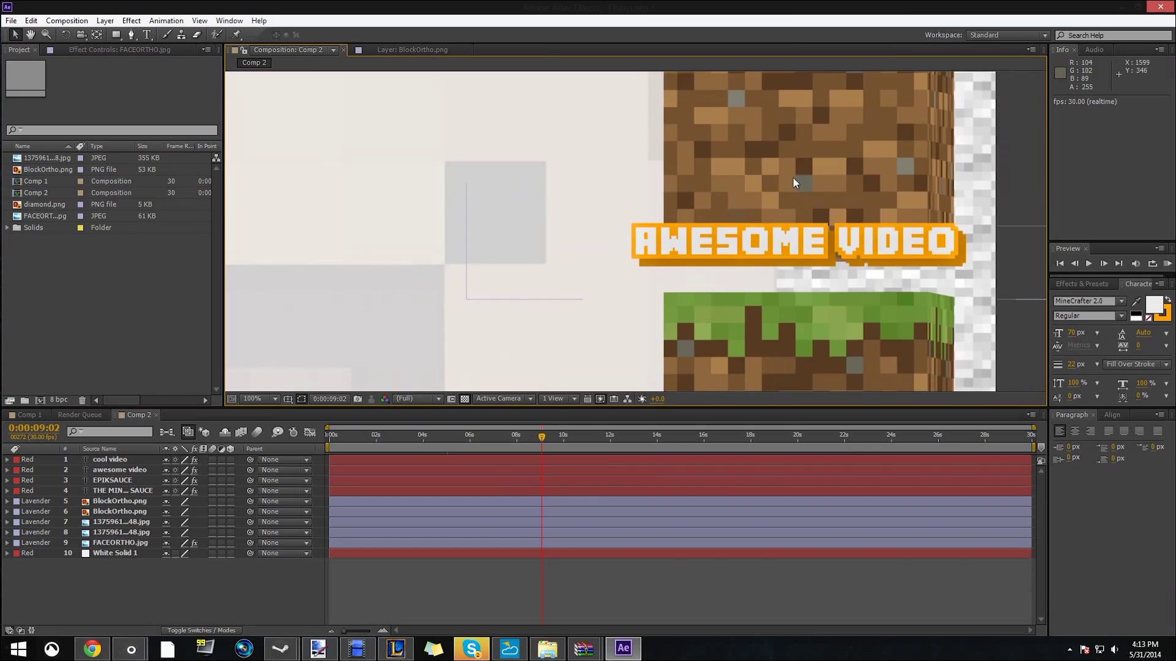
left_click(251, 398)
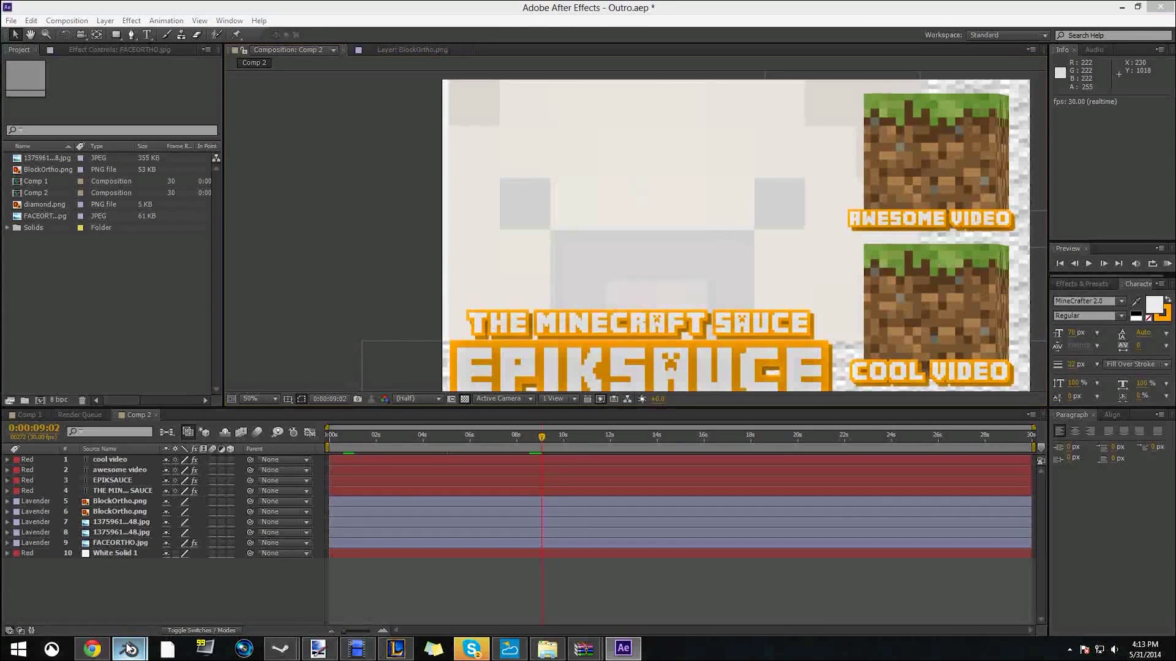
left_click(128, 648)
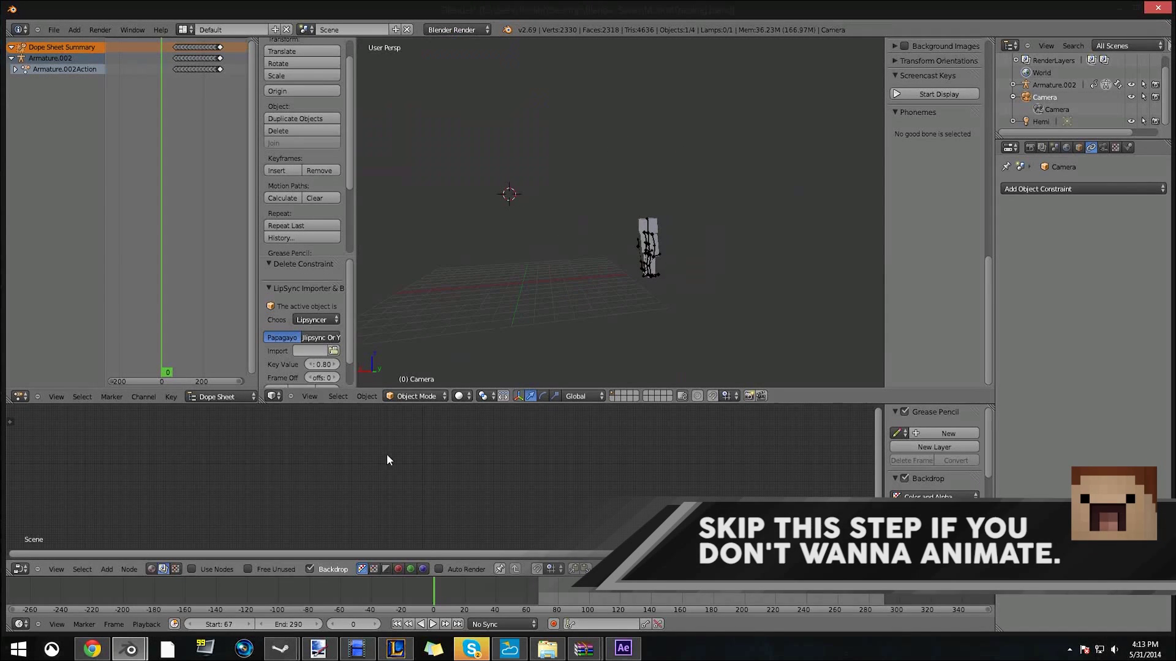
left_click(626, 598)
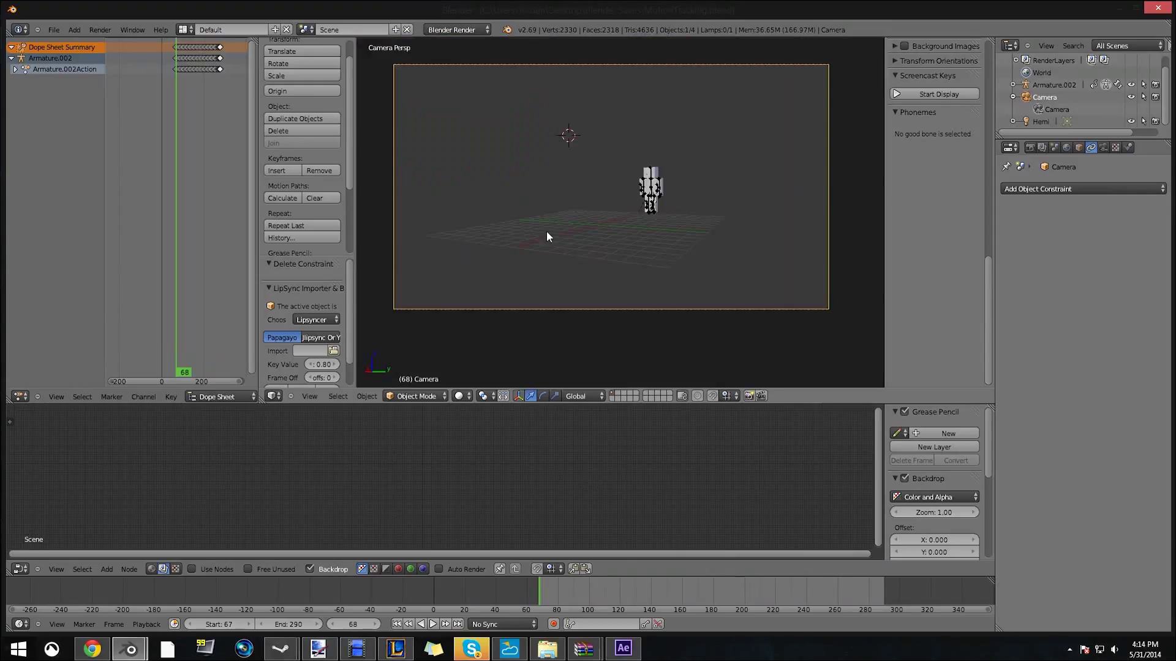
key("F12")
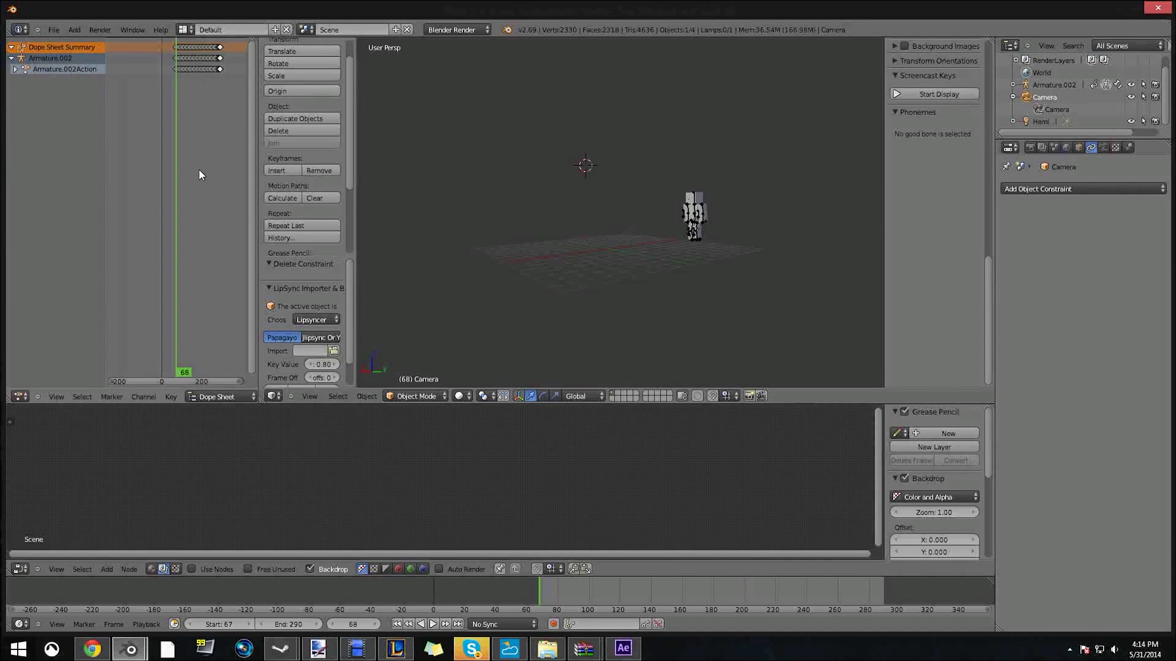
left_click(408, 623)
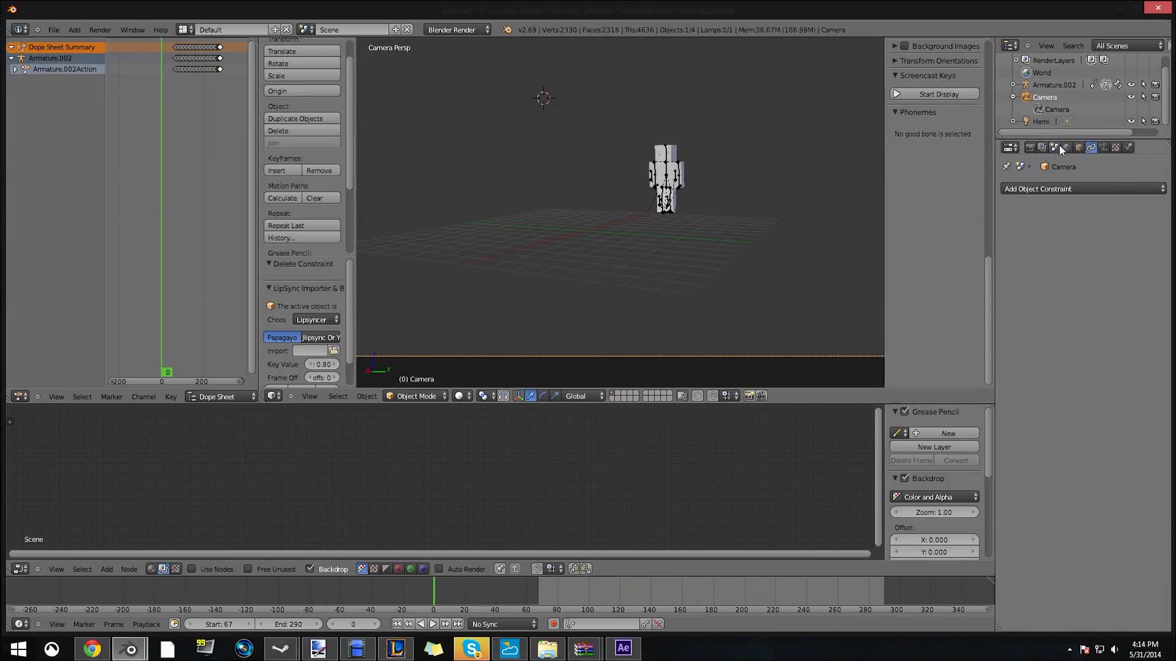
Render a character still and set the output to PNG with RGBA colour
left_click(1030, 147)
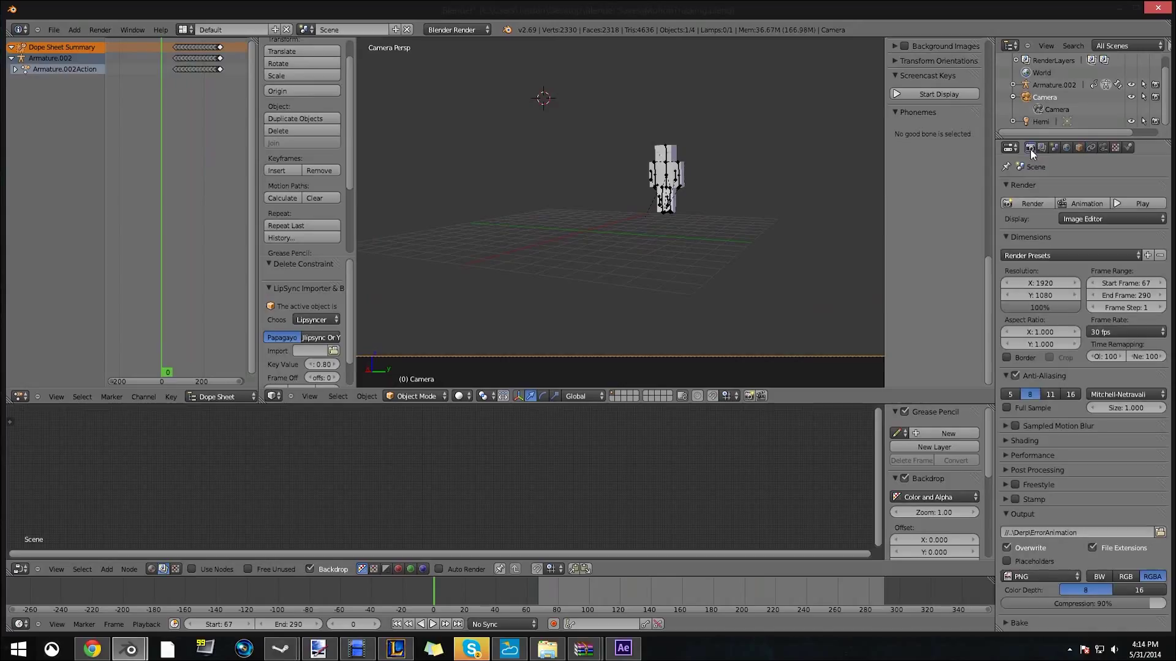
left_click(1040, 147)
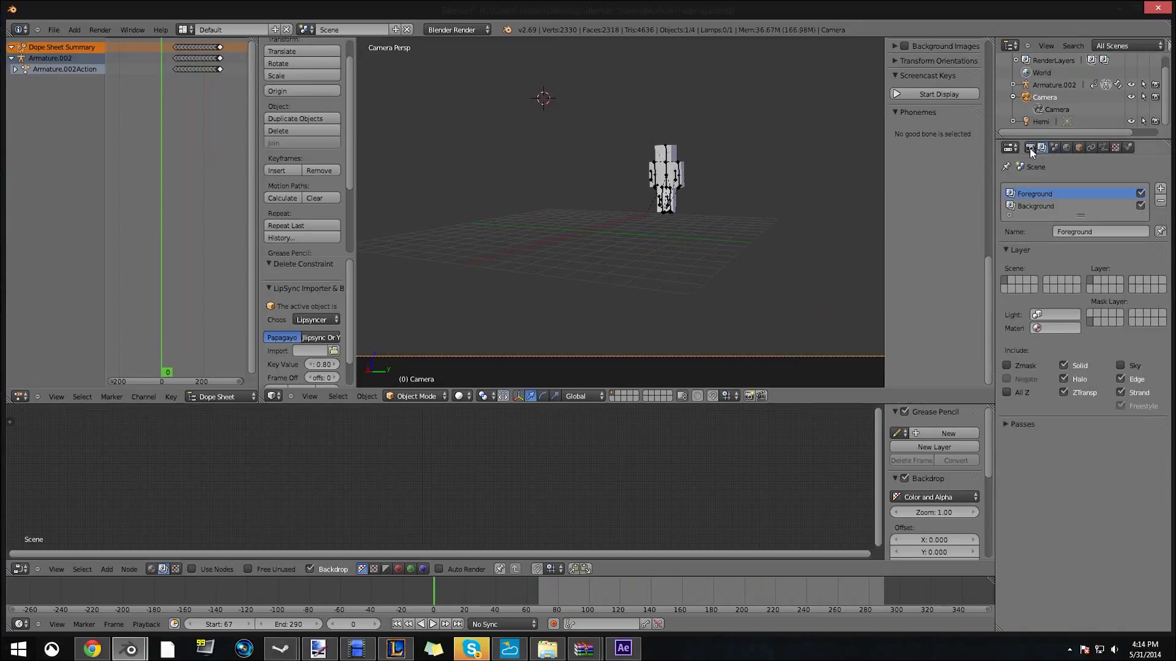
mouse_move(1040, 148)
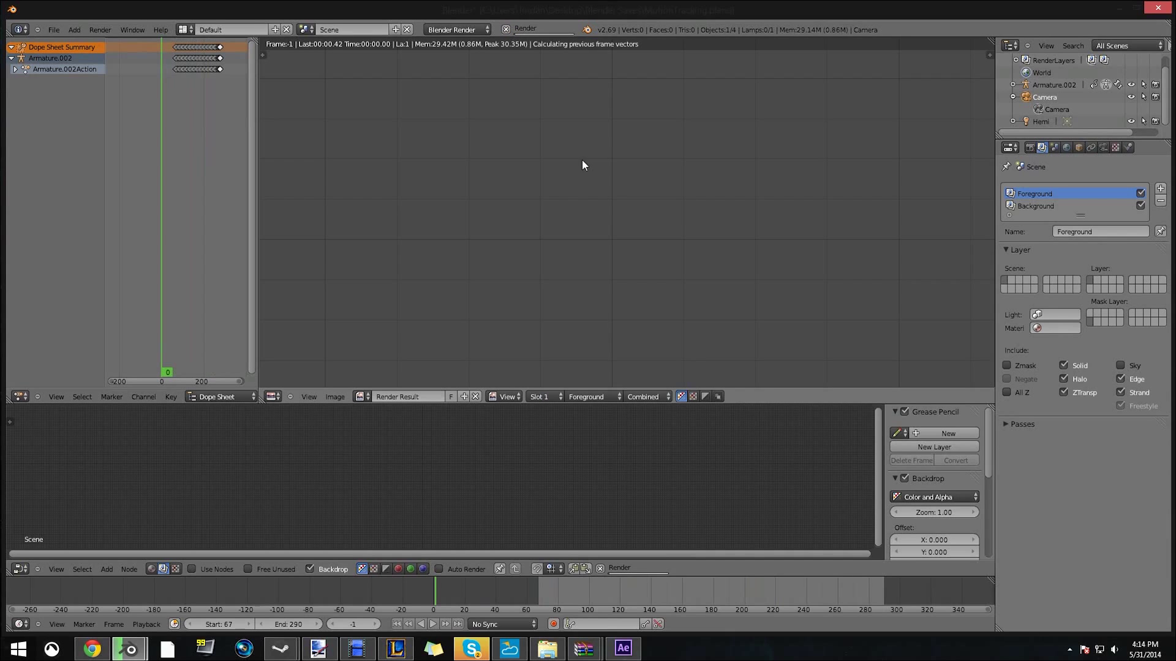
left_click(1029, 147)
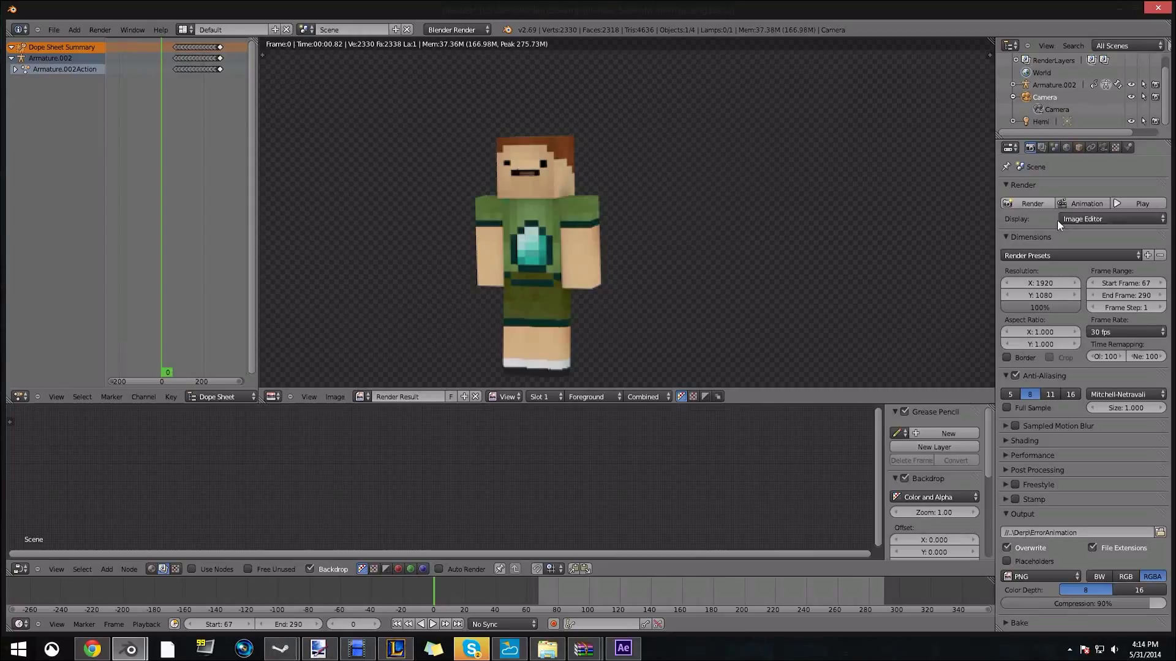
mouse_move(1084, 167)
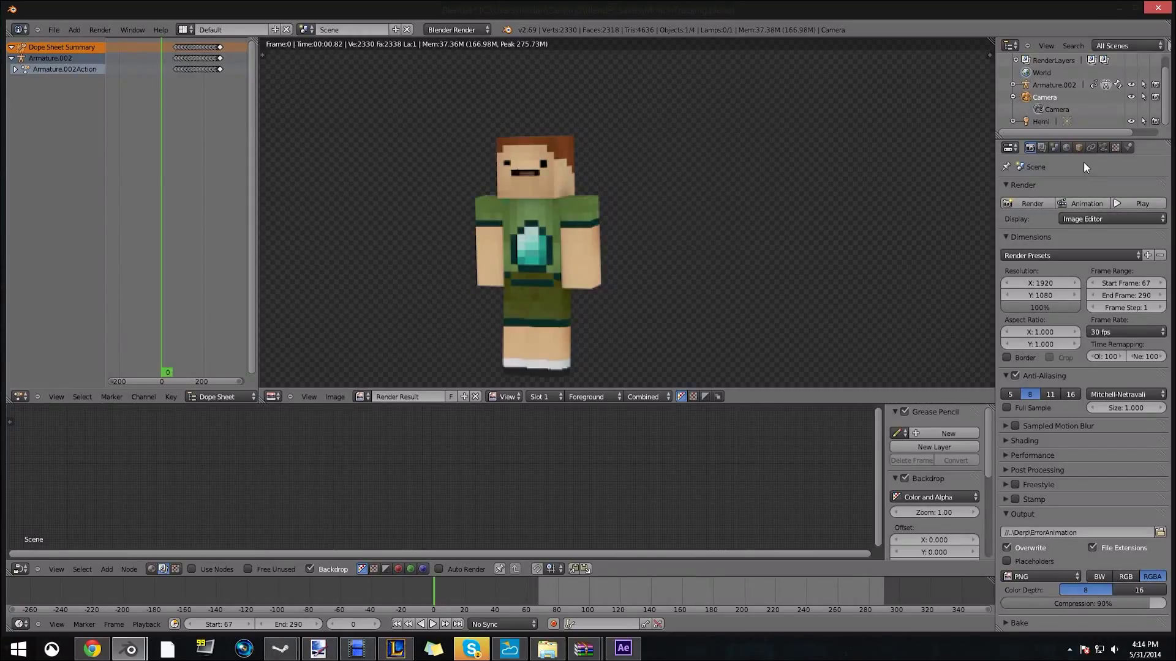
mouse_move(1069, 218)
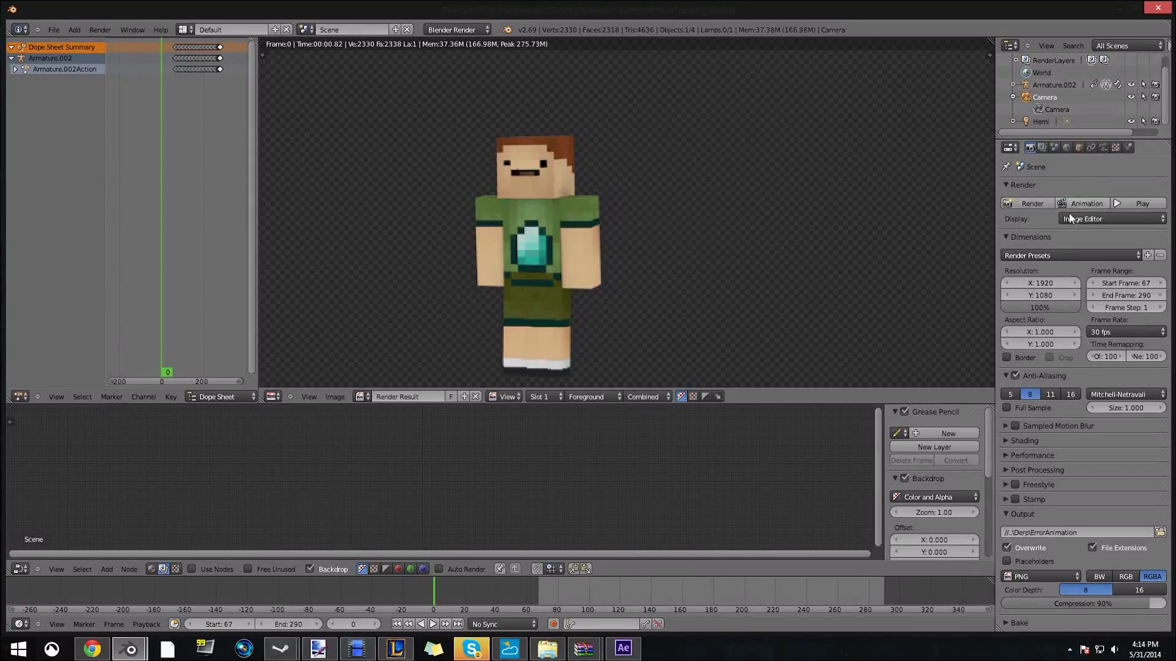
left_click(1039, 576)
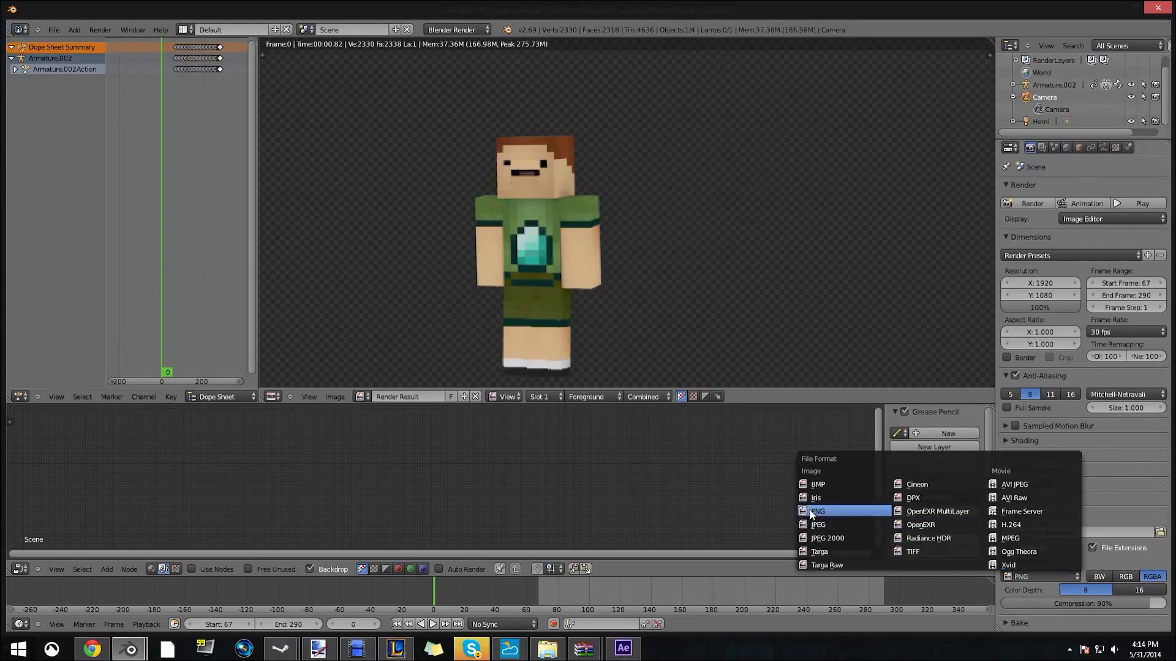
left_click(816, 511)
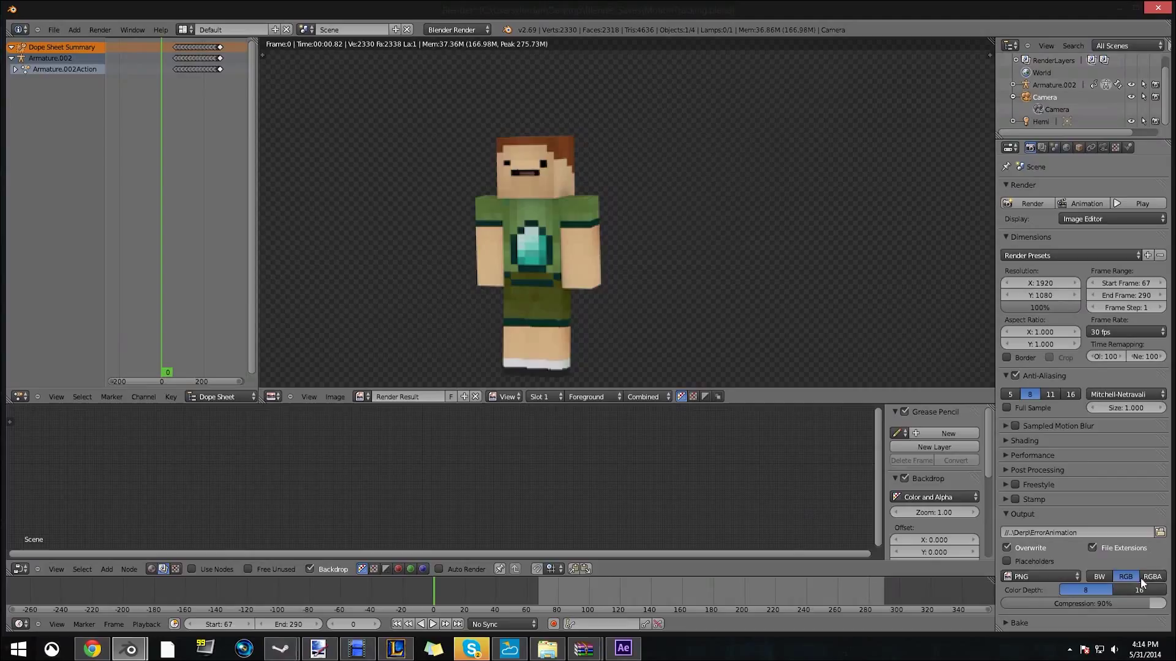
left_click(1152, 577)
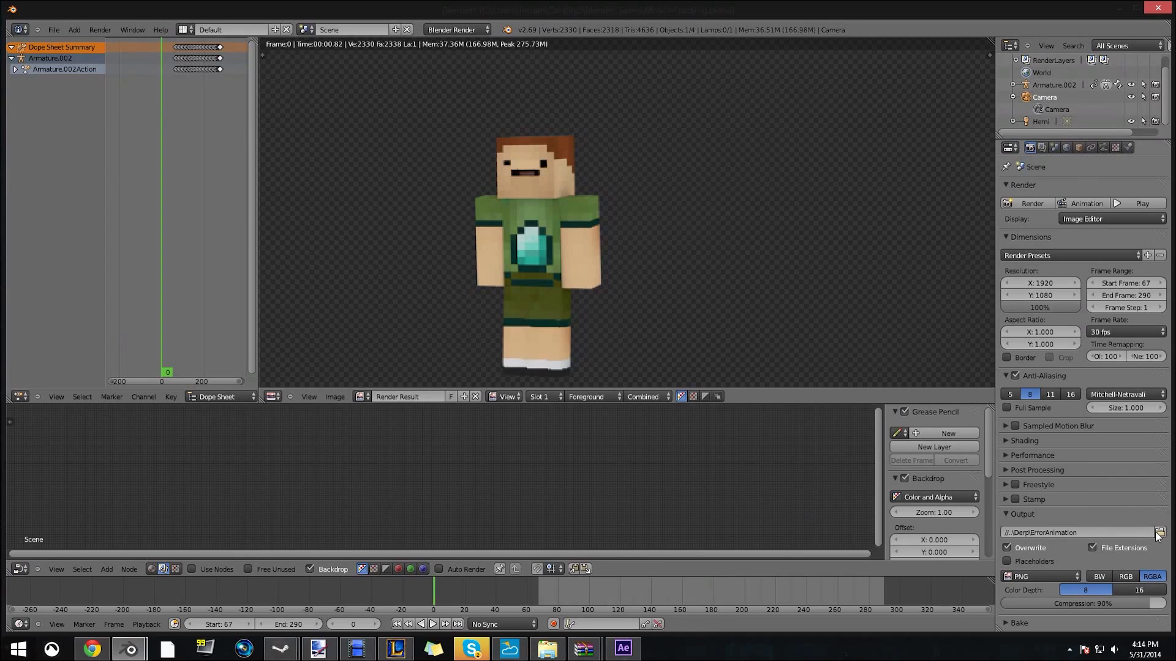
mouse_move(1160, 534)
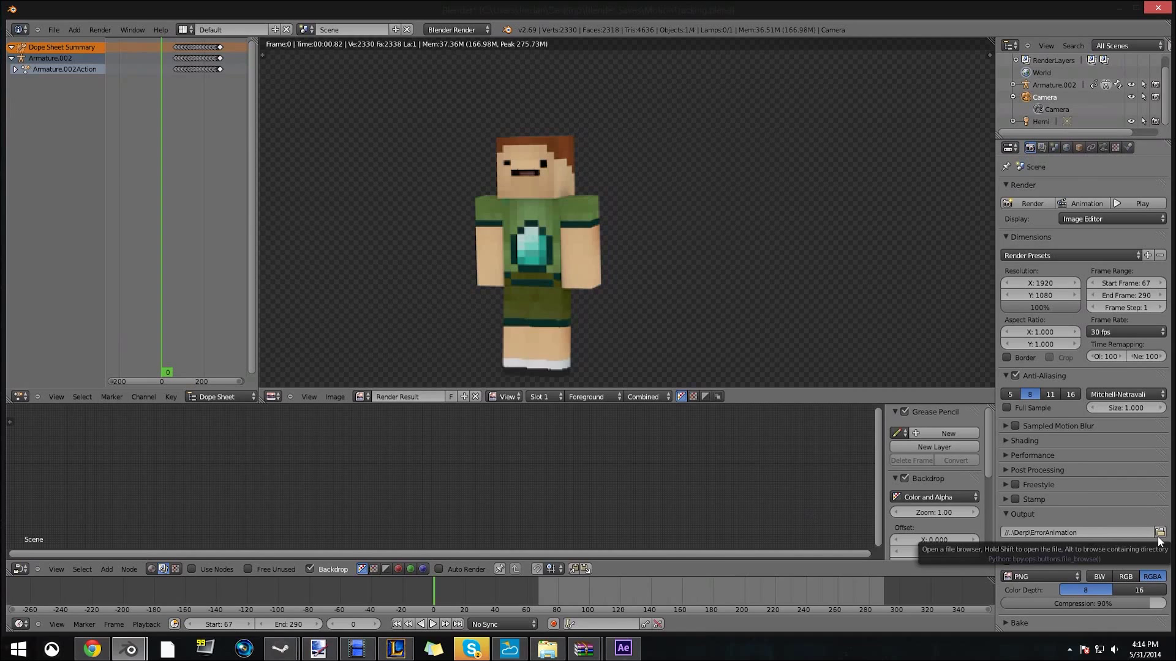
Set the render output path to the Desktop's Derp2 folder
left_click(1159, 532)
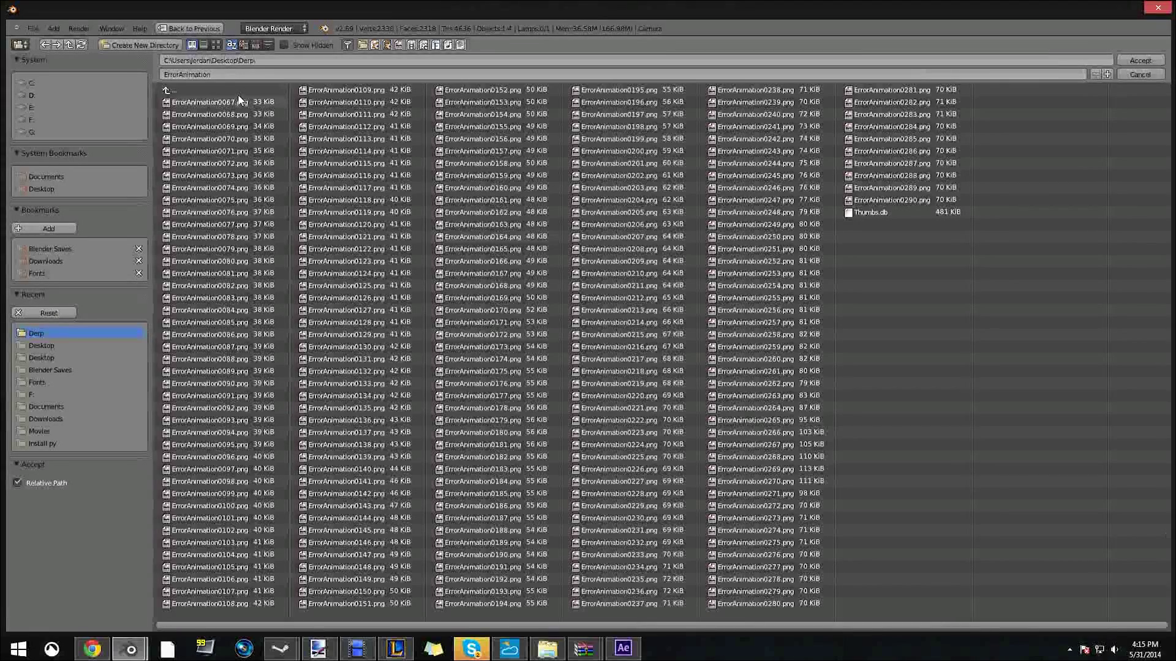
left_click(210, 101)
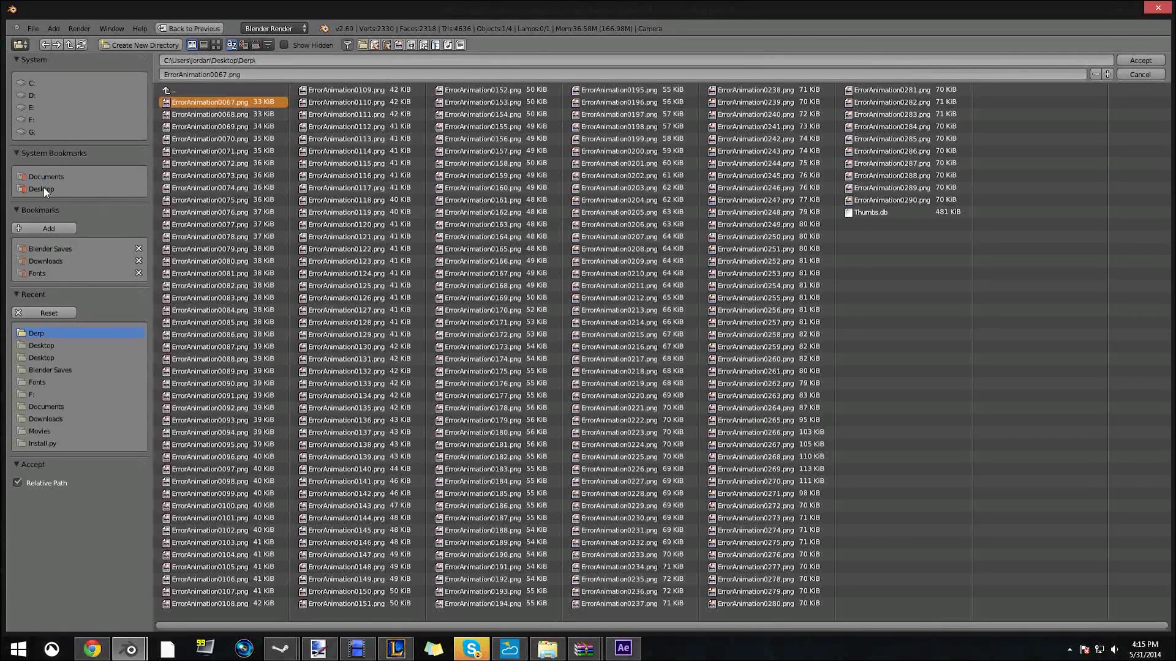
left_click(41, 345)
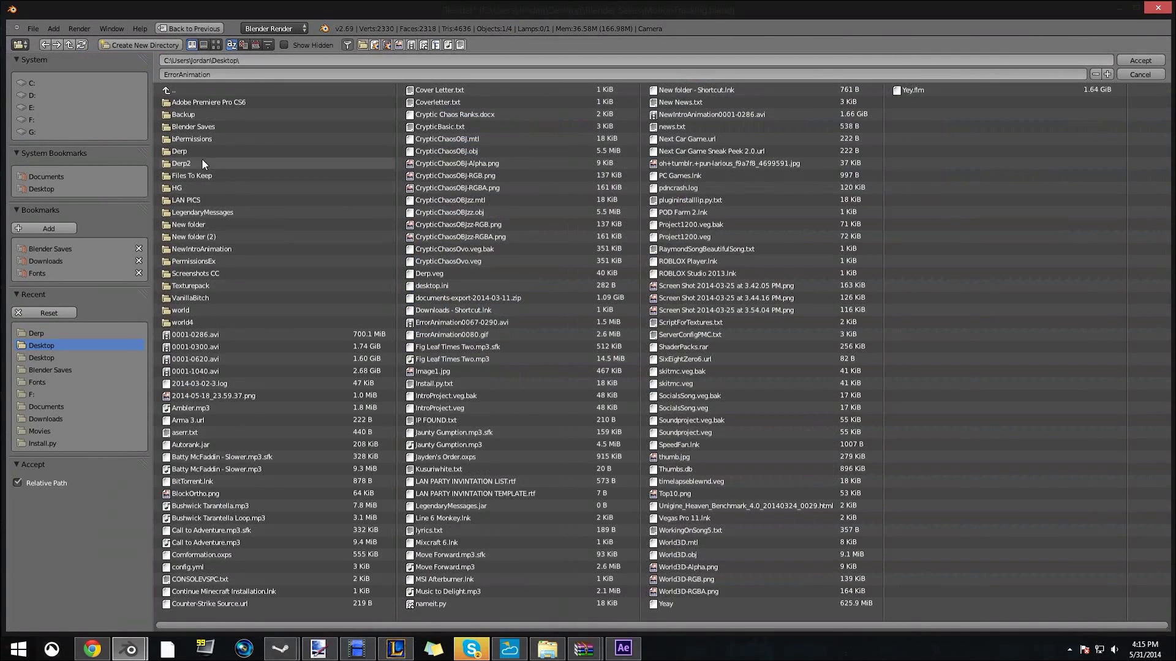
double_click(182, 163)
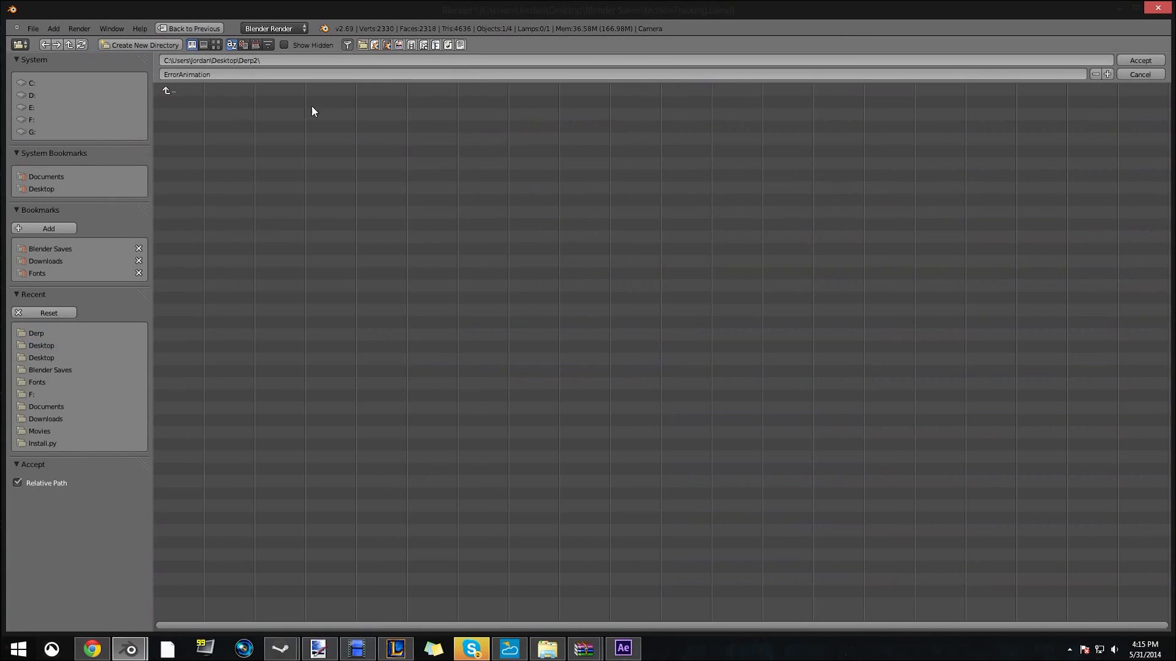
mouse_move(1139, 60)
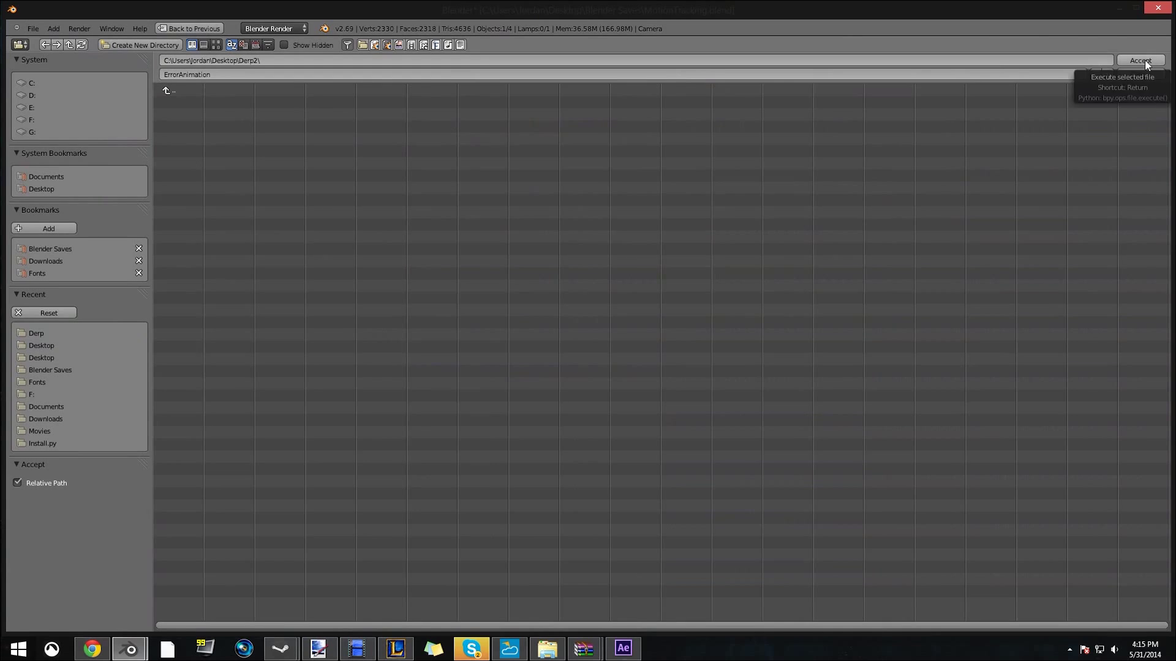
left_click(1140, 60)
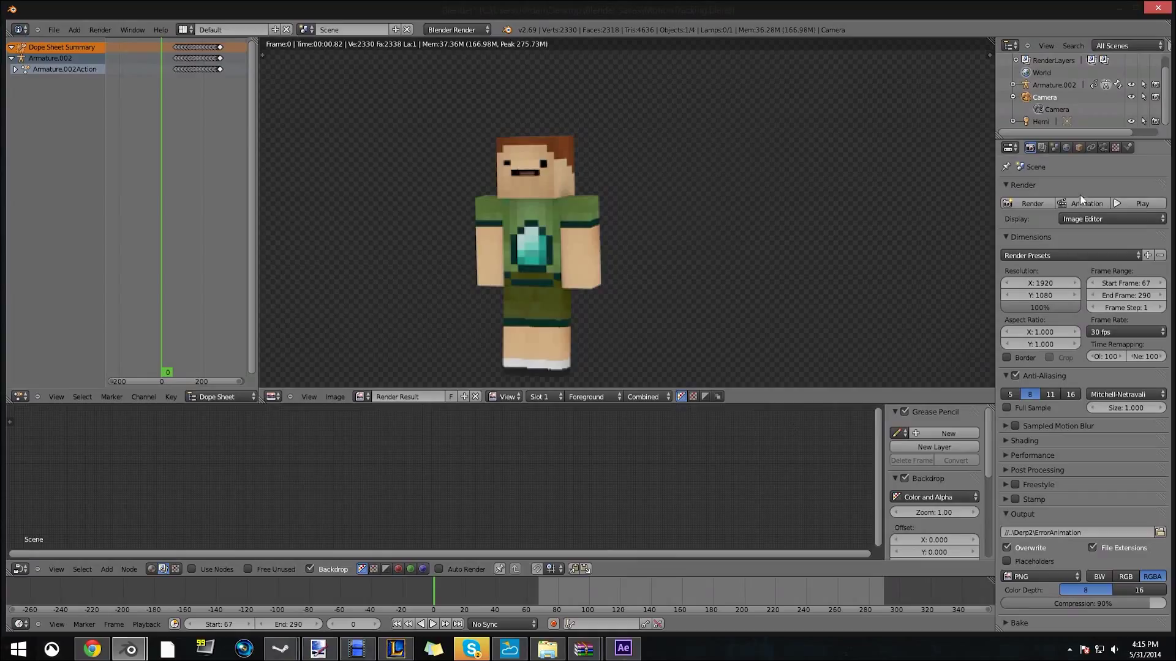
Render the full frame range as ErrorAnimation PNG frames into Derp2
left_click(472, 588)
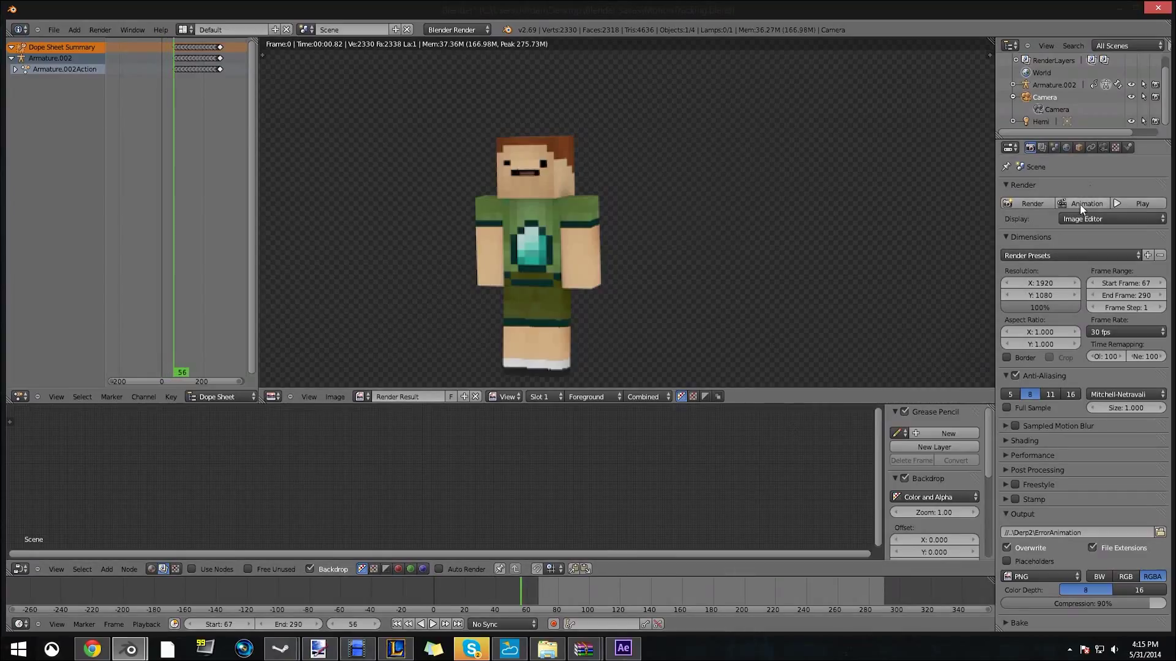
left_click(1085, 204)
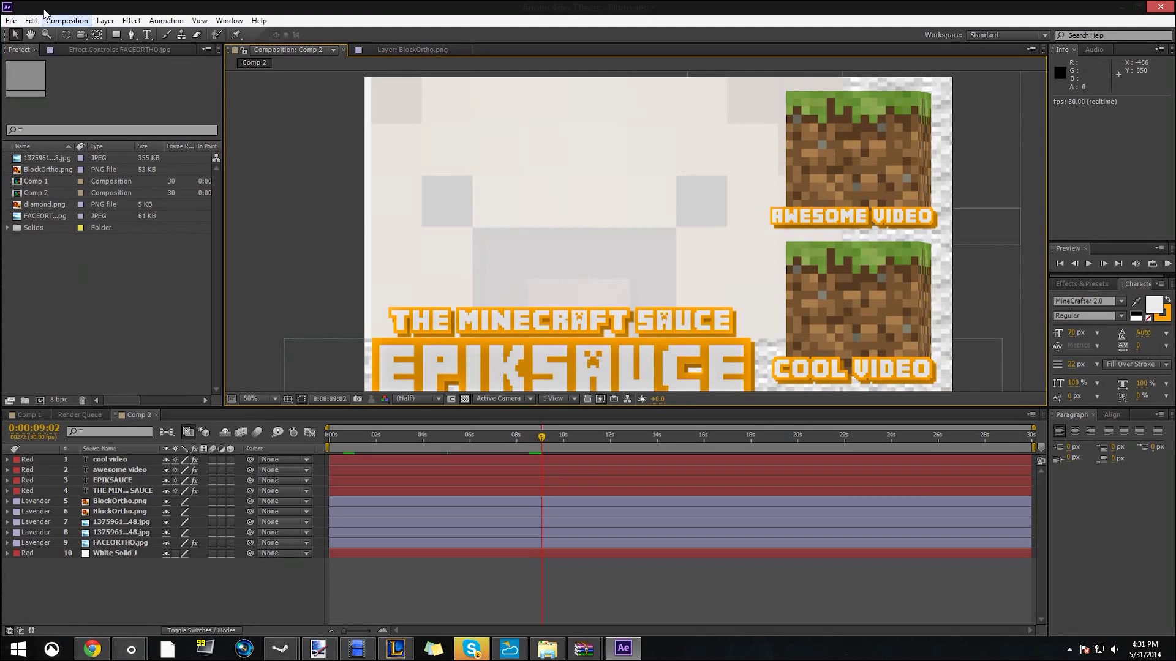
Import the ErrorAnimation PNG sequence from Derp2 and move it toward the frame centre
left_click(11, 21)
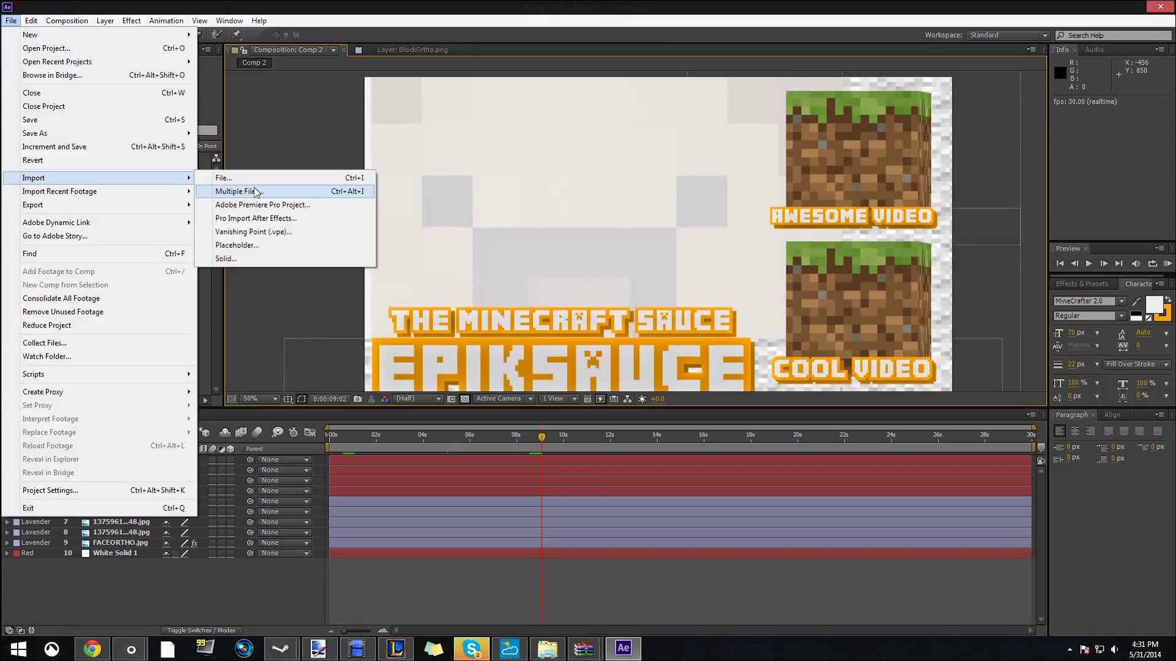
left_click(236, 191)
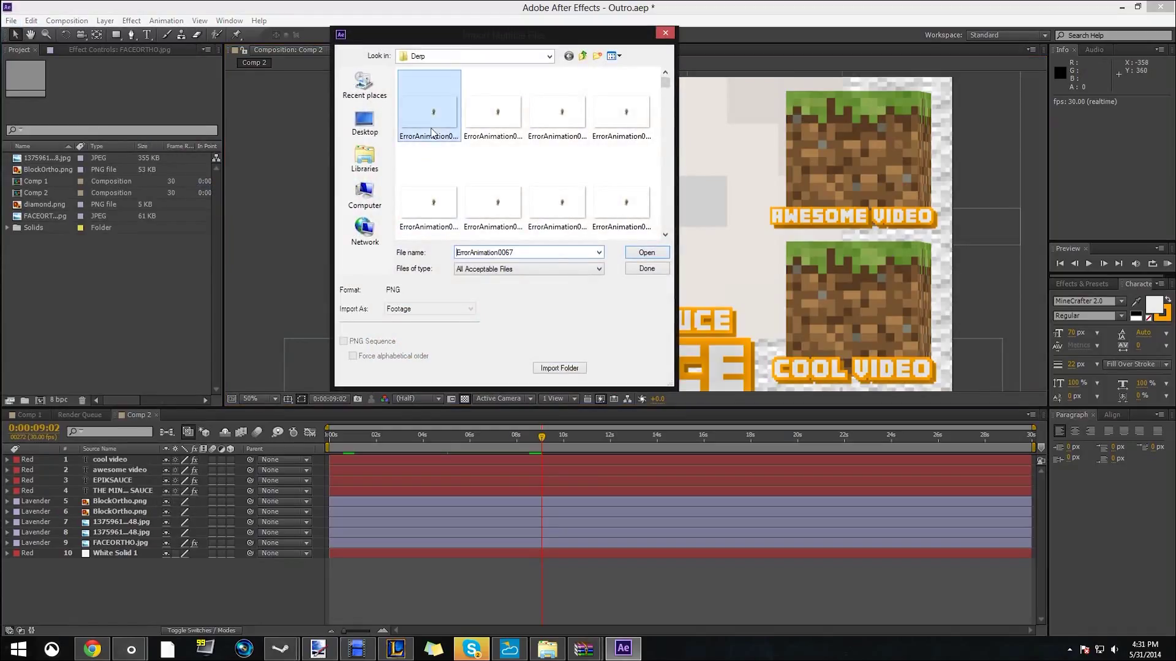
left_click(344, 341)
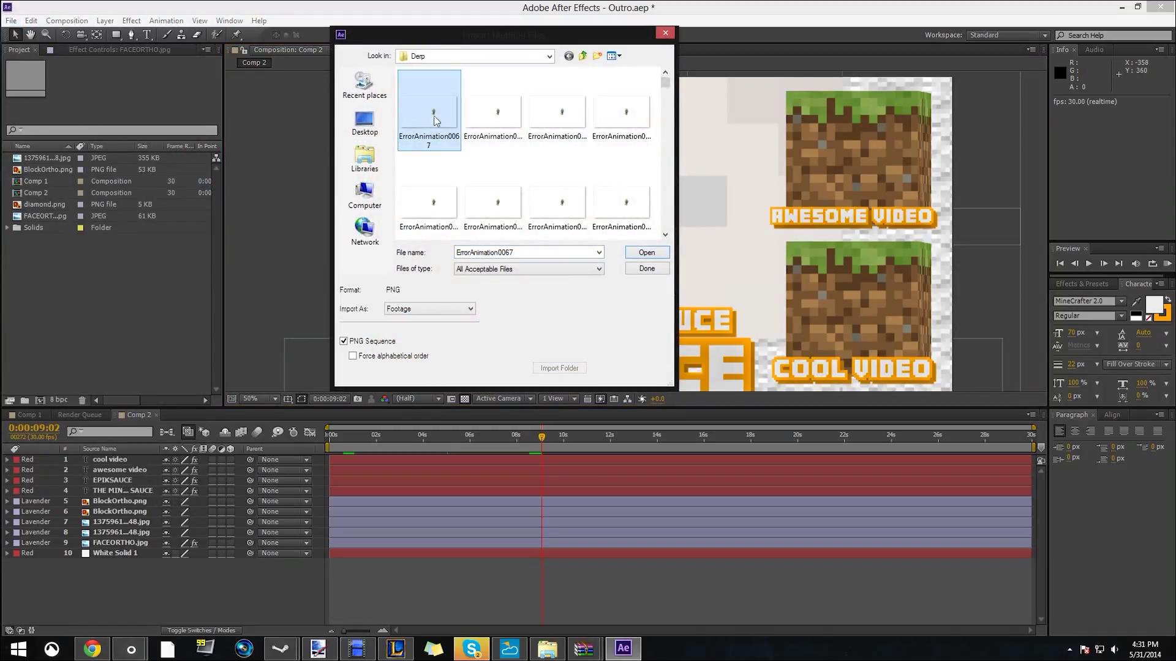
mouse_move(365, 122)
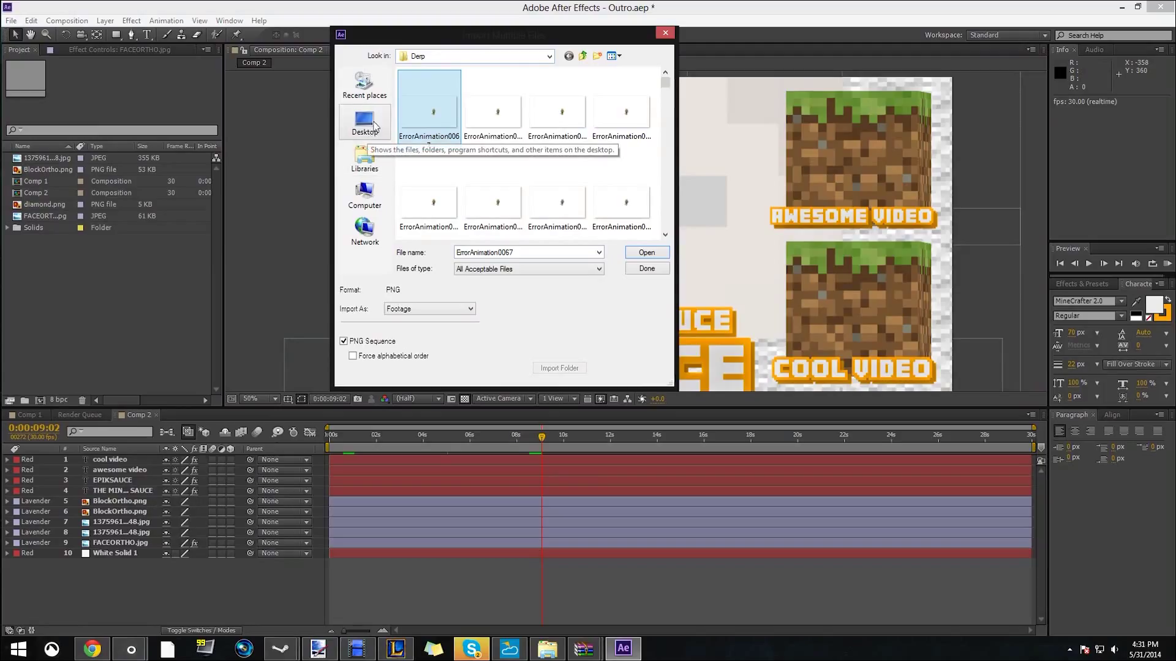
left_click(365, 123)
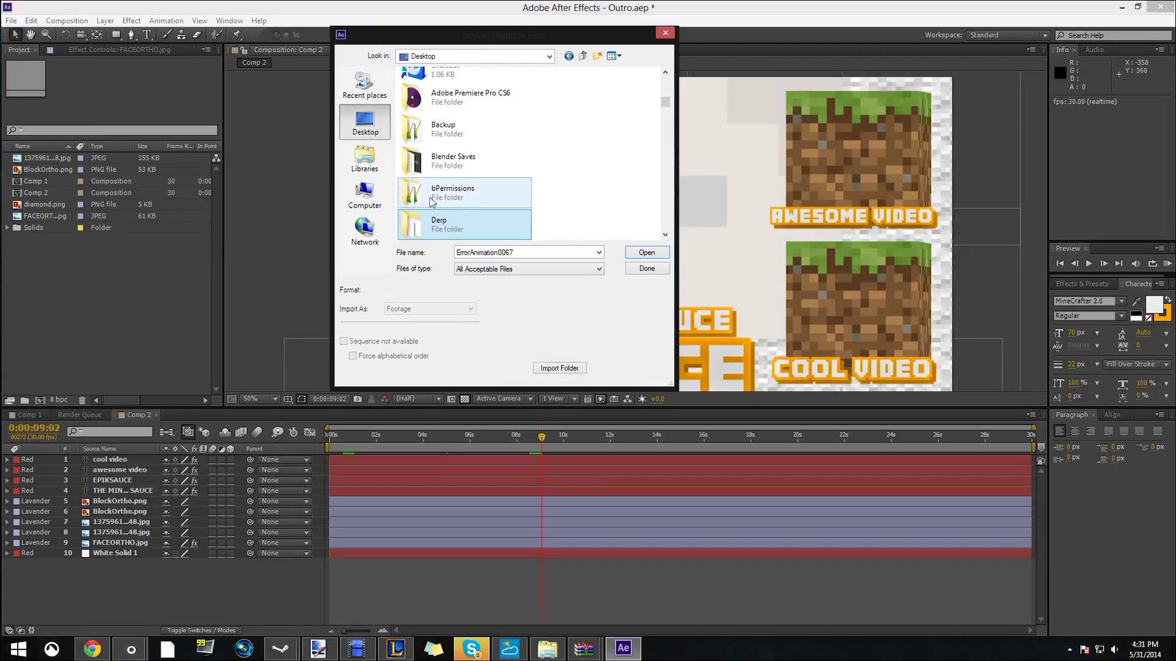
double_click(438, 225)
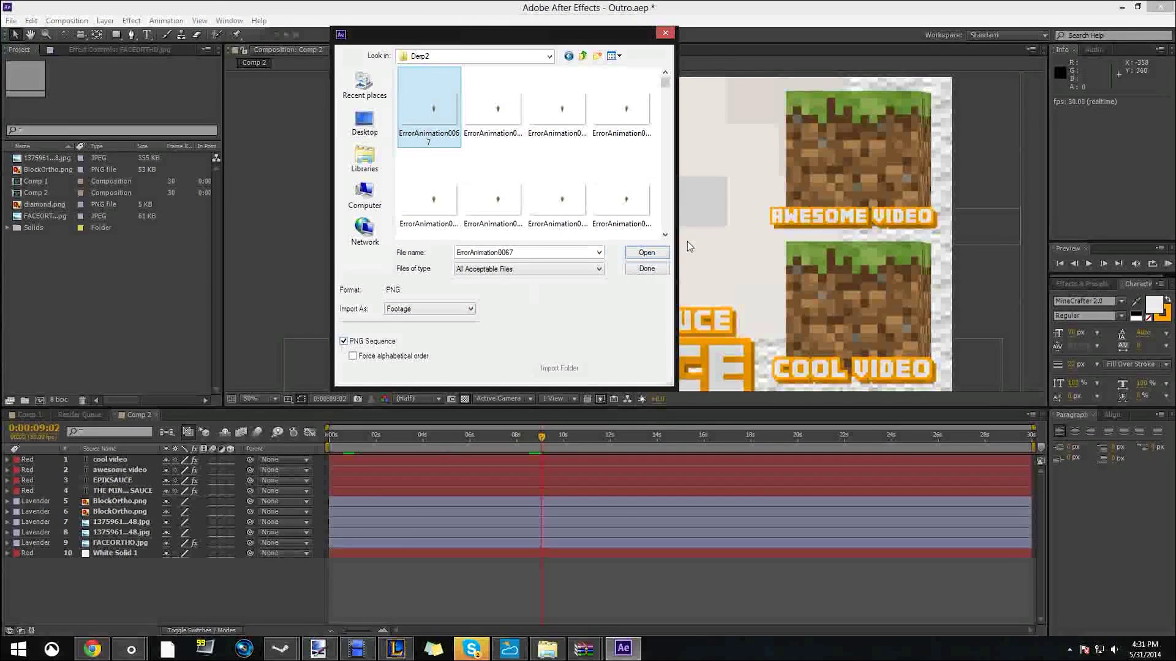
left_click(645, 252)
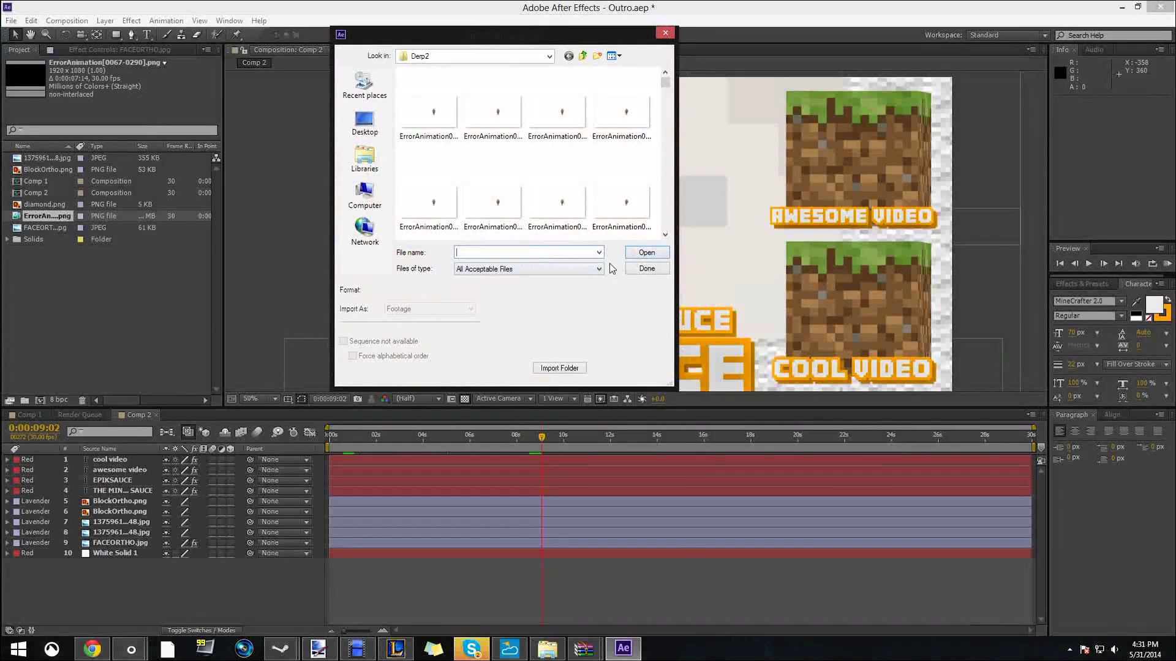
left_click(645, 268)
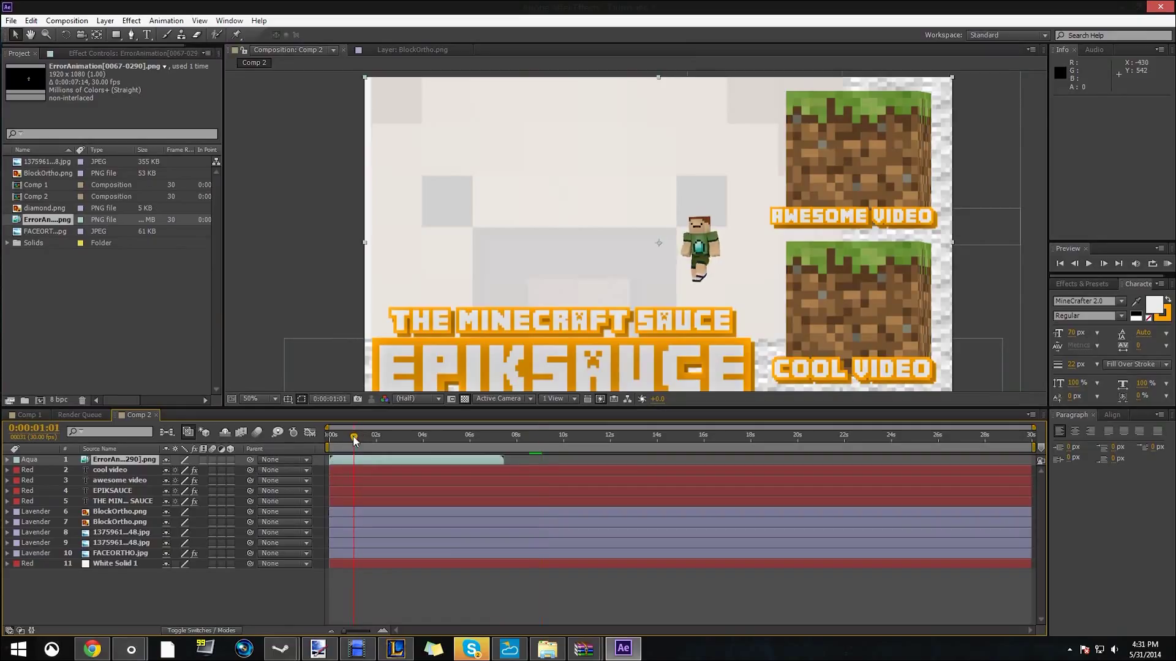
left_click_drag(701, 248, 634, 233)
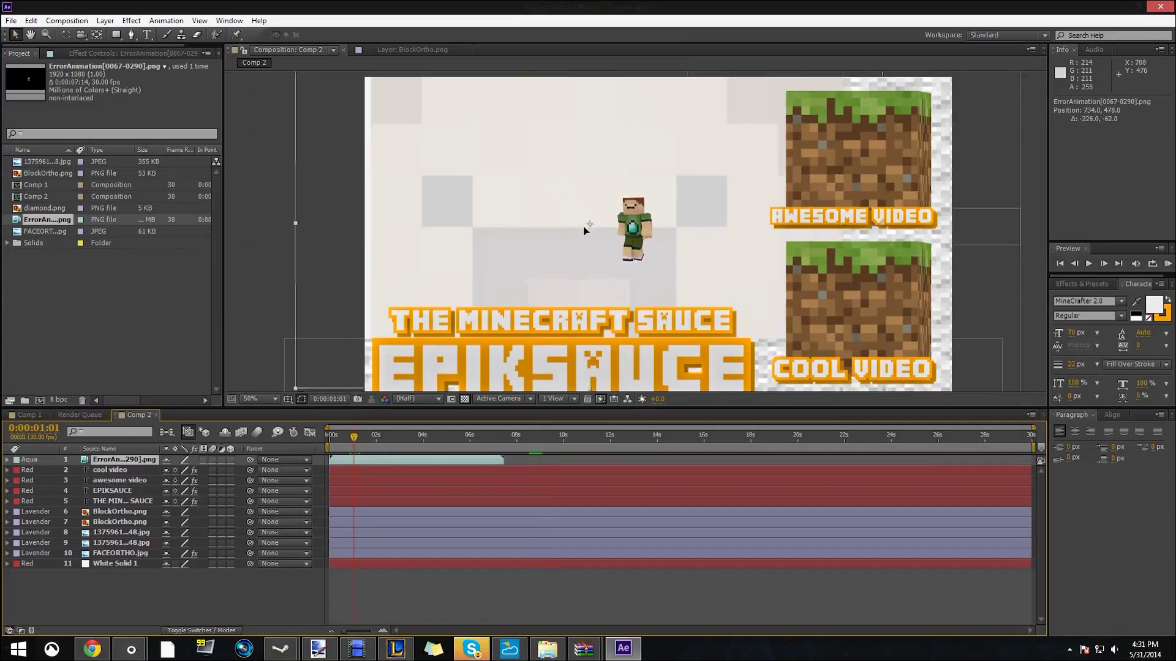
left_click(260, 398)
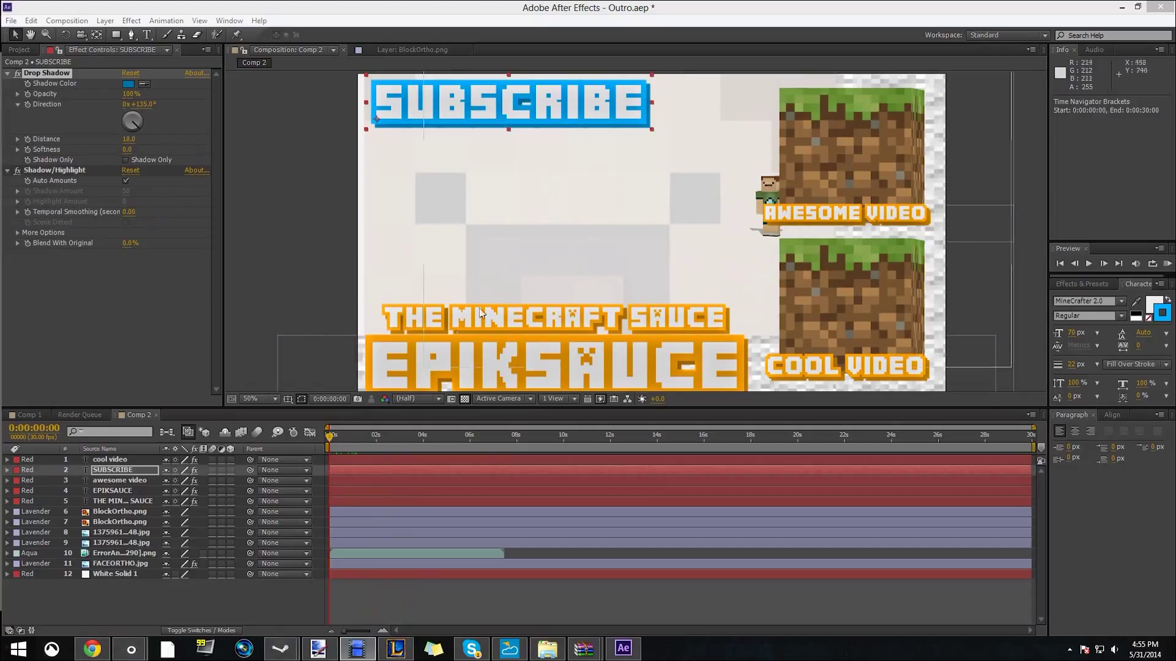
mouse_move(452, 341)
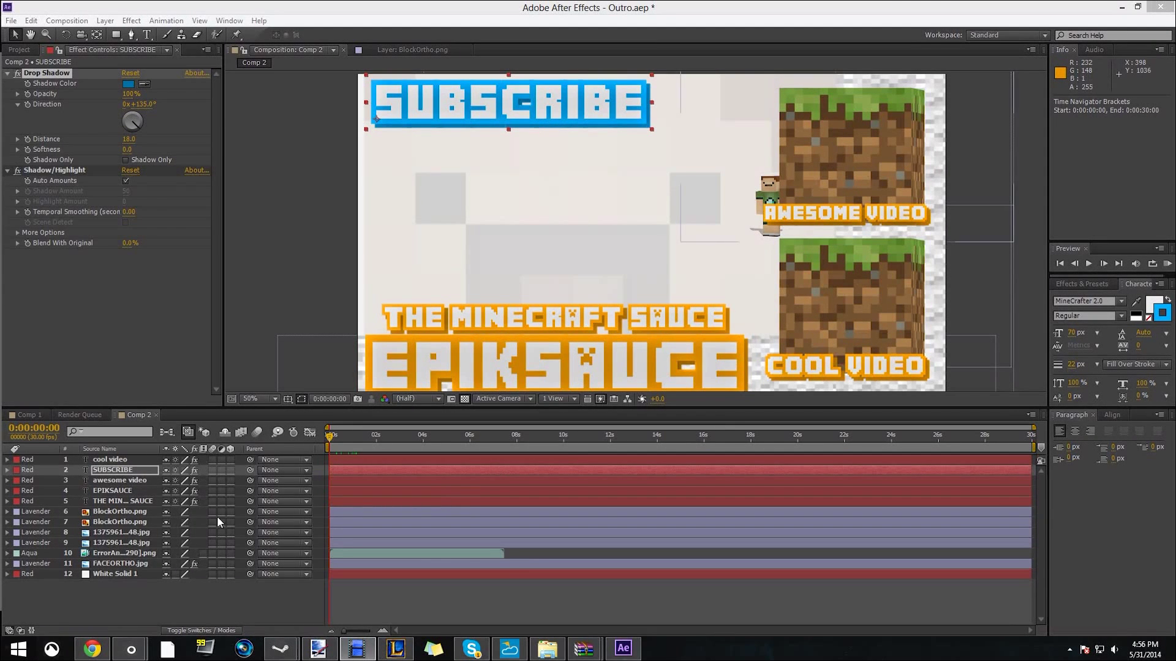
mouse_move(228, 474)
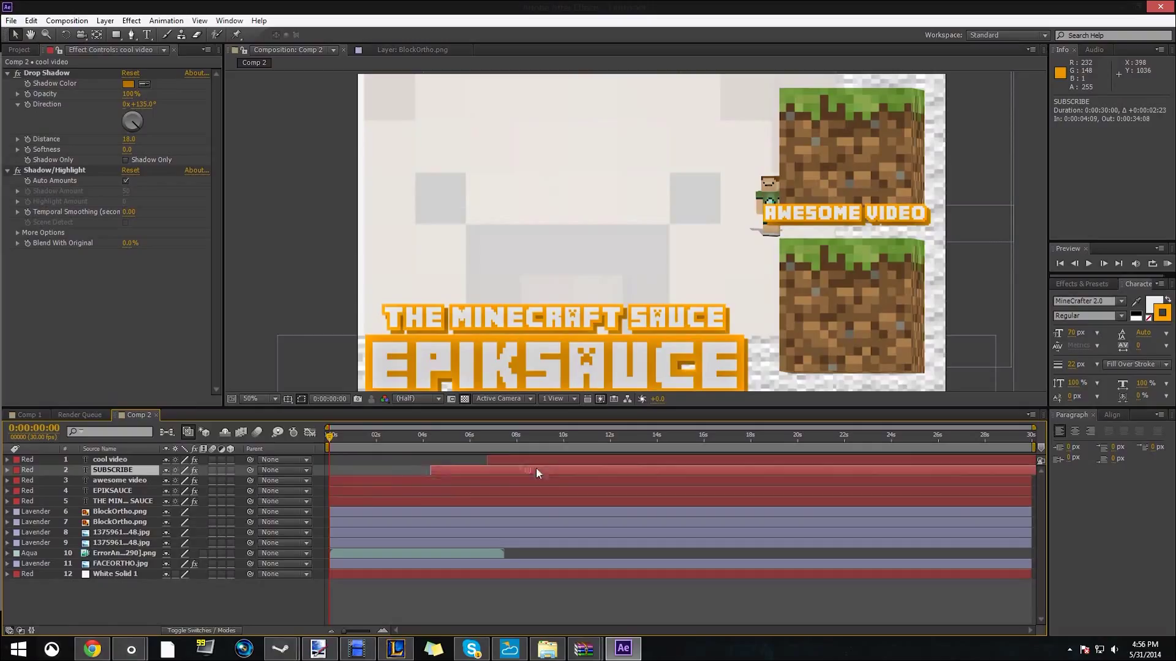
Select the awesome video title layers in the timeline to stagger their in-points
left_click(120, 480)
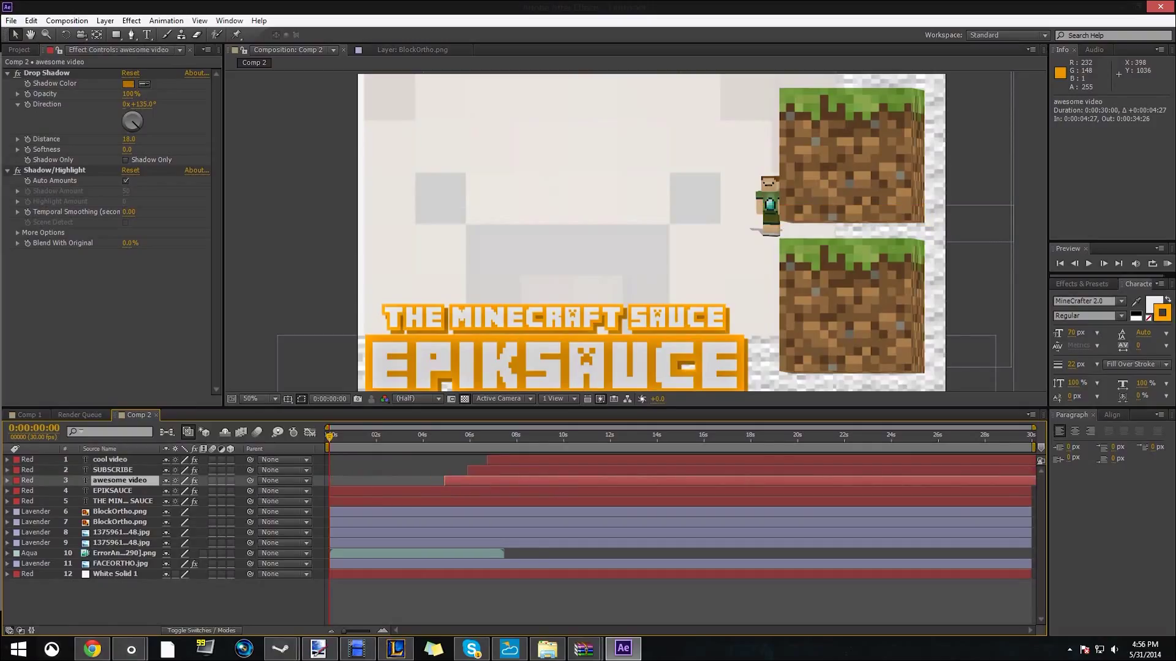
left_click(123, 552)
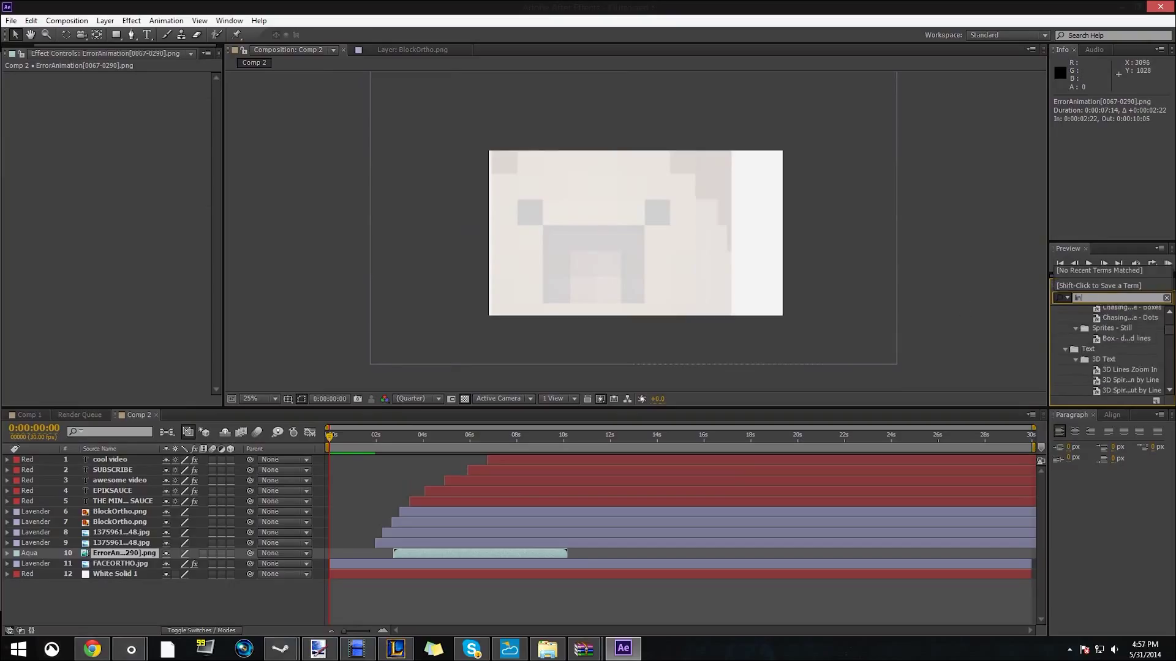
Search Effects & Presets for 'linear' to list Linear Wipe
type("linear")
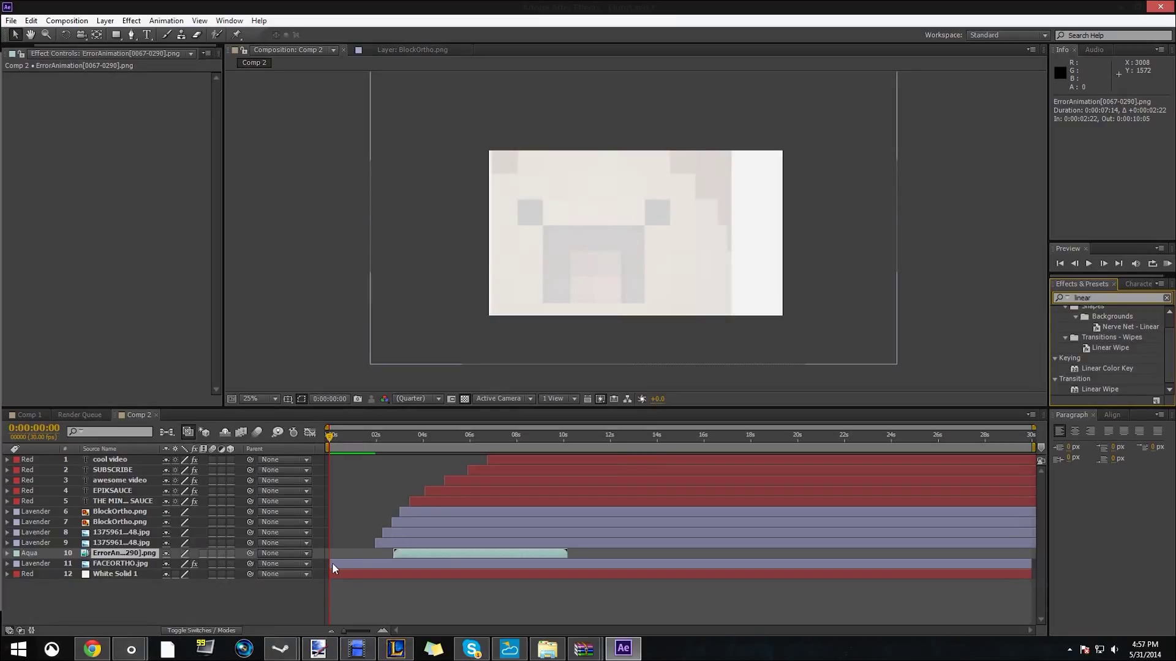
Move FACEORTHO.jpg's second Position keyframe earlier and review the slide-in
left_click(120, 563)
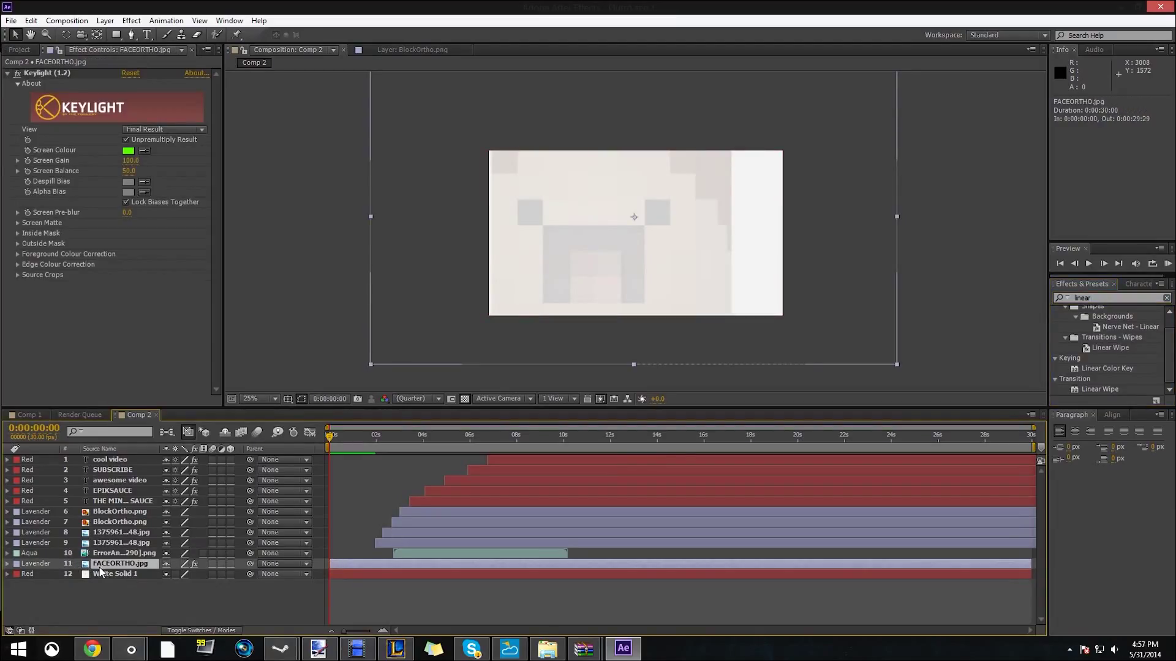
mouse_move(516, 281)
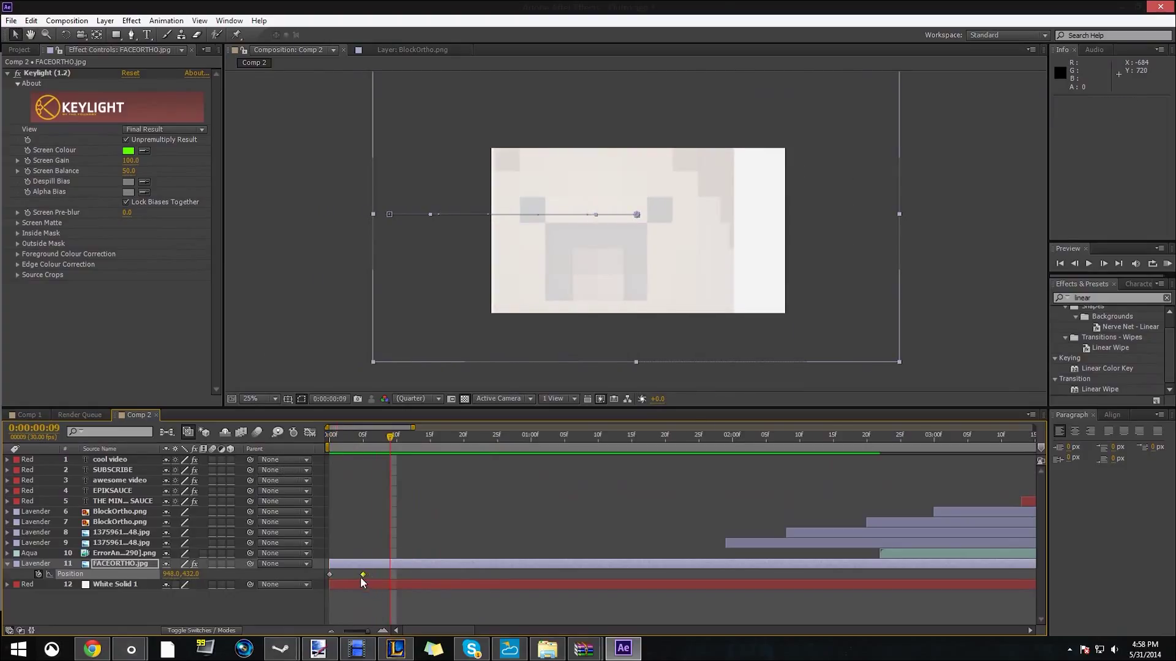
left_click_drag(362, 574, 341, 574)
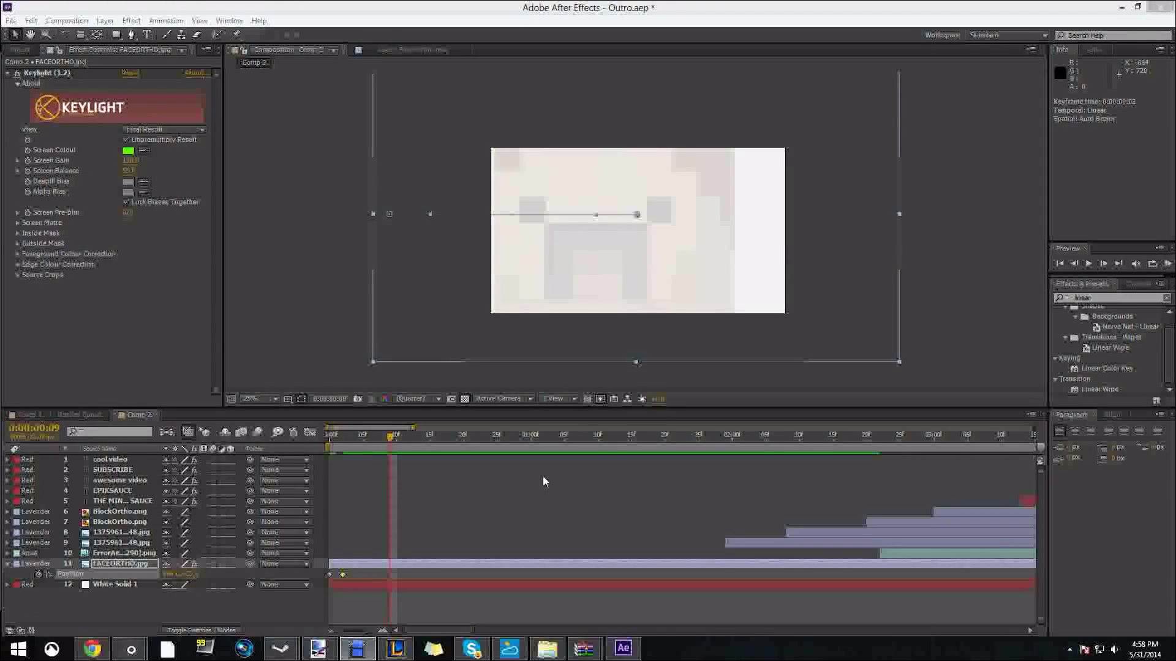
left_click(691, 435)
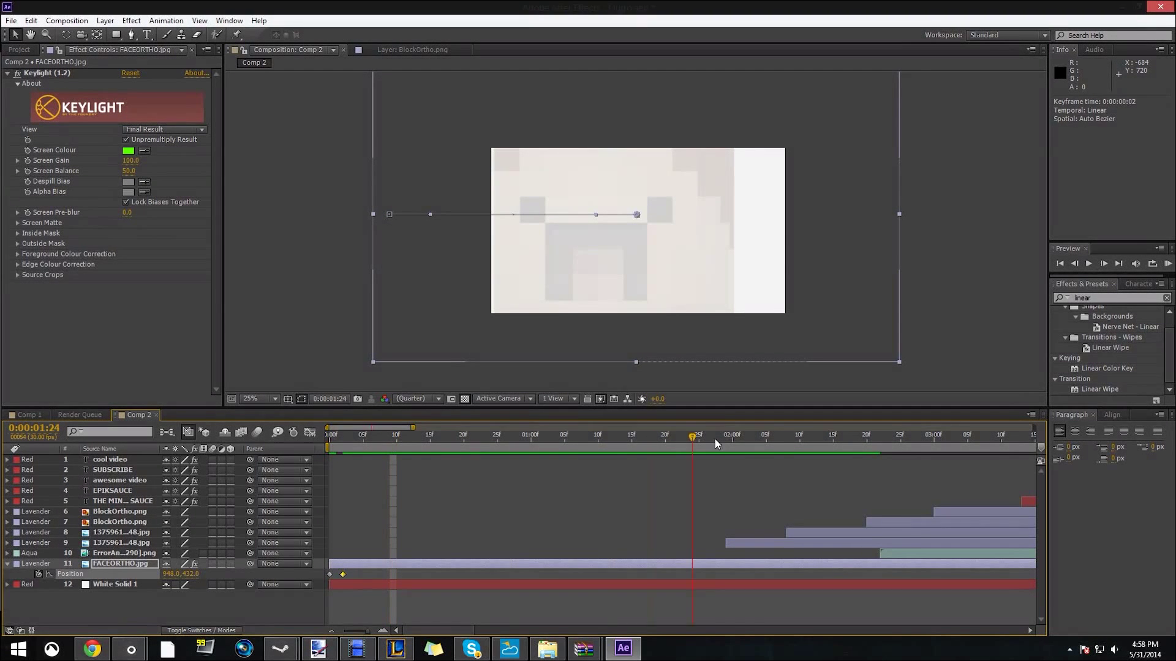
left_click(799, 434)
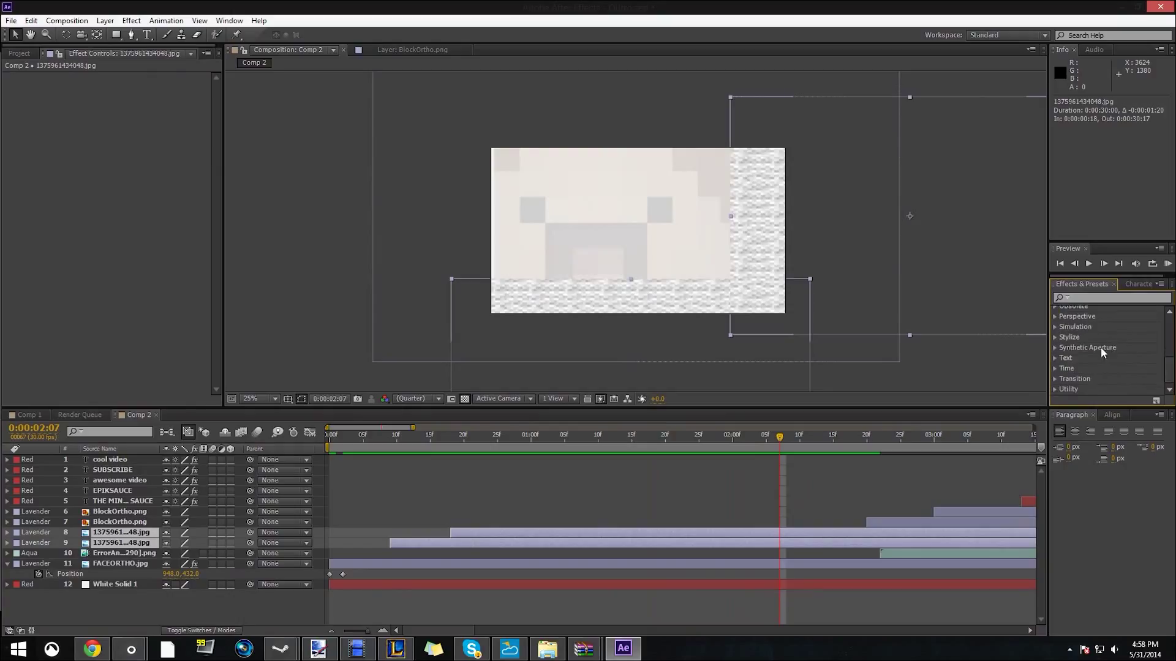
mouse_move(1058, 382)
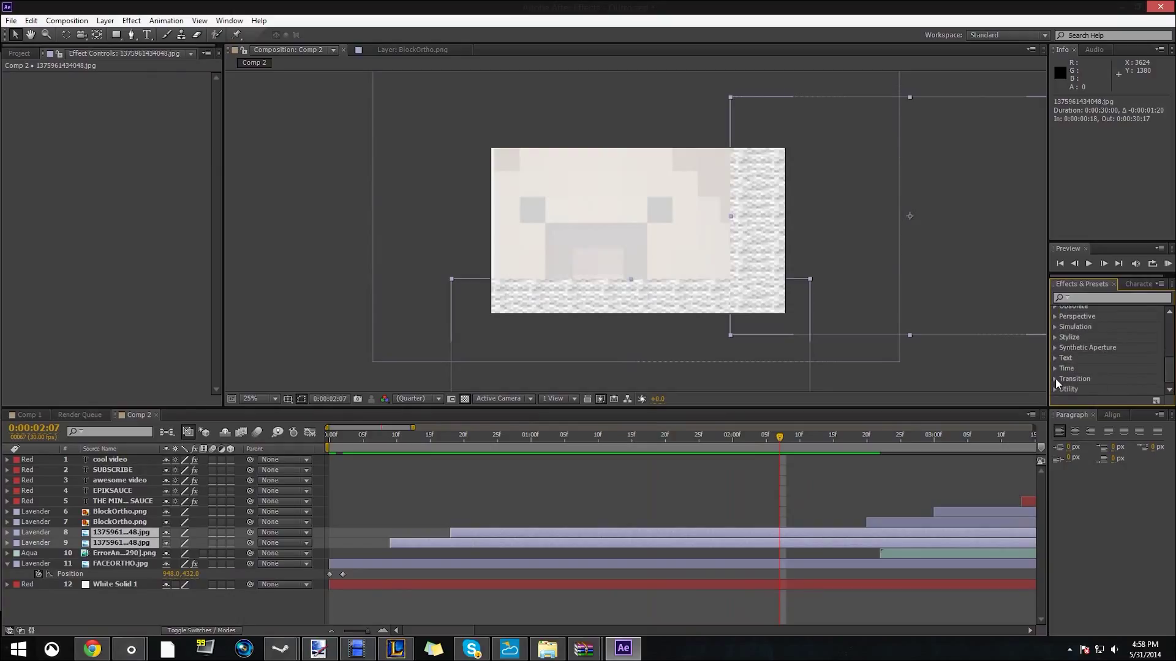
Expand the Transition effects category and scroll through its list
left_click(1065, 378)
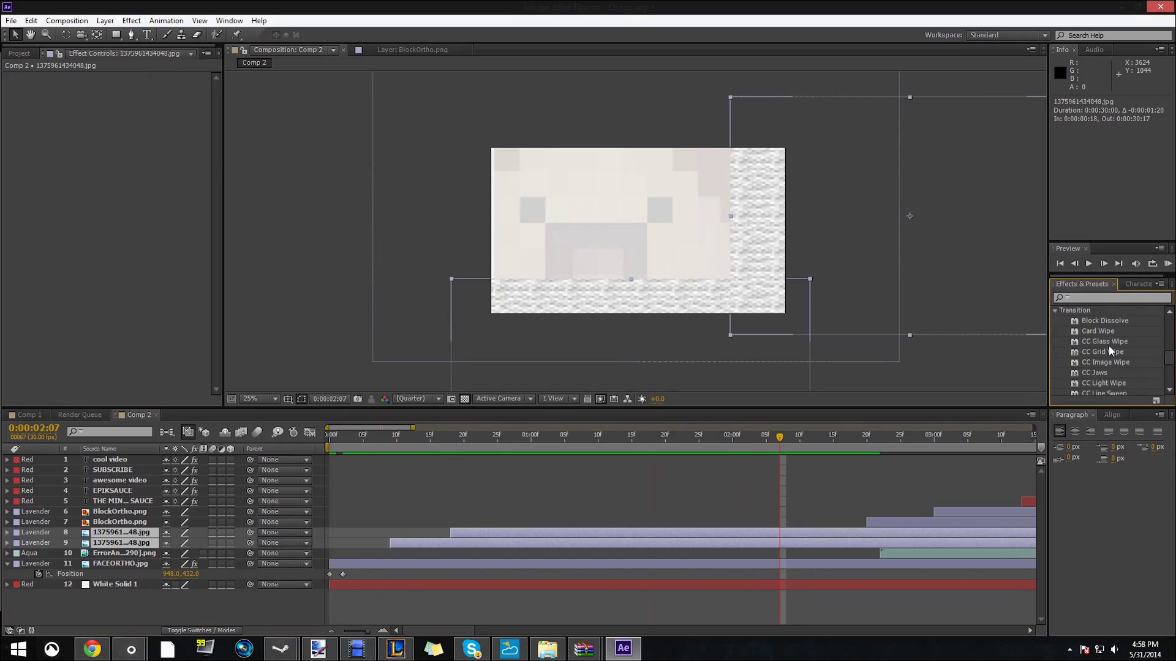
scroll("down", 3)
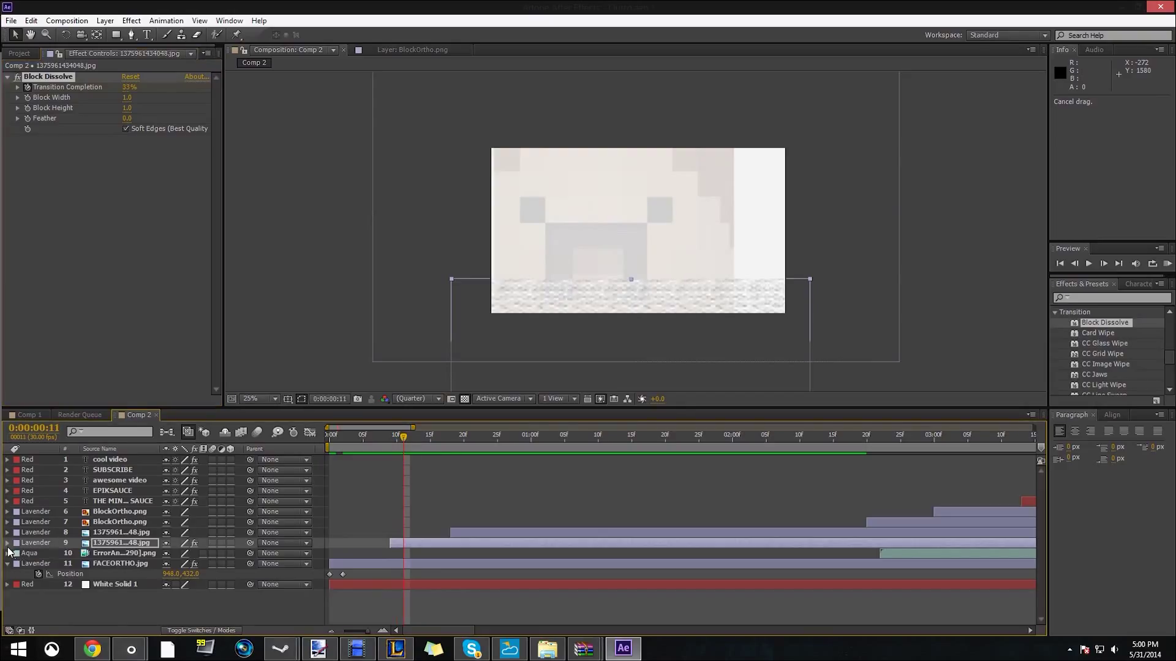
Twirl open the stone texture layer's Block Dissolve to show Transition Completion keyframes
left_click(8, 542)
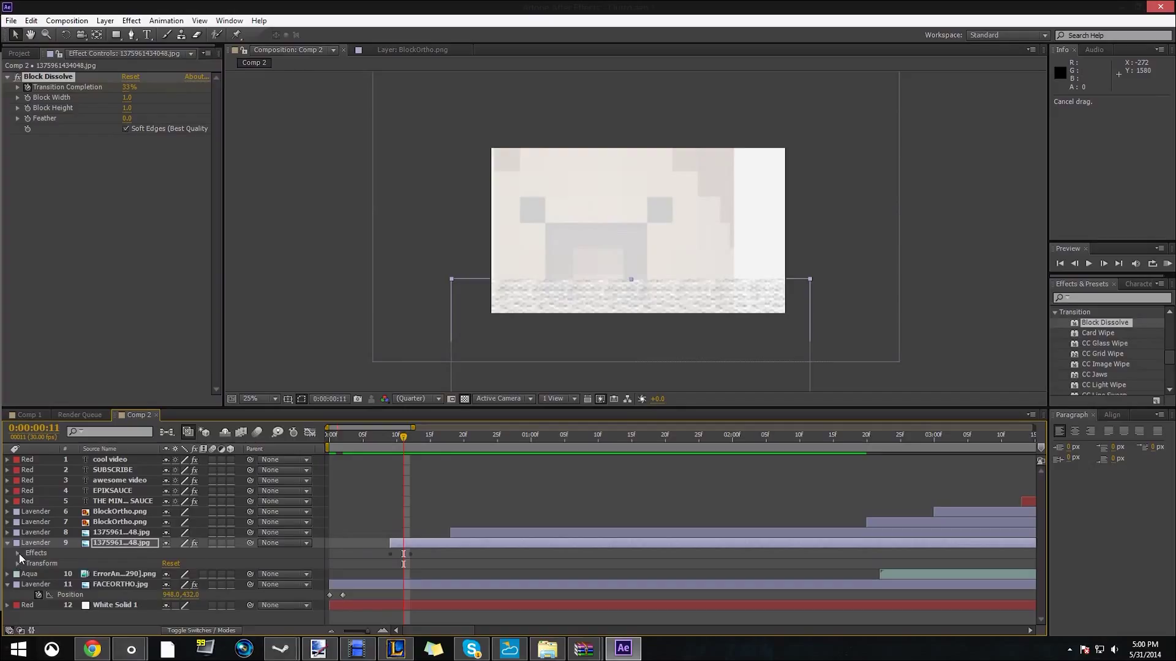
left_click(18, 552)
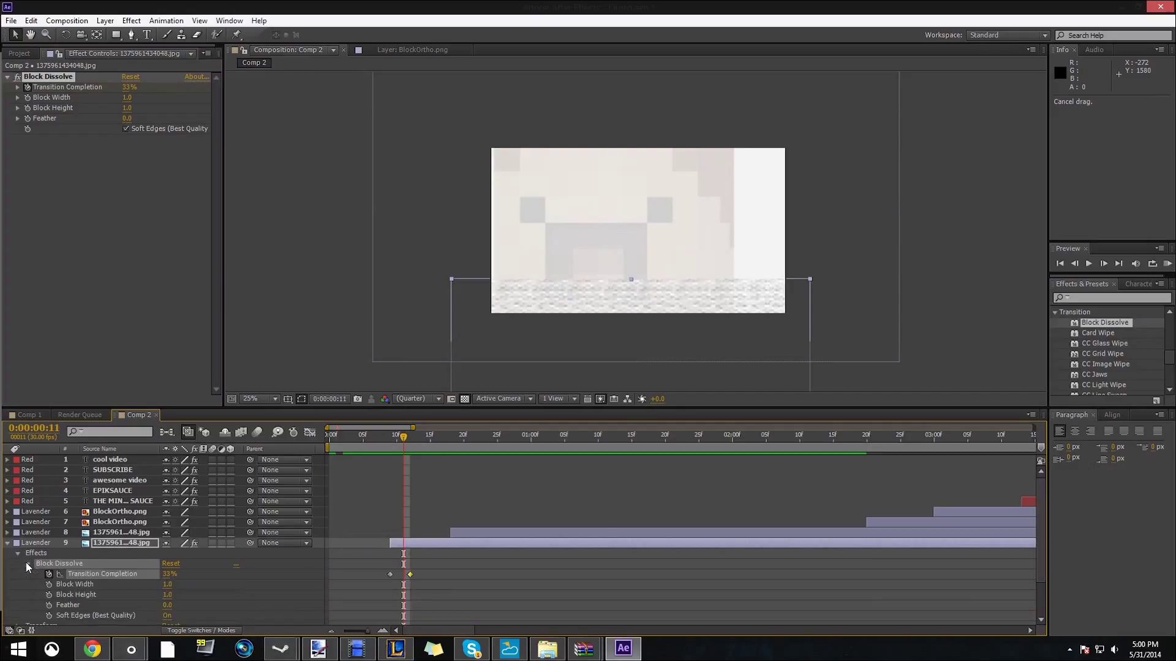
scroll("down", 3)
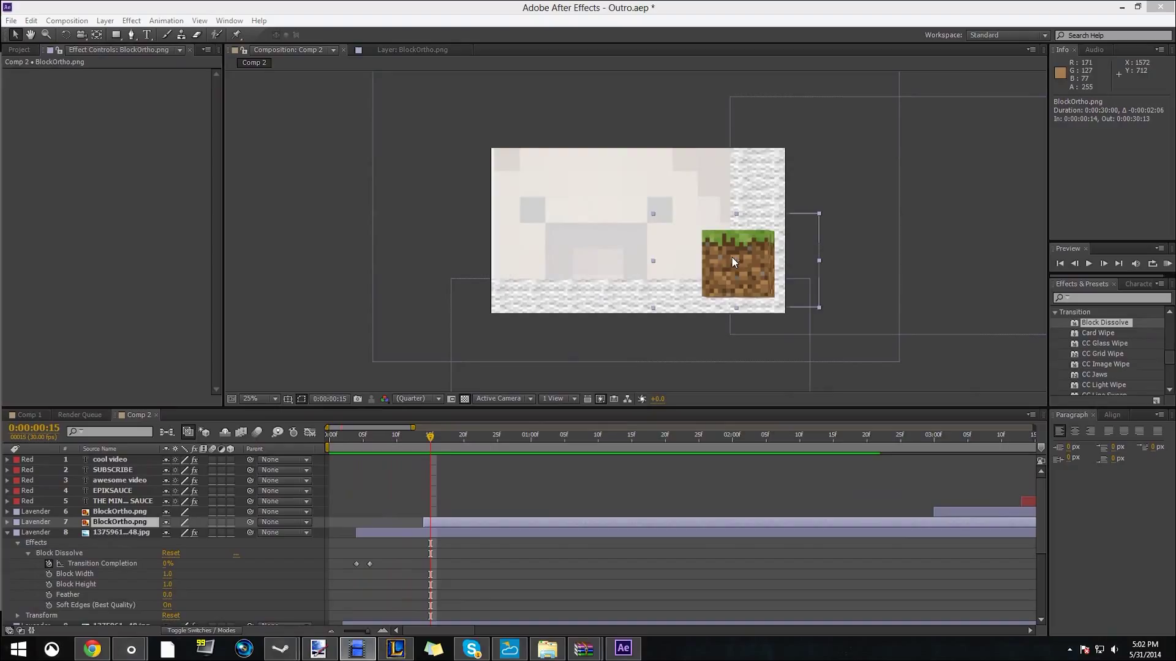
mouse_move(649, 305)
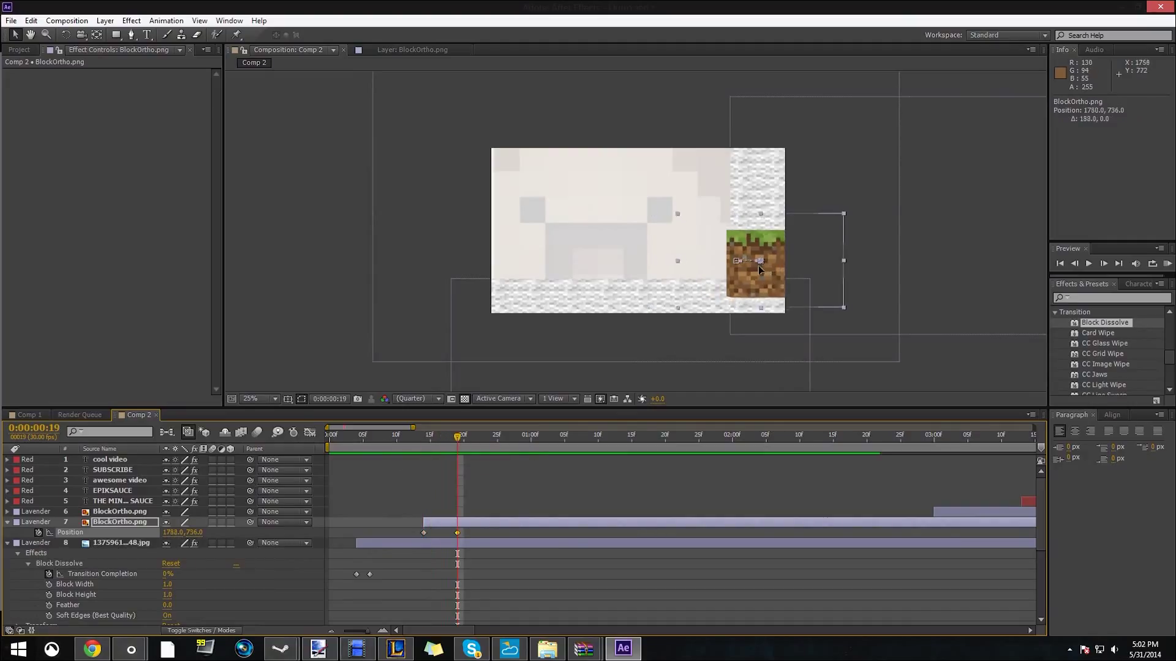
Drag the lower grass block past the right edge so it slides into place
left_click_drag(757, 263, 814, 261)
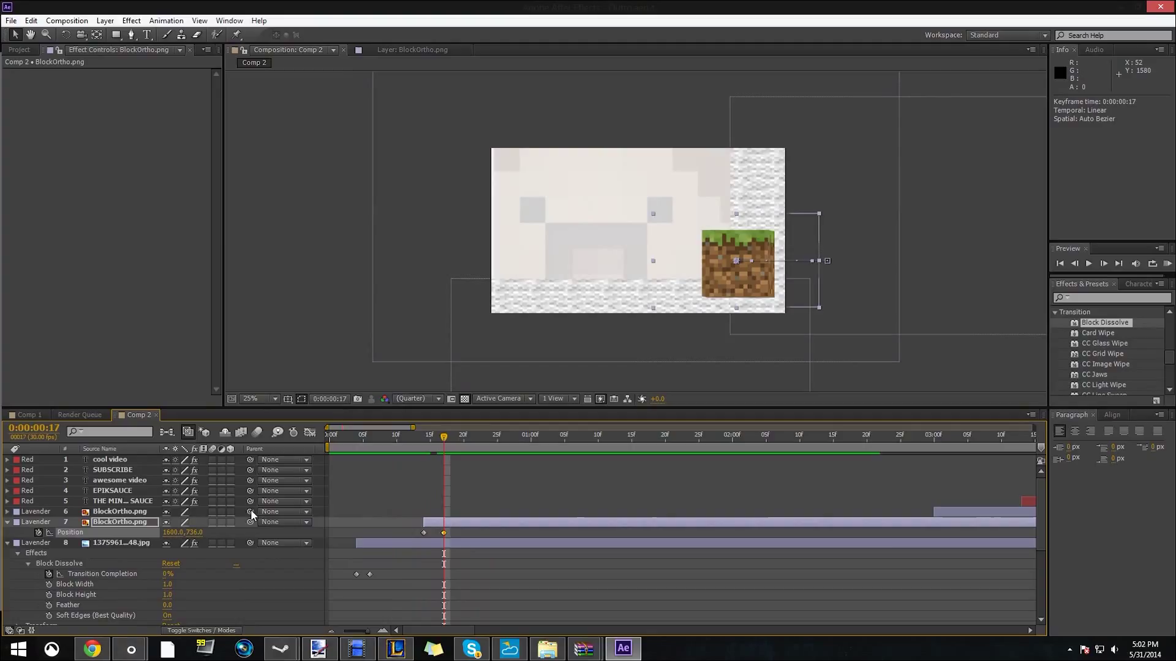
mouse_move(311, 506)
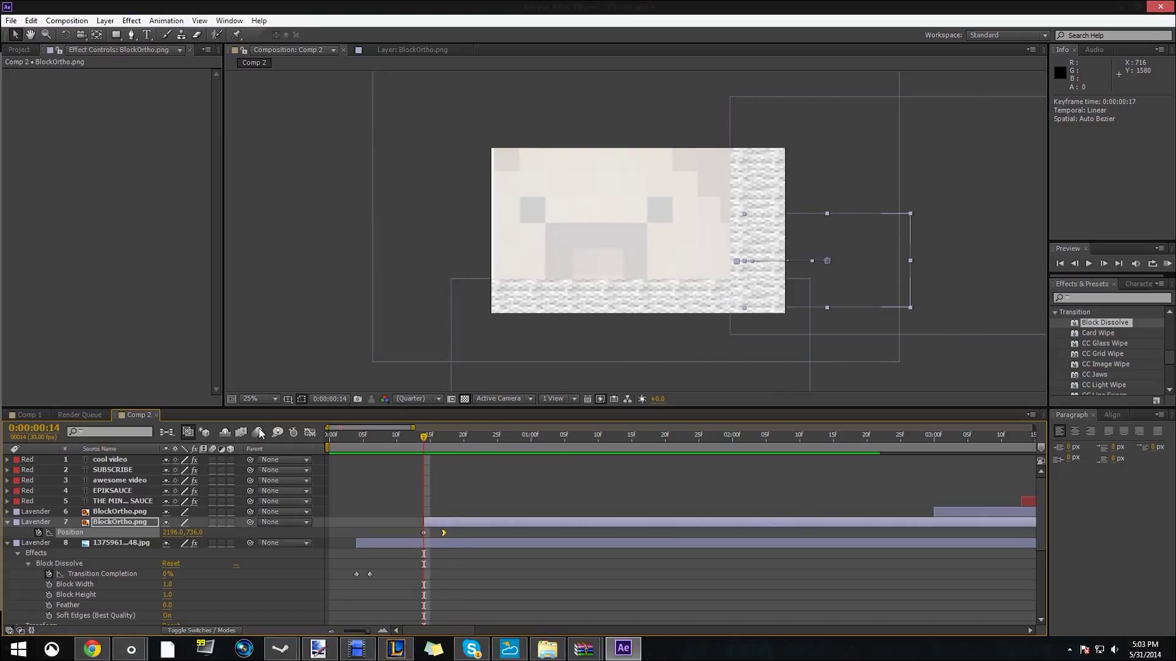
mouse_move(257, 433)
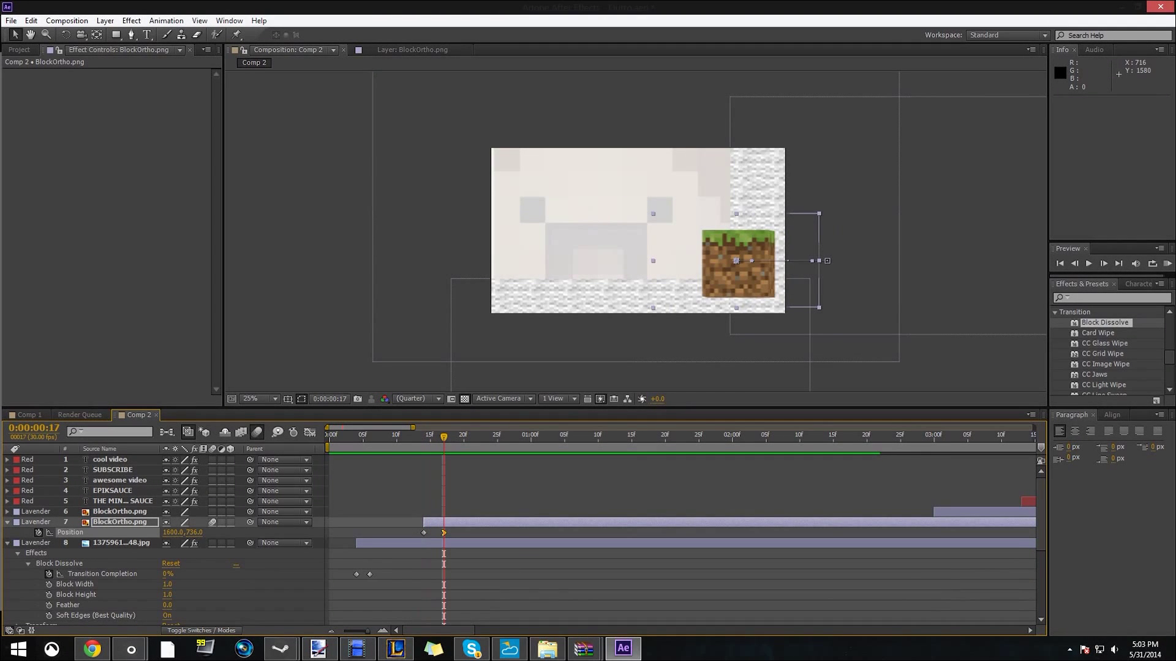
mouse_move(708, 398)
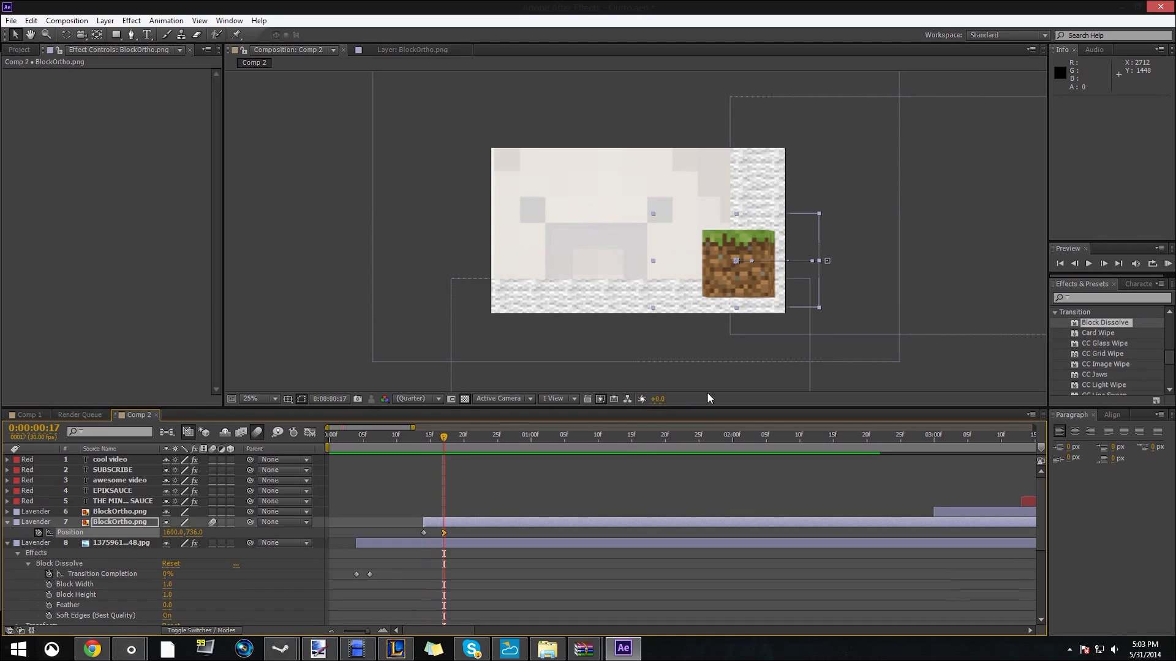
mouse_move(1027, 418)
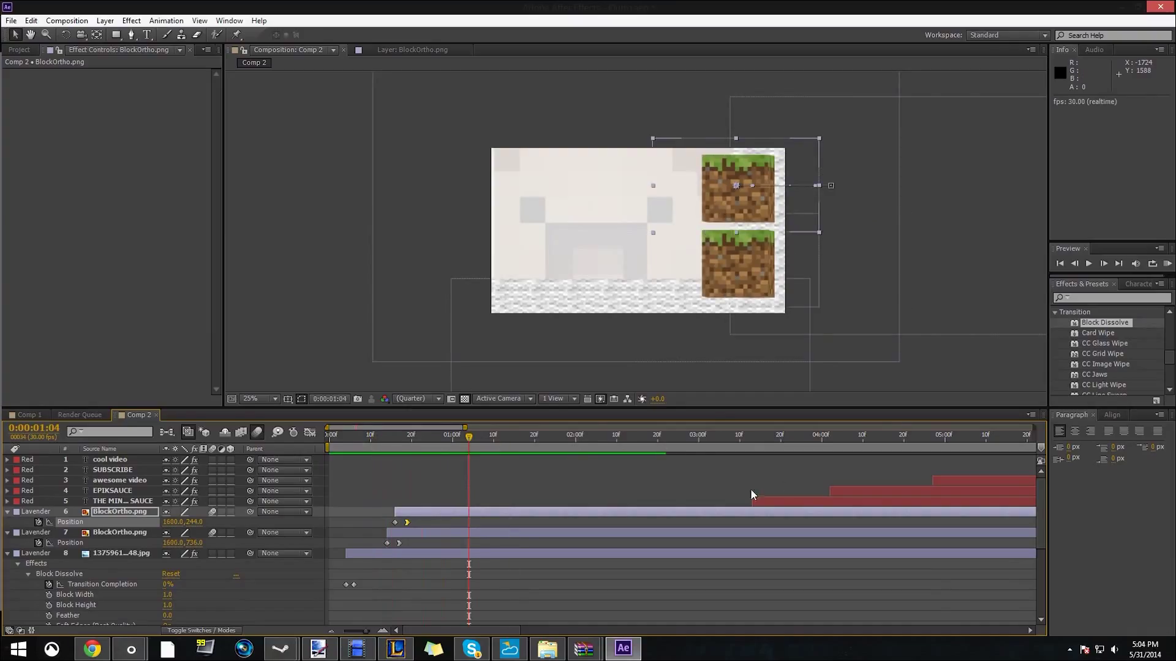
mouse_move(821, 493)
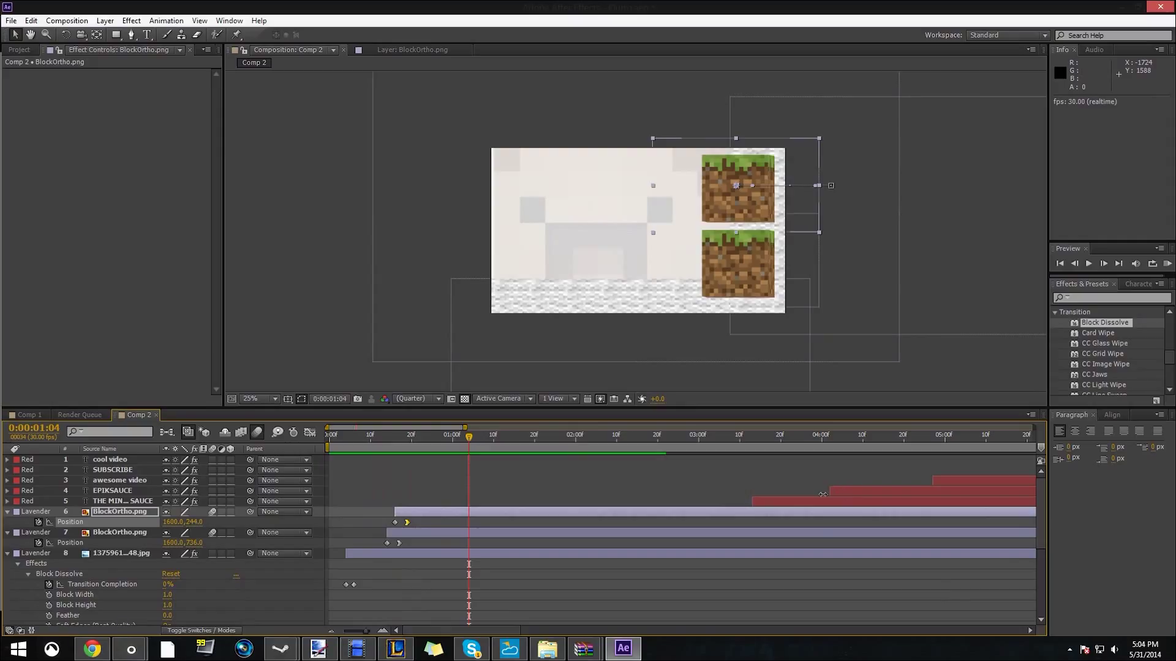
mouse_move(948, 472)
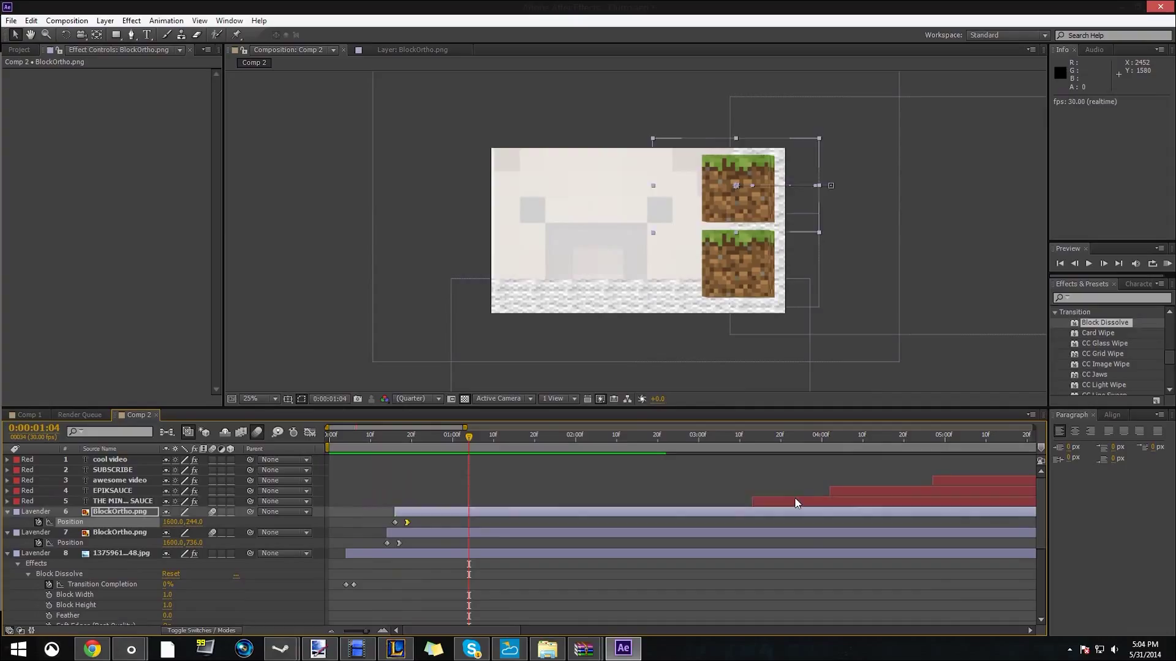
Select THE MINECRAFT SAUCE title layer in the timeline
left_click(123, 501)
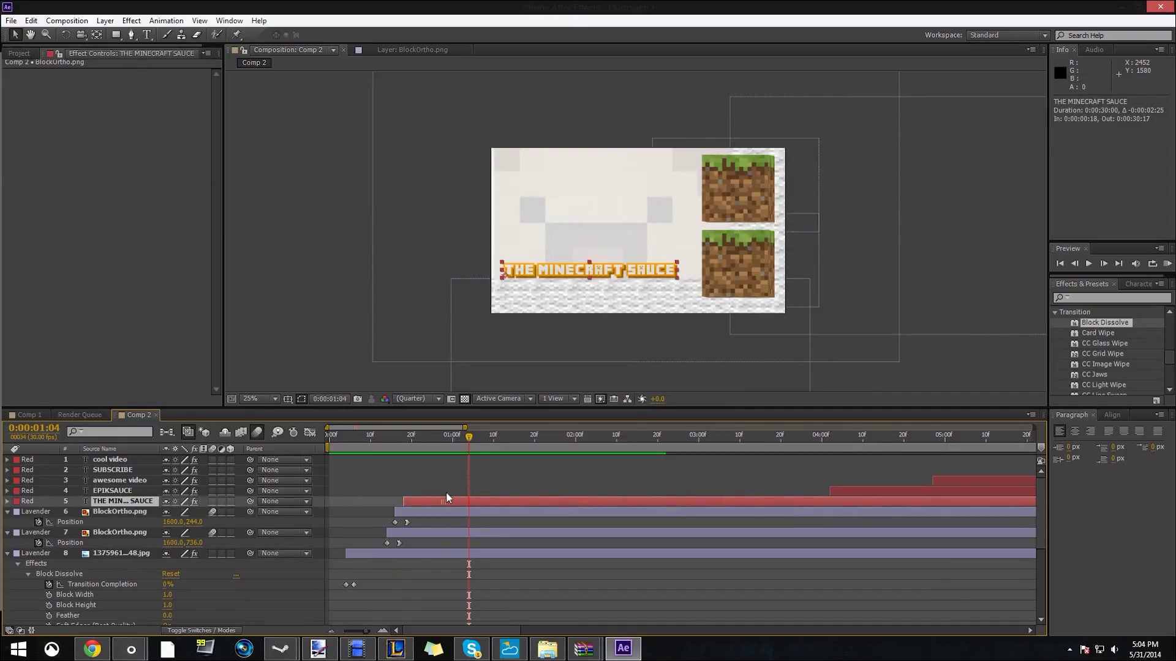
left_click(111, 490)
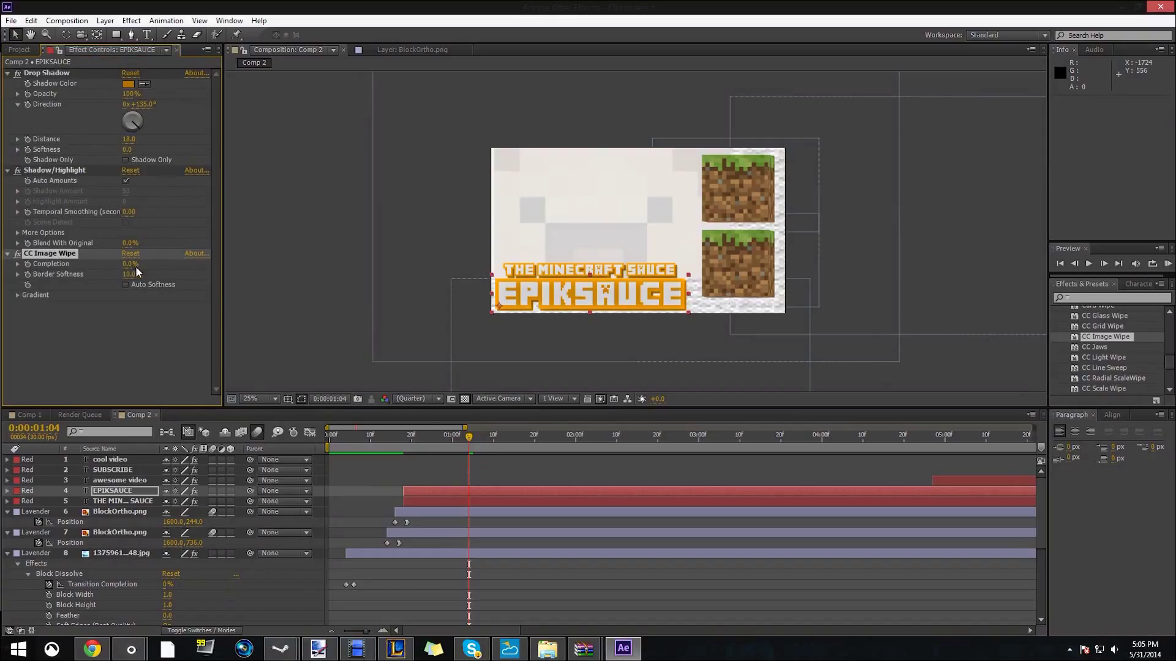
Keyframe EPIKSAUCE CC Image Wipe Completion at 100% on frame 18 and 0% on frame 22
left_click(412, 435)
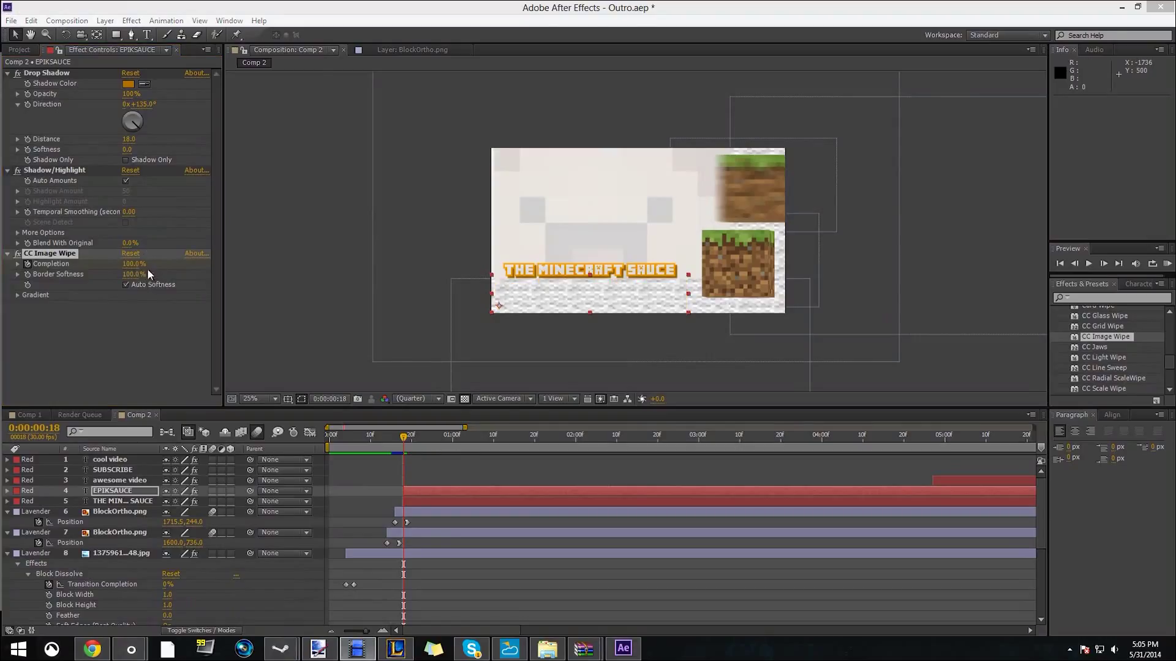
mouse_move(131, 281)
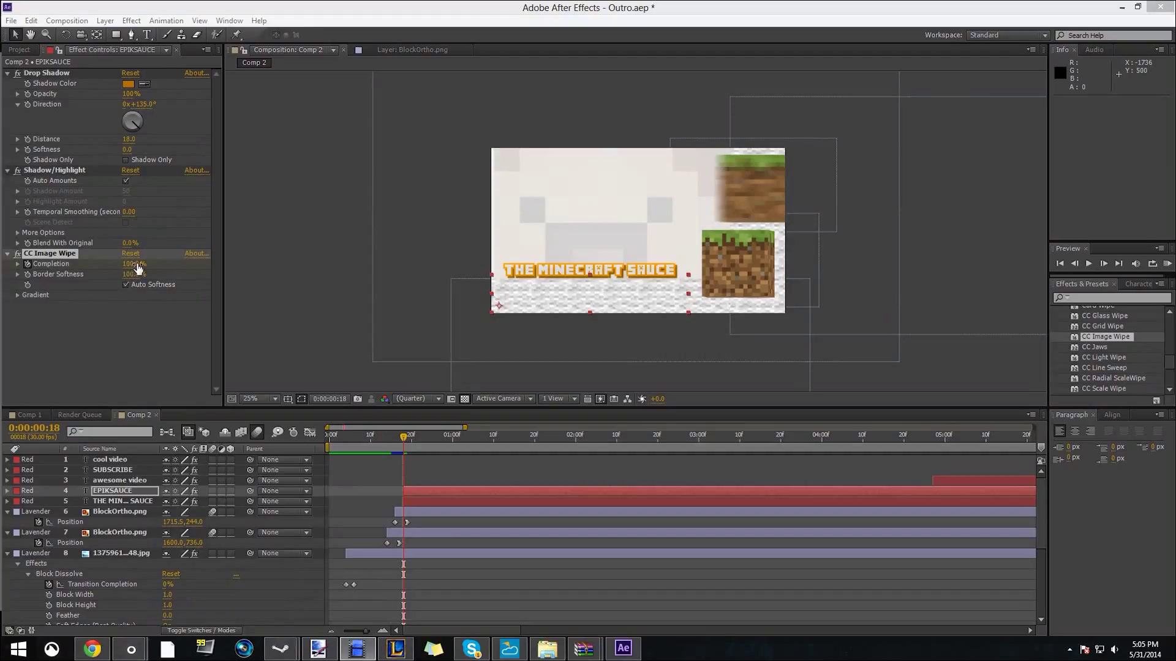
left_click_drag(135, 264, 117, 264)
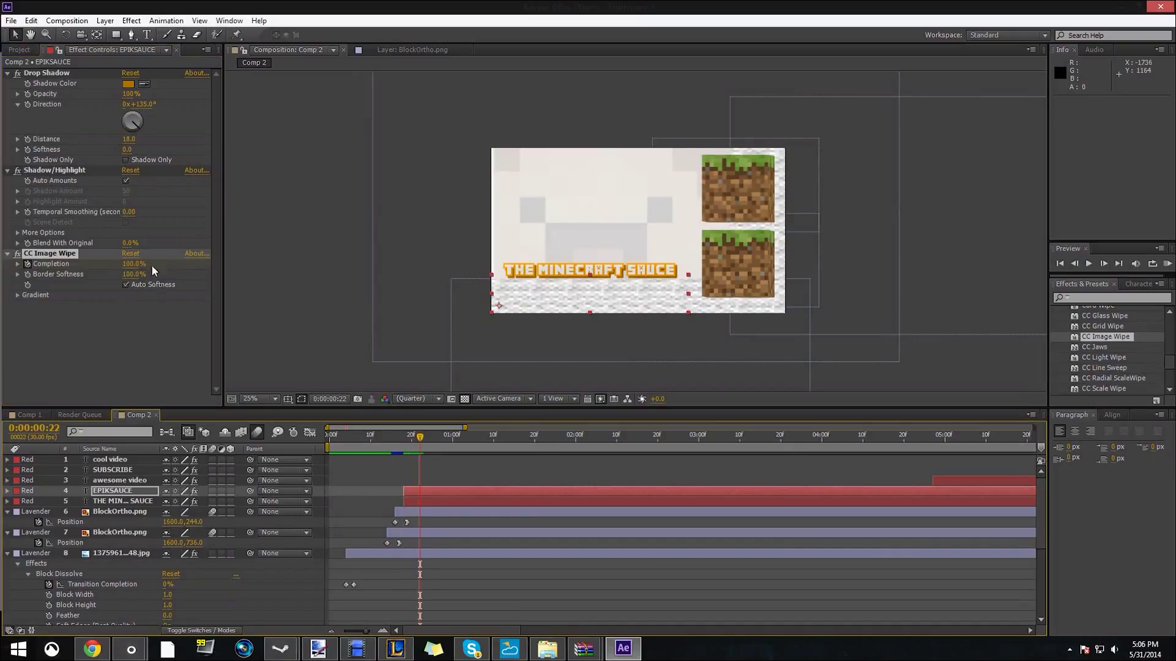
left_click(133, 263)
type("0")
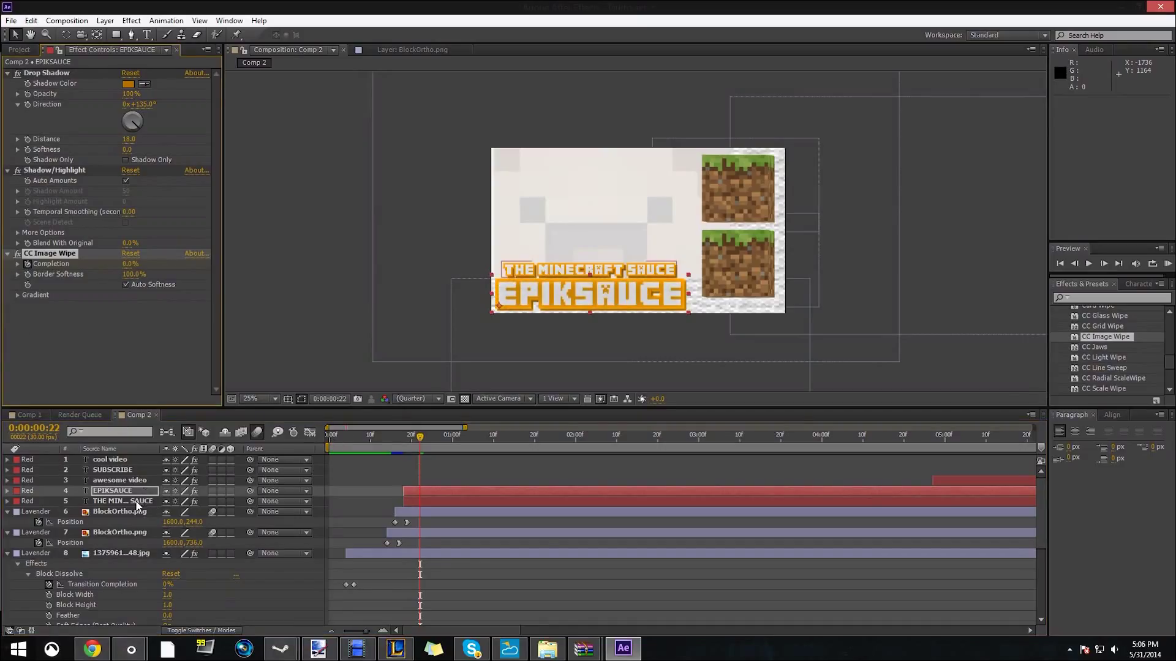
Apply CC Image Wipe to THE MINECRAFT SAUCE: Completion 100% at frame 18, 0% at 22, softness 100%
left_click(121, 501)
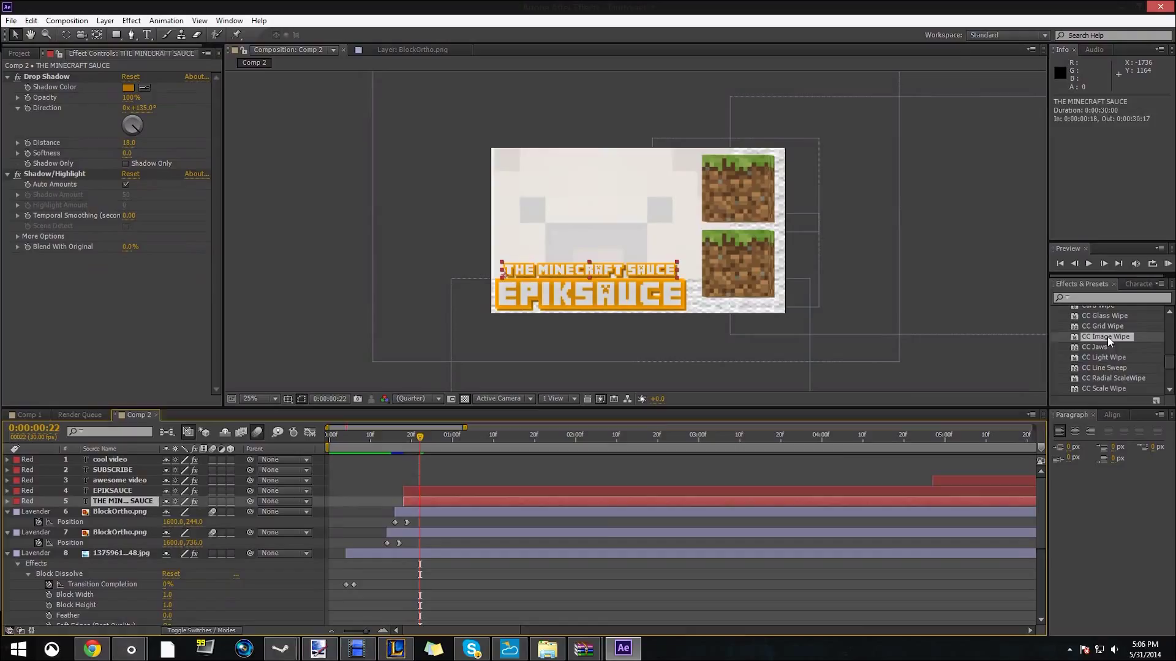
double_click(1105, 336)
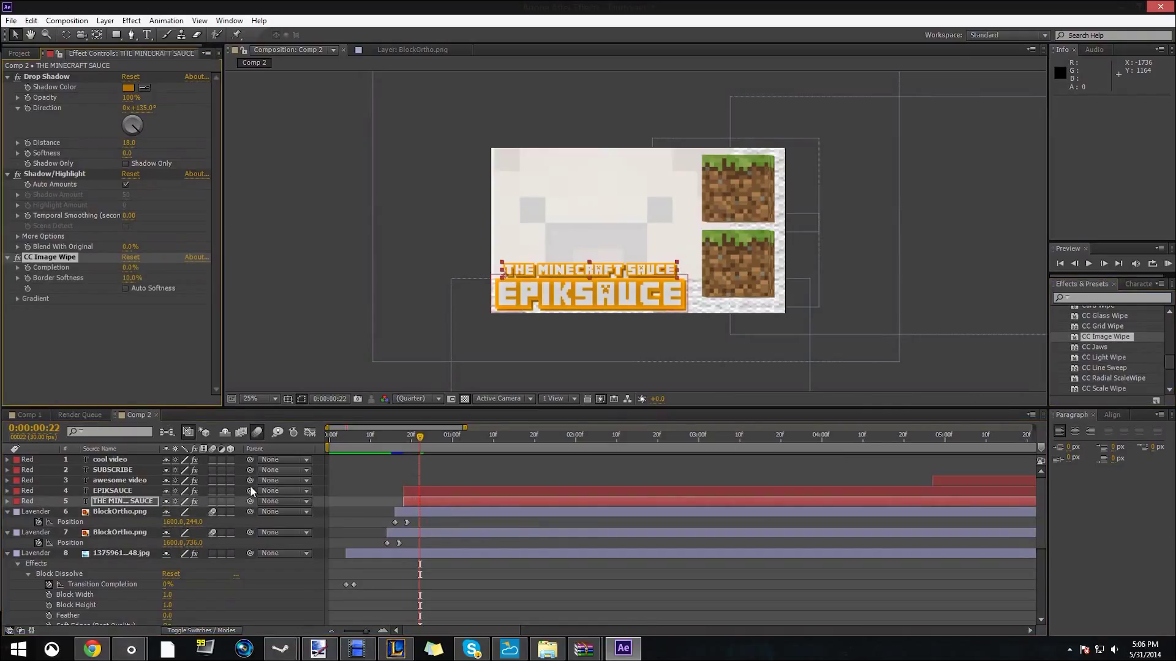
left_click_drag(419, 438, 402, 437)
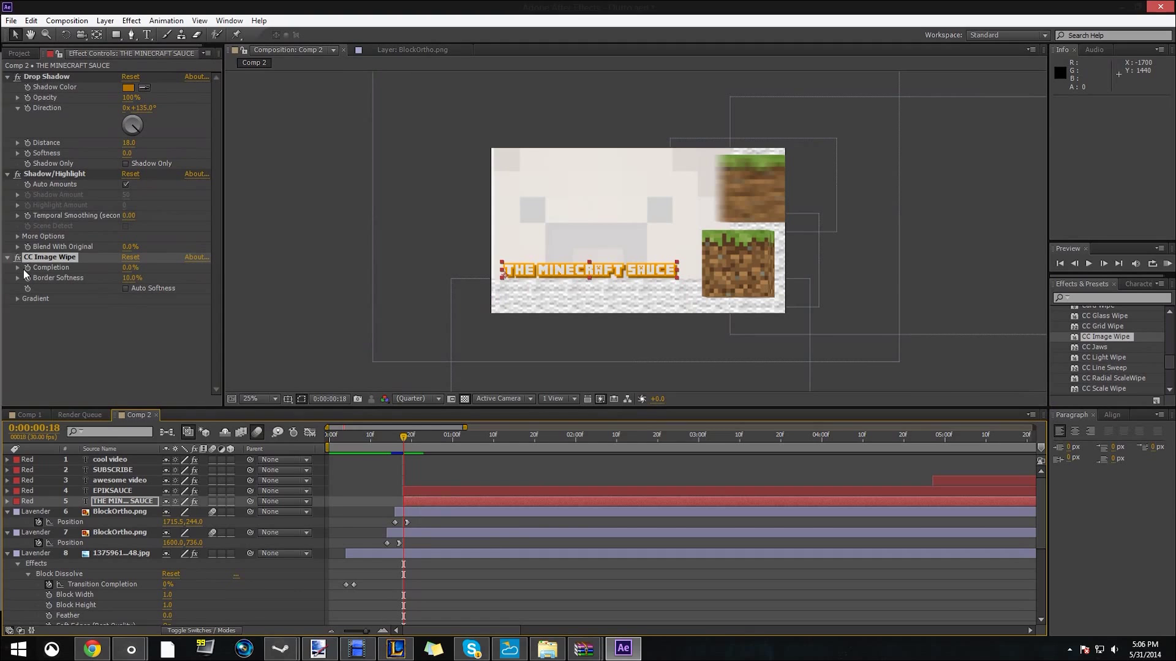
left_click(133, 268)
type("100")
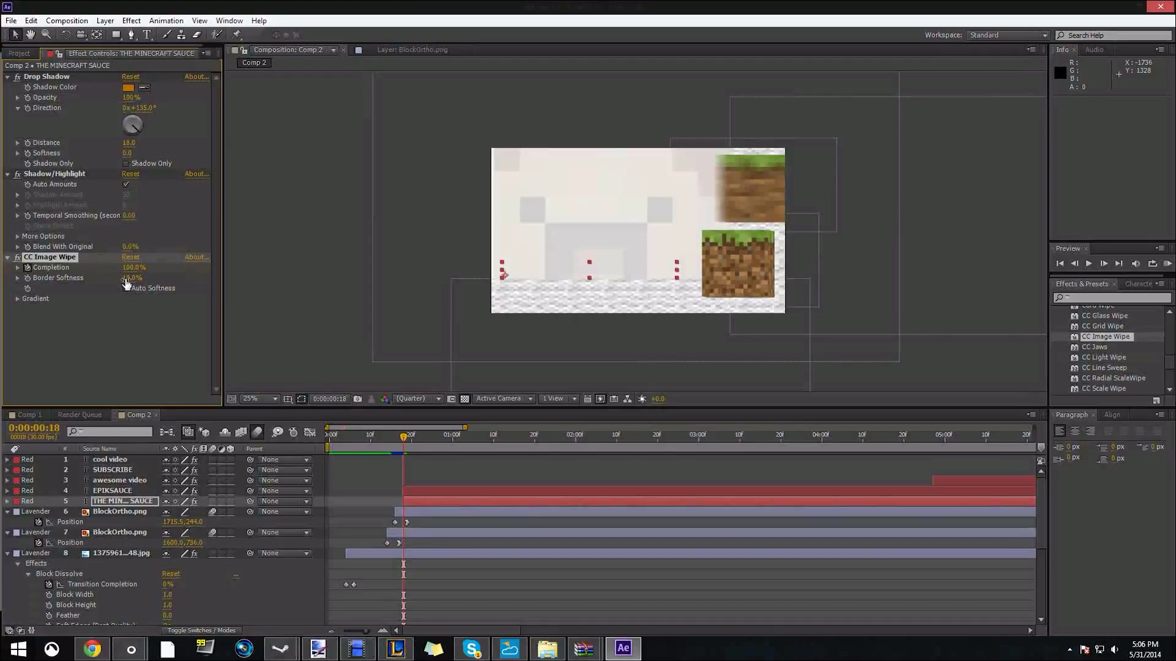
left_click_drag(134, 278, 131, 277)
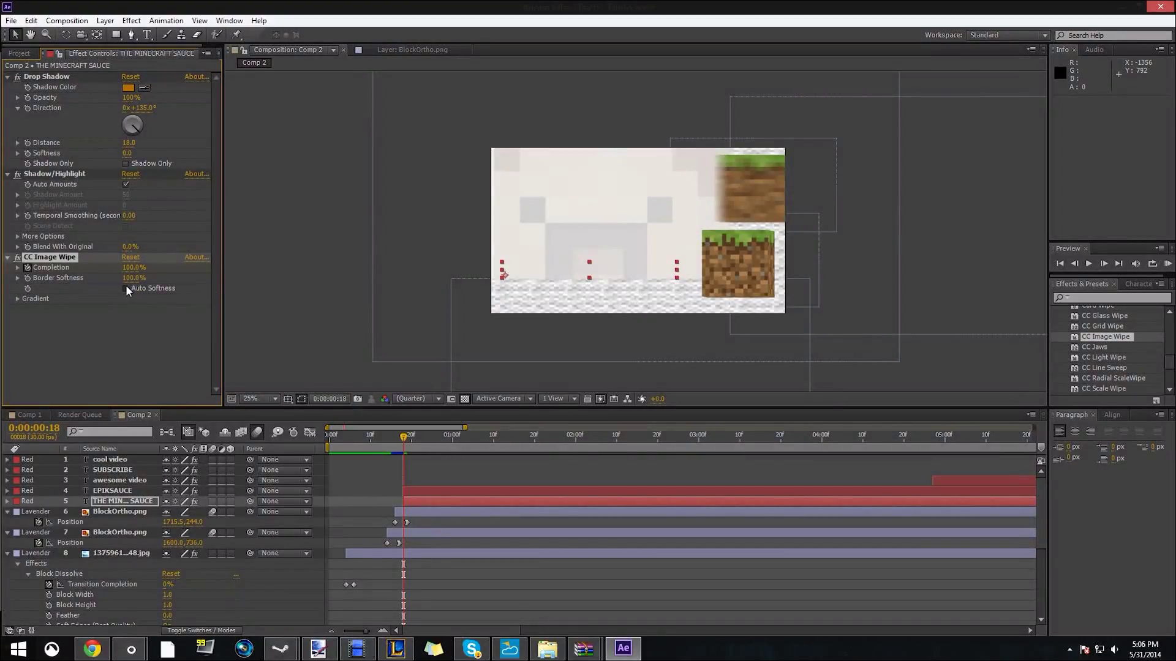
left_click(125, 288)
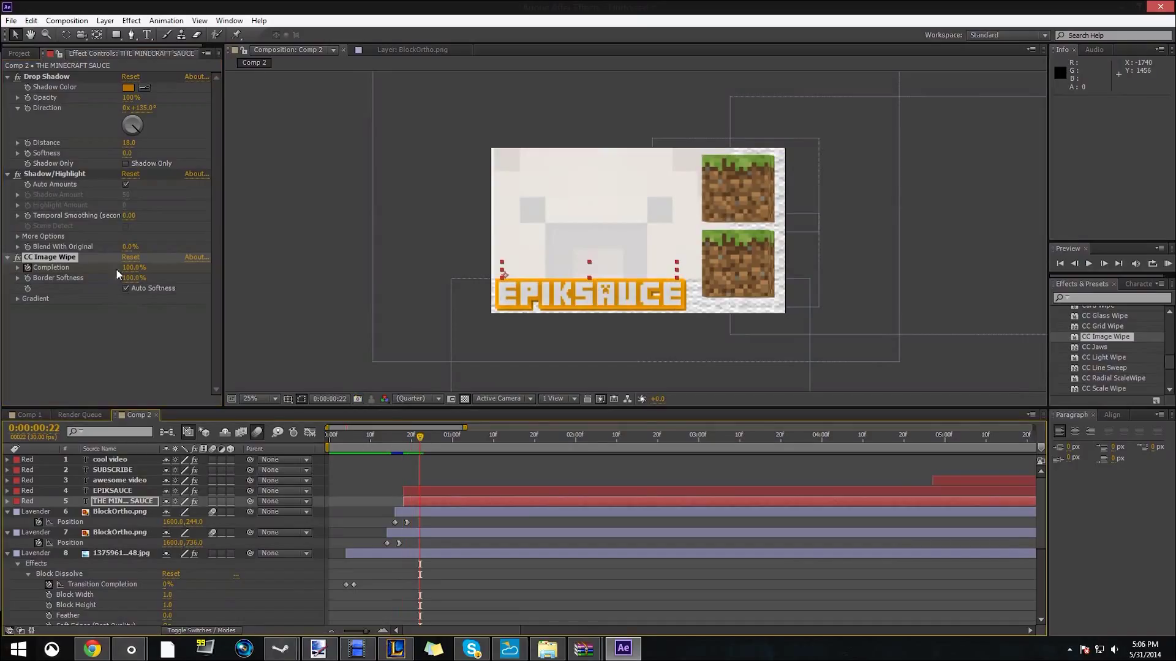
left_click(133, 268)
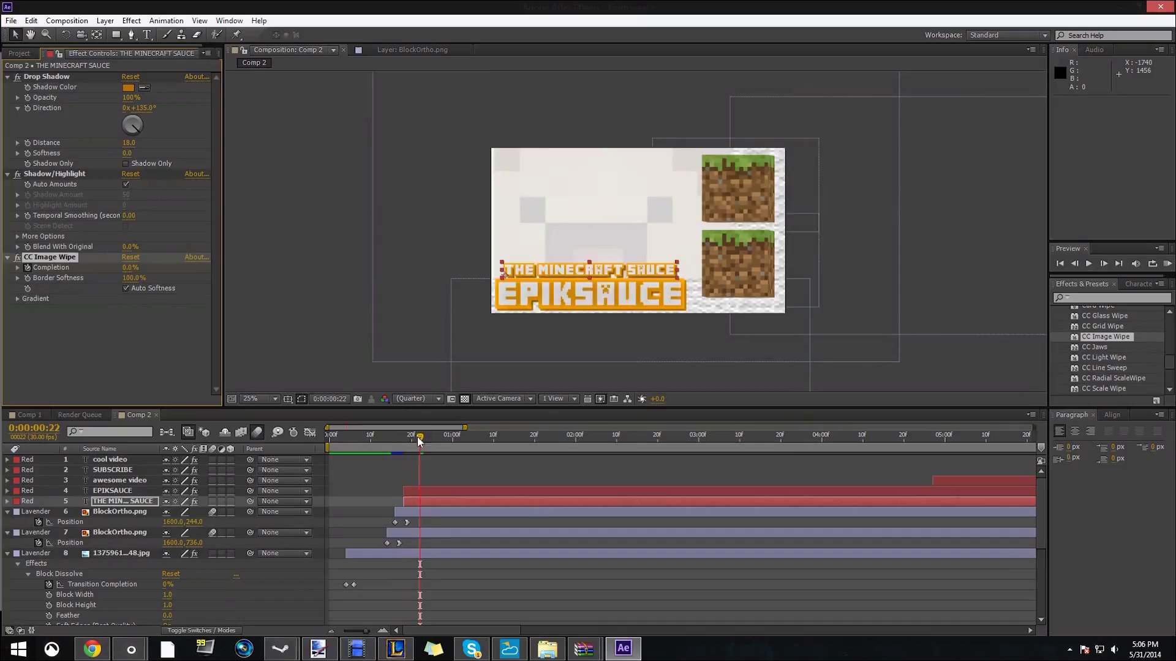
left_click(460, 435)
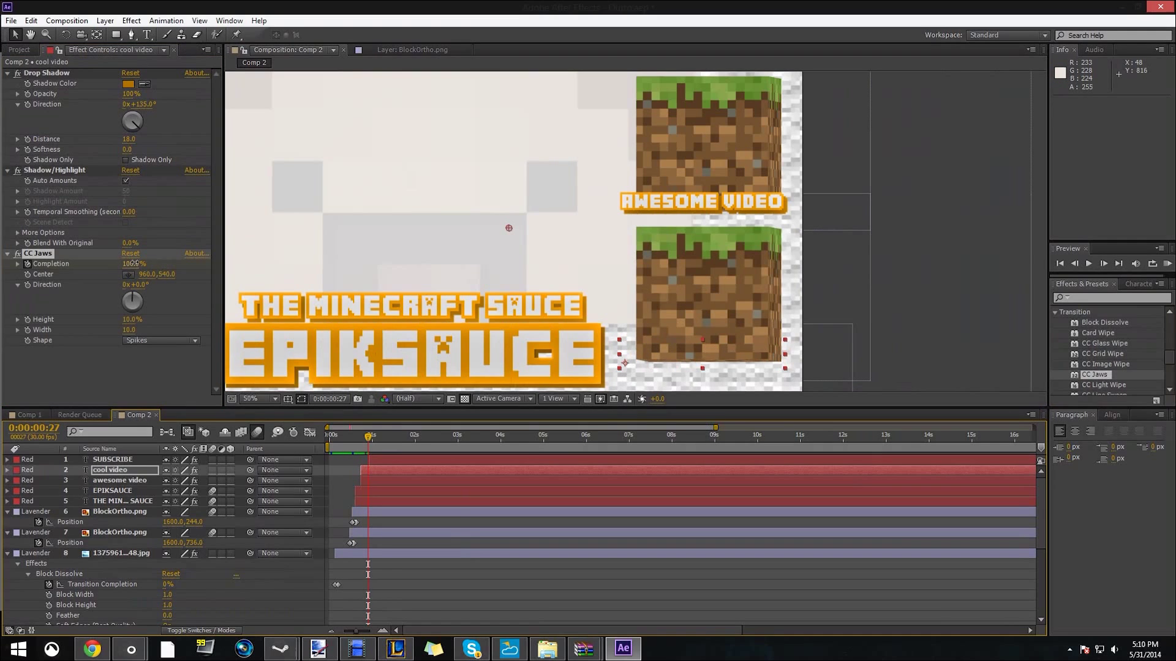
Set the cool video caption's CC Jaws Completion to 80% around frame 23
left_click_drag(367, 437, 358, 436)
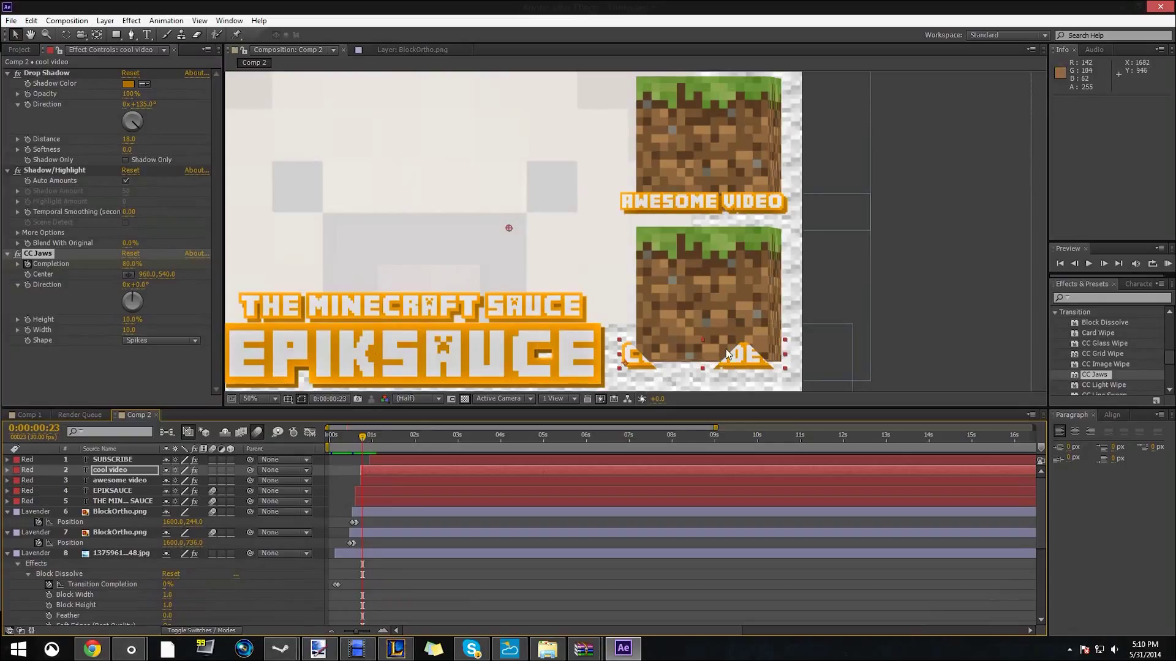
mouse_move(113, 291)
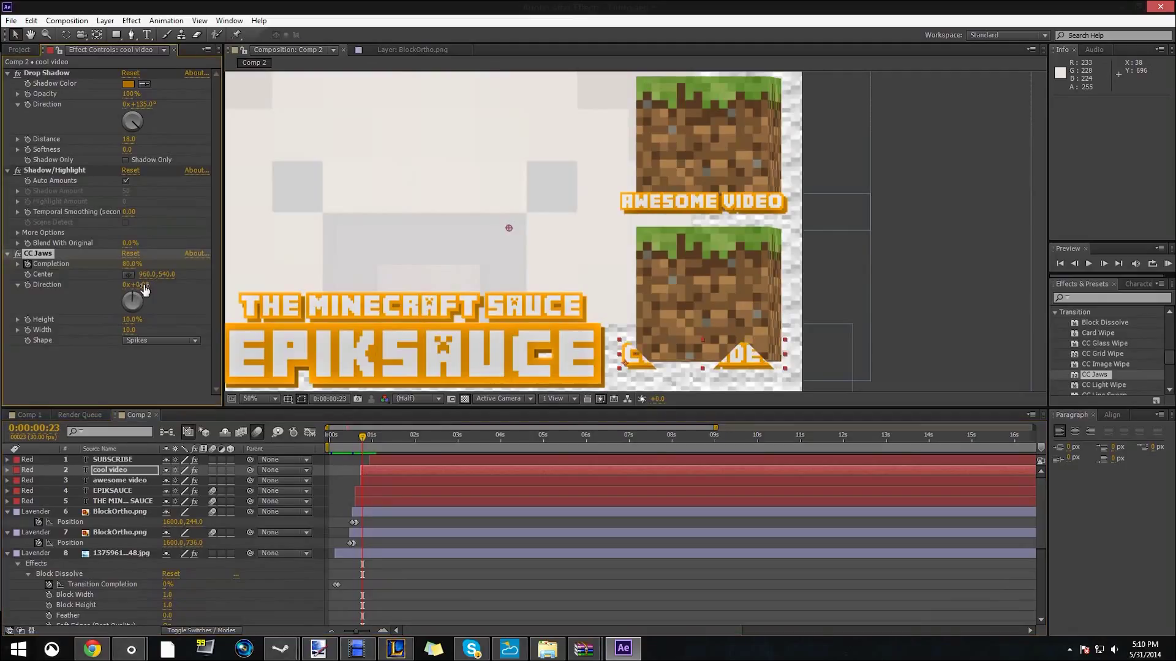
Try RoboJaw, Block and Waves jaw shapes, then keep Spikes at 3% height and 2.7 width
left_click(160, 340)
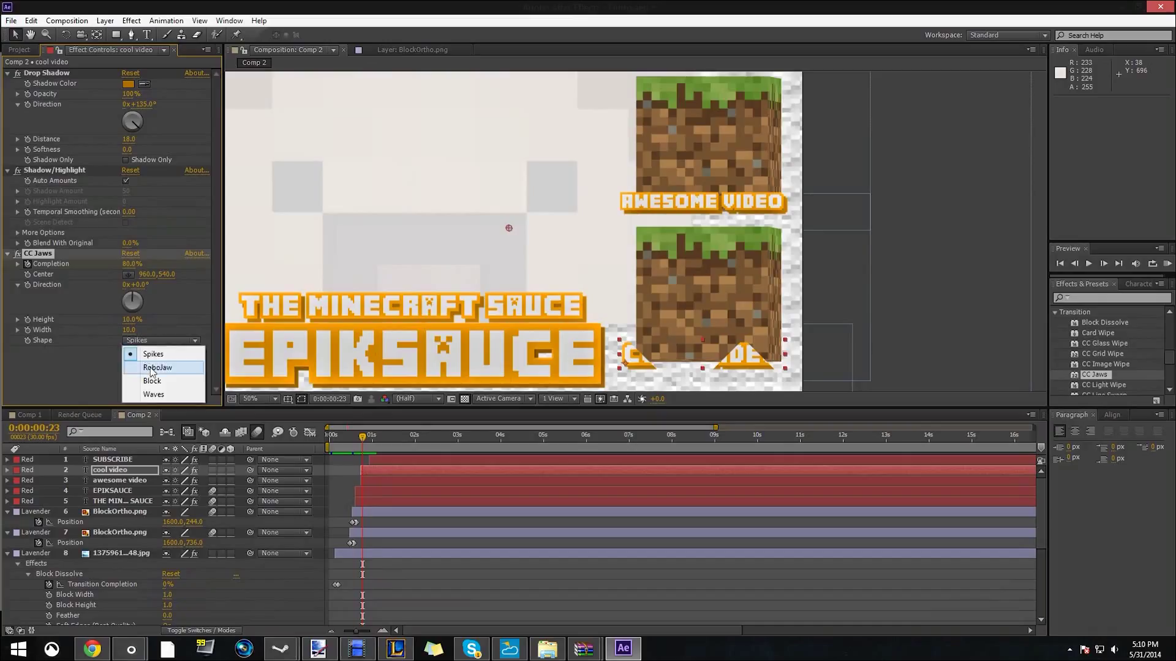
left_click(157, 367)
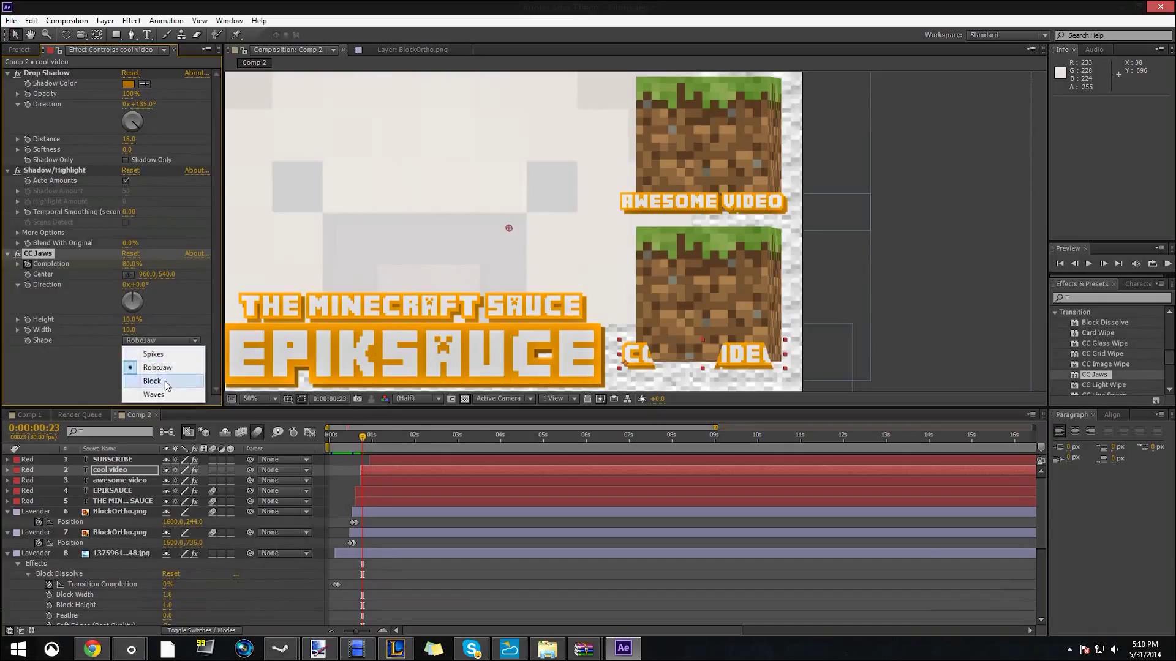
left_click(152, 381)
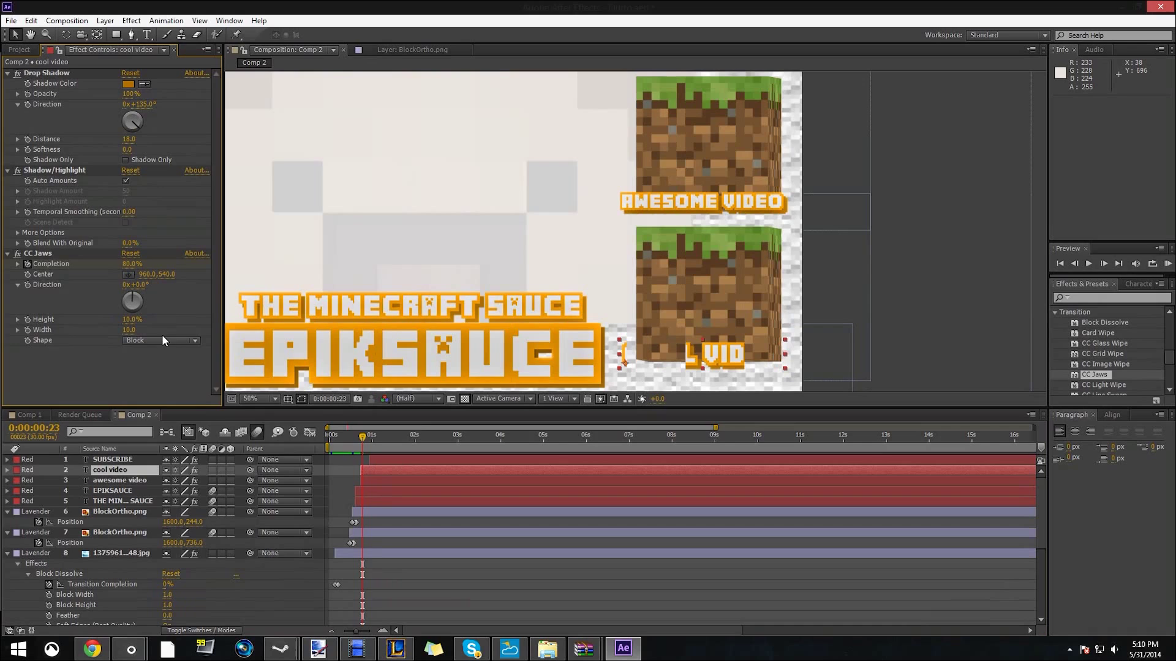
left_click(160, 340)
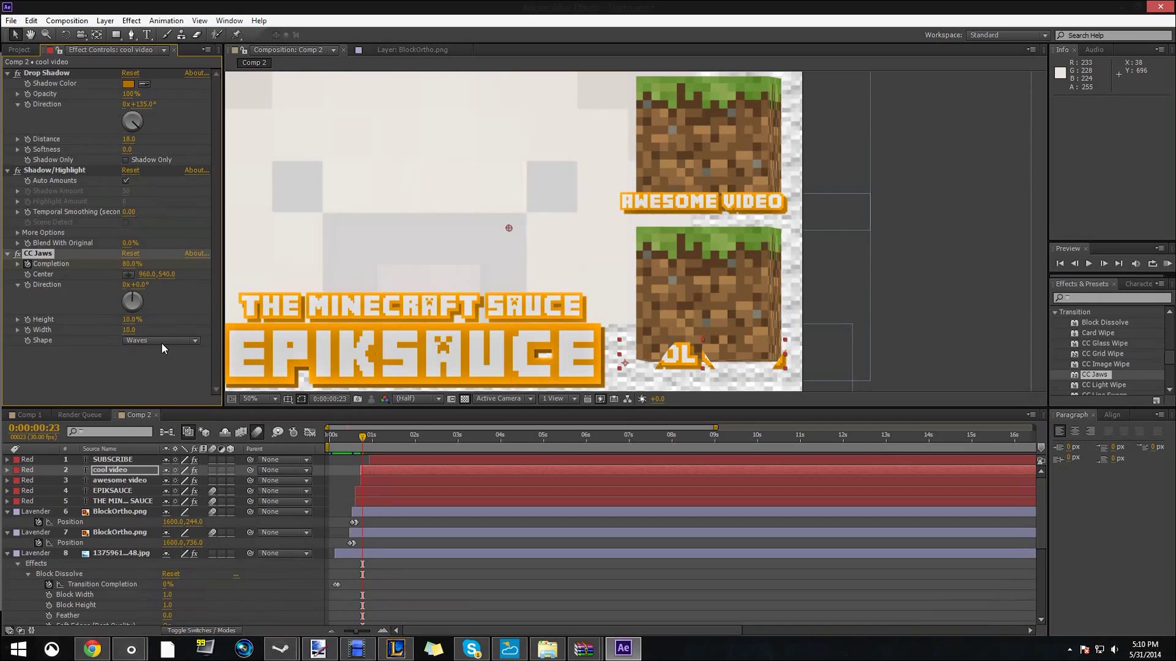
left_click(160, 340)
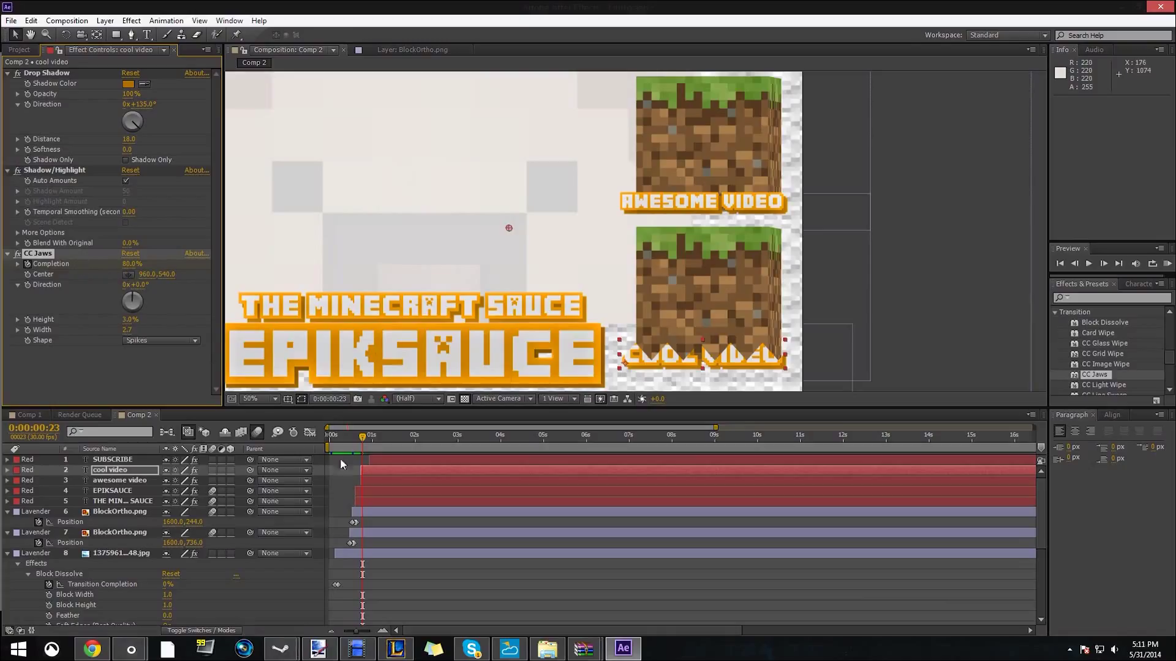
left_click(364, 435)
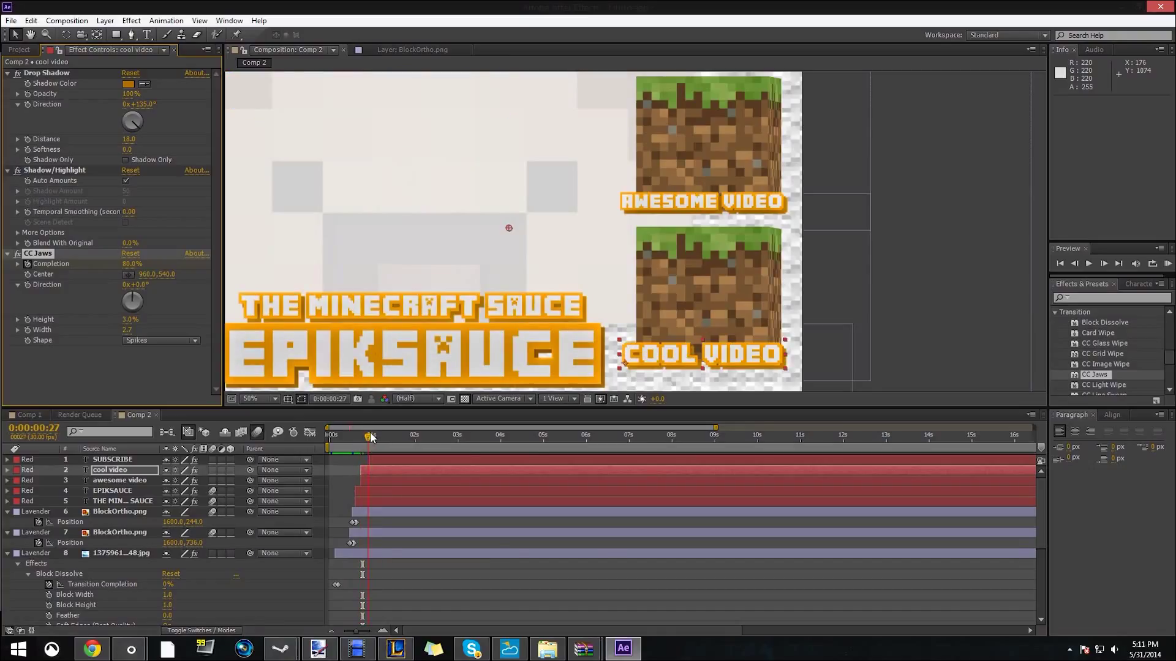
left_click_drag(368, 435, 360, 435)
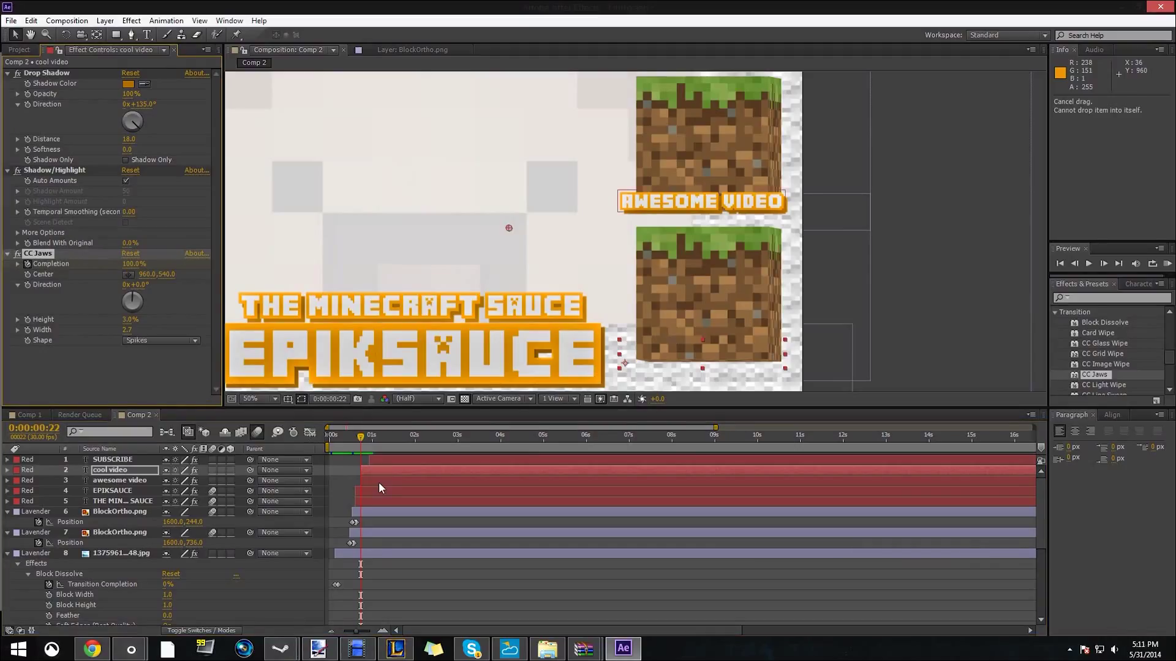
Select the awesome video caption and give it CC Jaws, hidden at frame 22
left_click(120, 480)
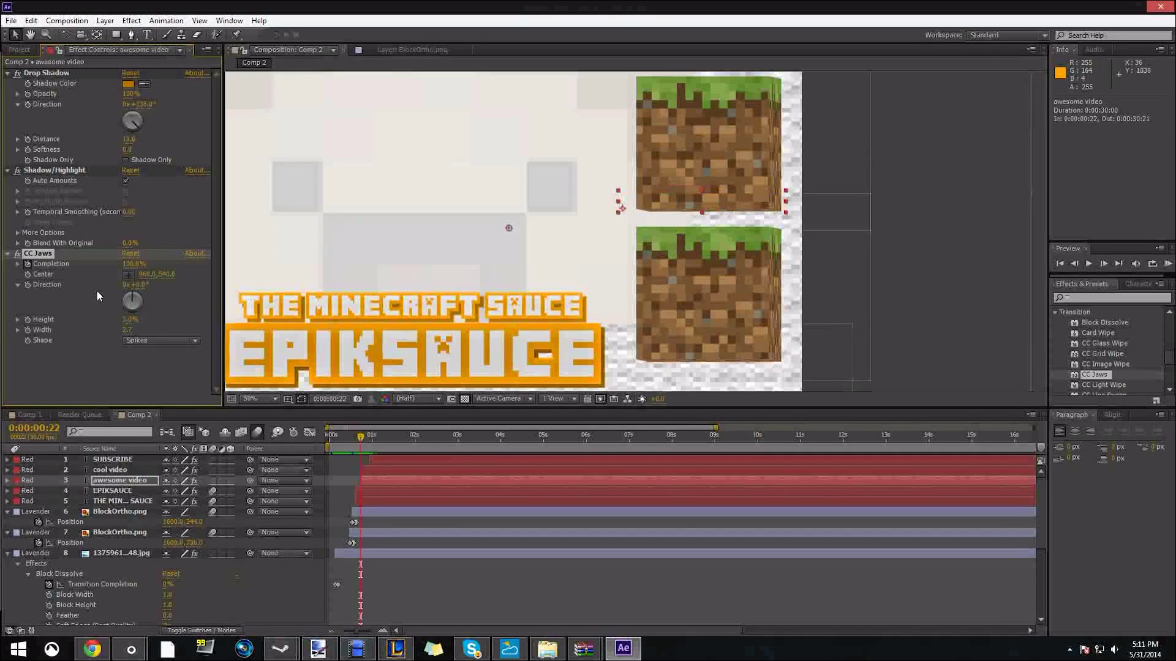
left_click(361, 435)
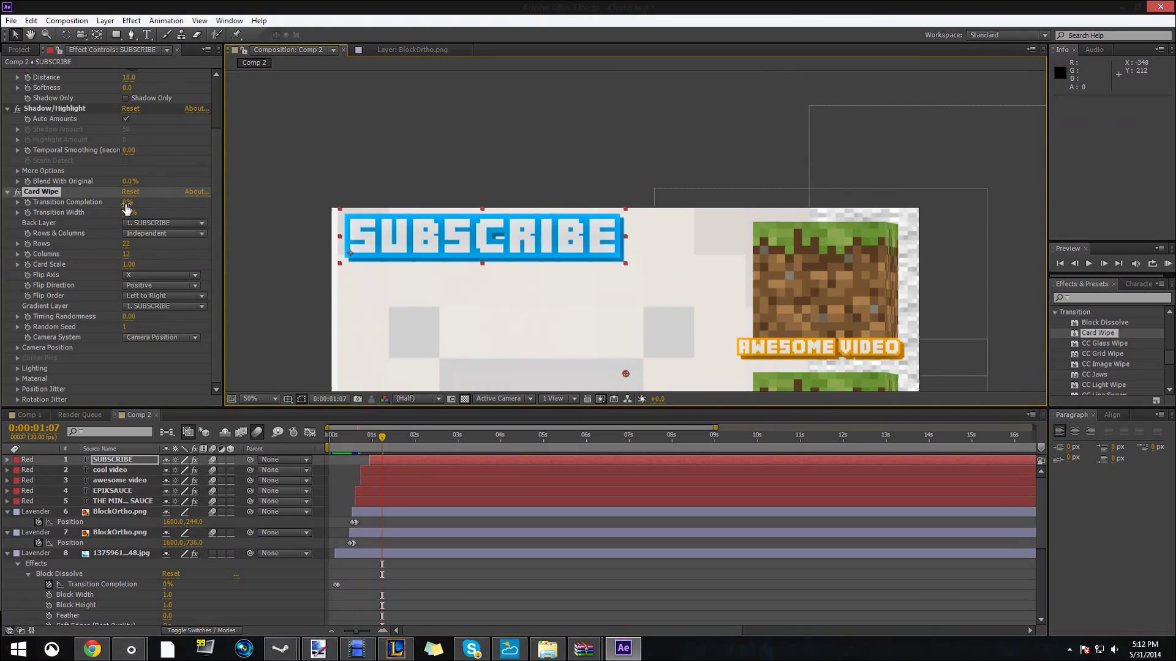
Drag the SUBSCRIBE Card Wipe Transition Completion to adjust the card flip
left_click_drag(127, 213, 150, 213)
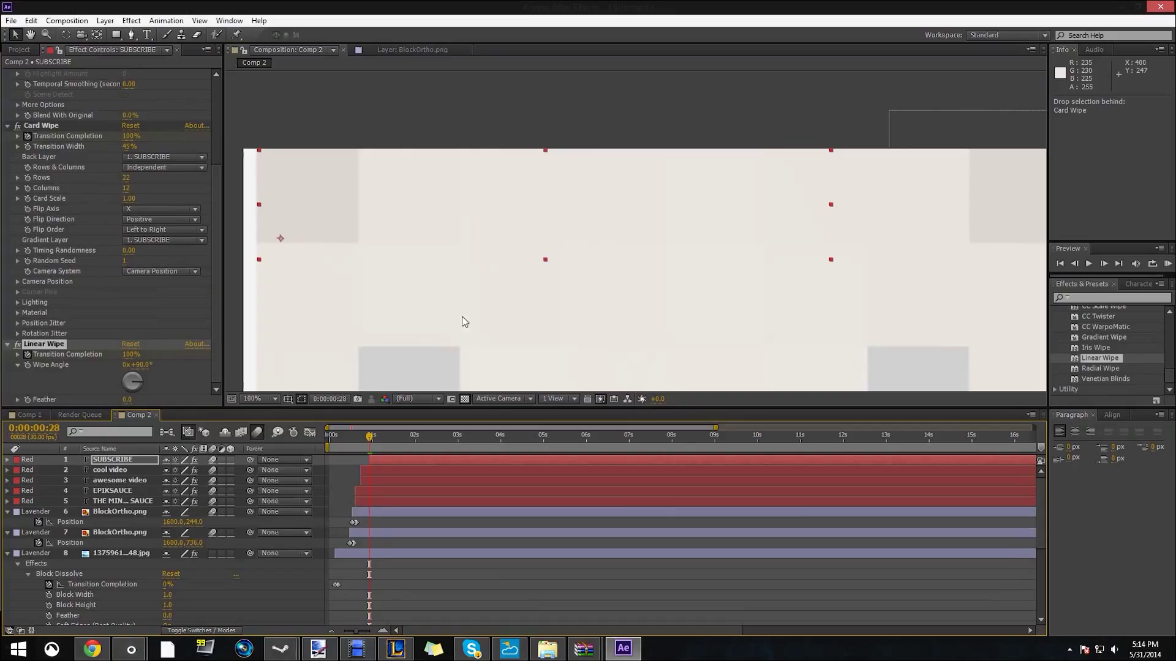
mouse_move(68, 124)
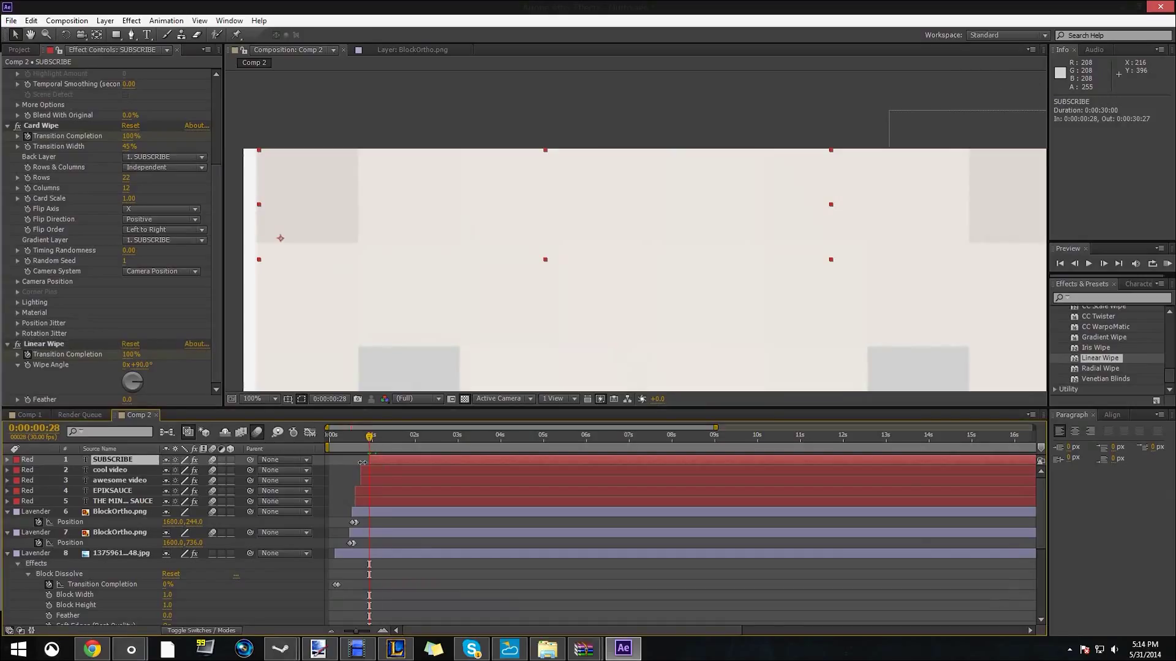
Give SUBSCRIBE a Linear Wipe with Transition Completion 100% at frame 28
left_click(7, 458)
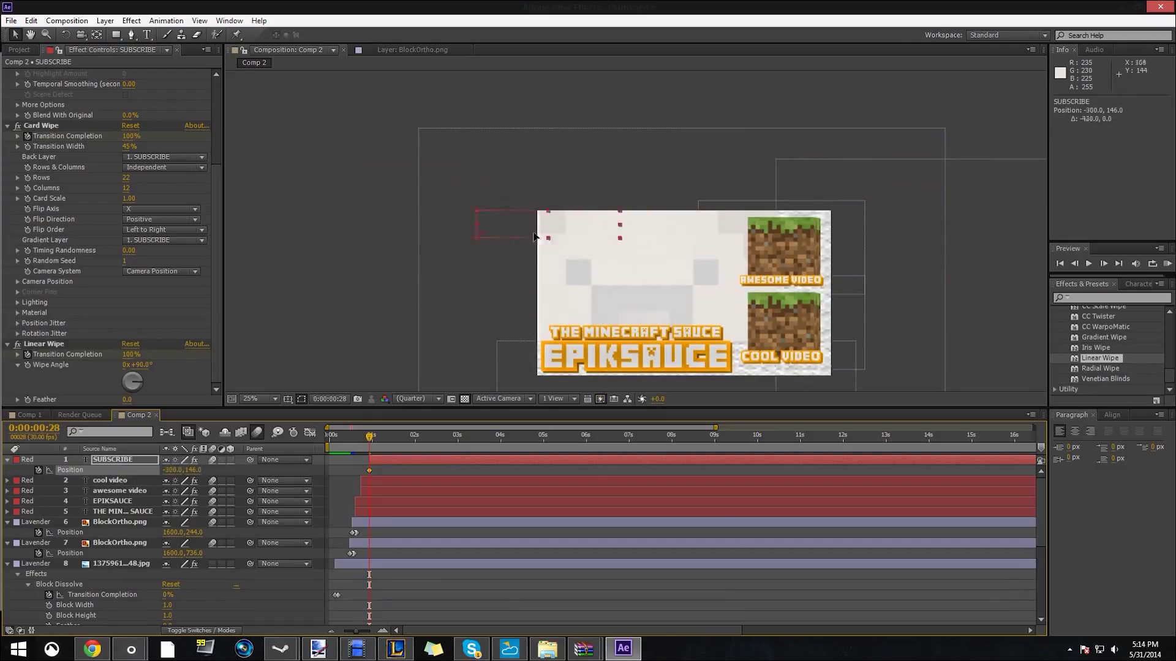
Keyframe SUBSCRIBE Position from beyond the left edge to 60, 146, landing a couple frames sooner
left_click_drag(532, 236, 446, 225)
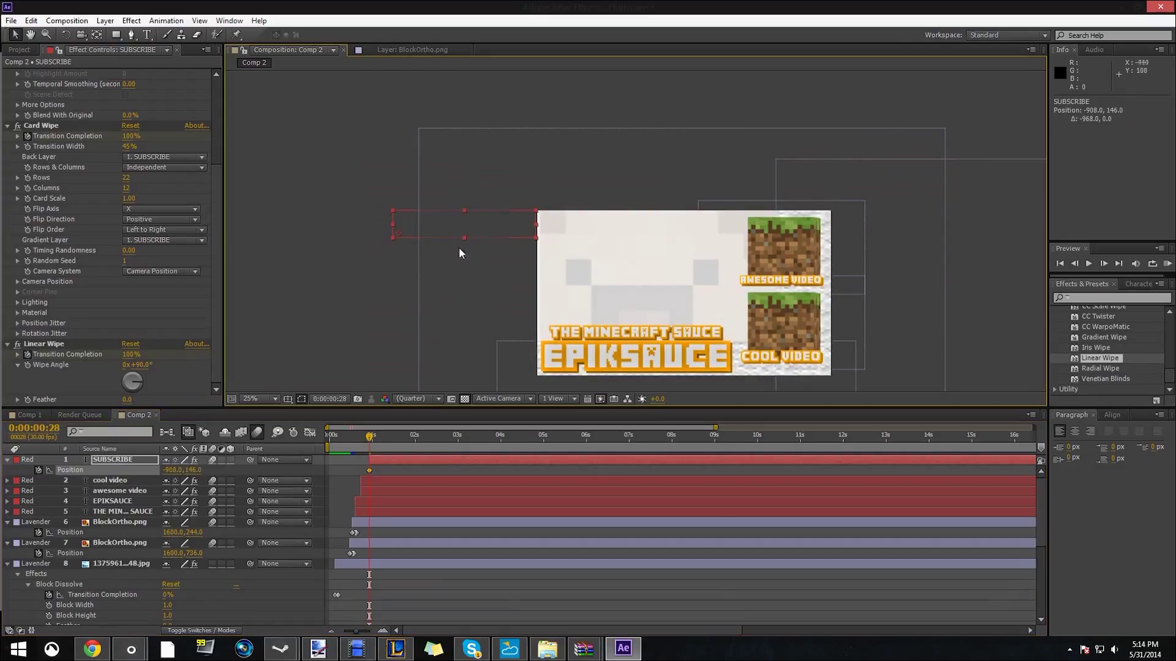
left_click(370, 435)
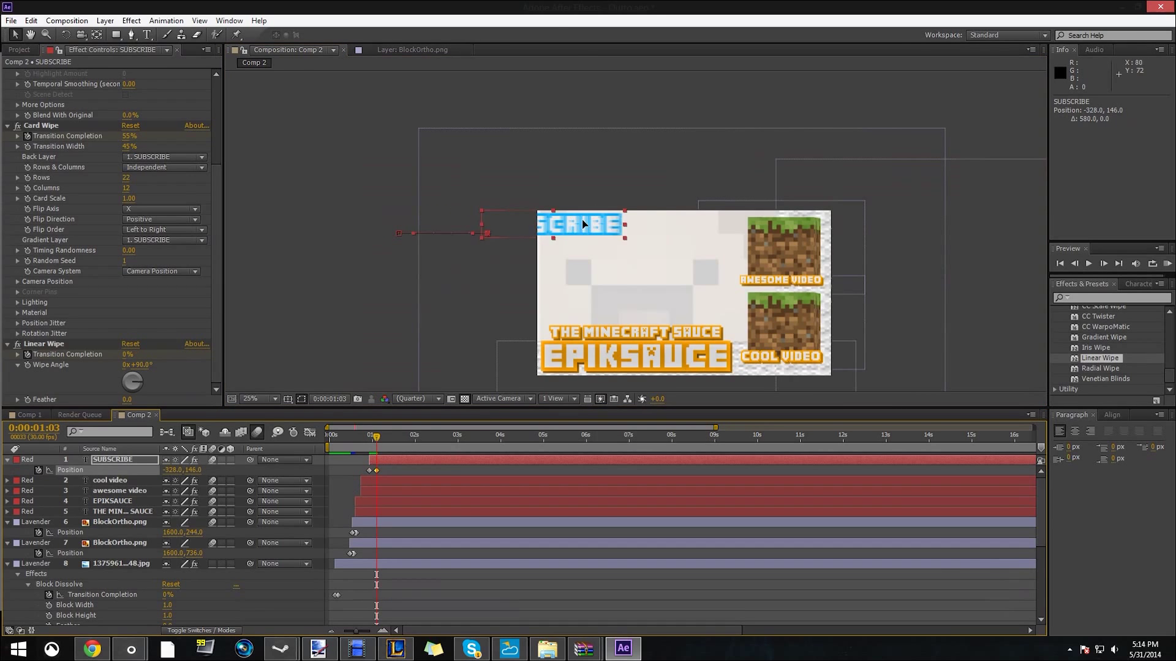
left_click_drag(581, 223, 609, 224)
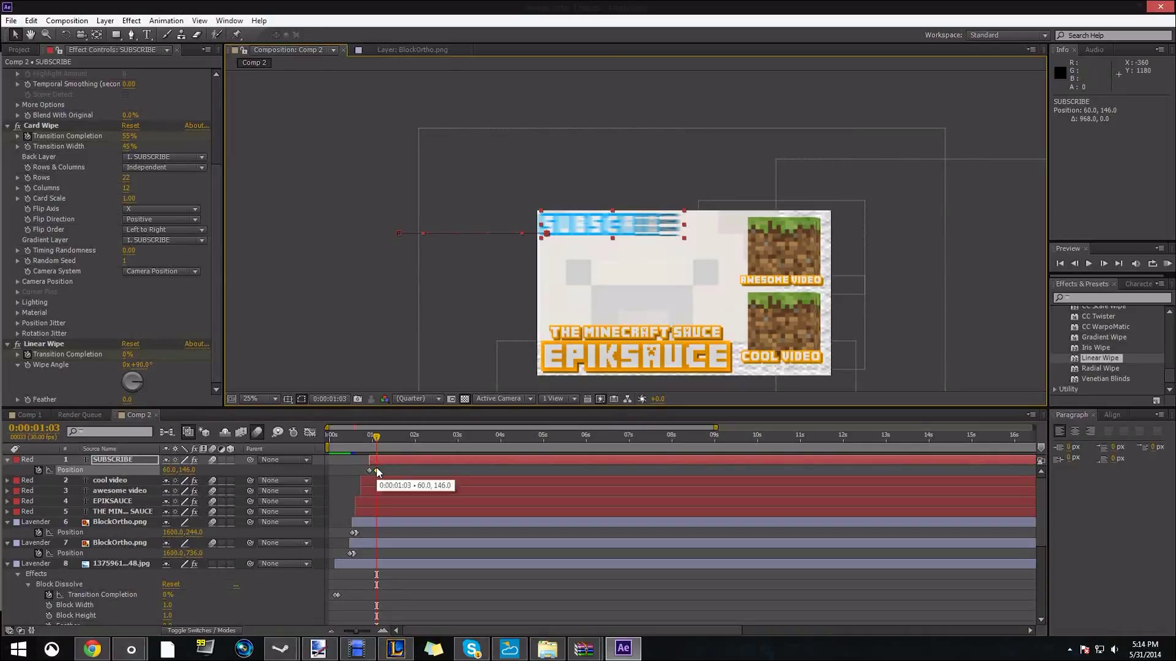
left_click_drag(375, 437, 371, 437)
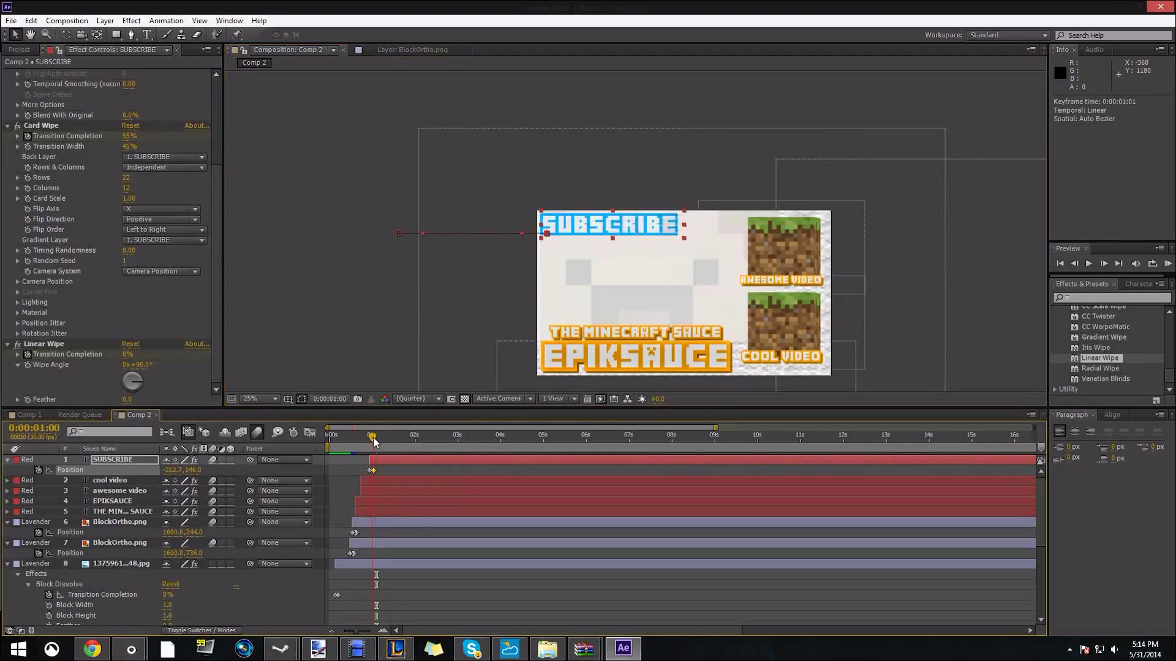